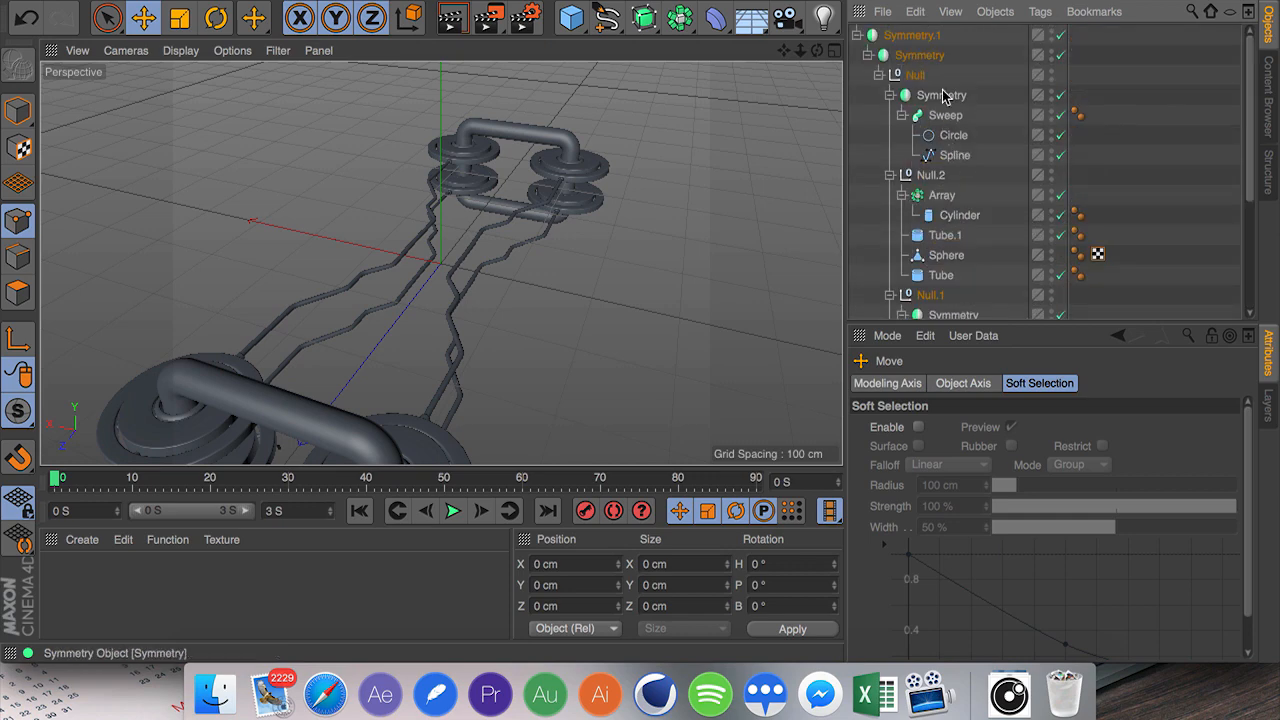
Fold Symmetry and Symmetry.1 so only the top Symmetry.1 object shows, then deselect all.
{"action": "left_click", "coordinate": [916, 74]}
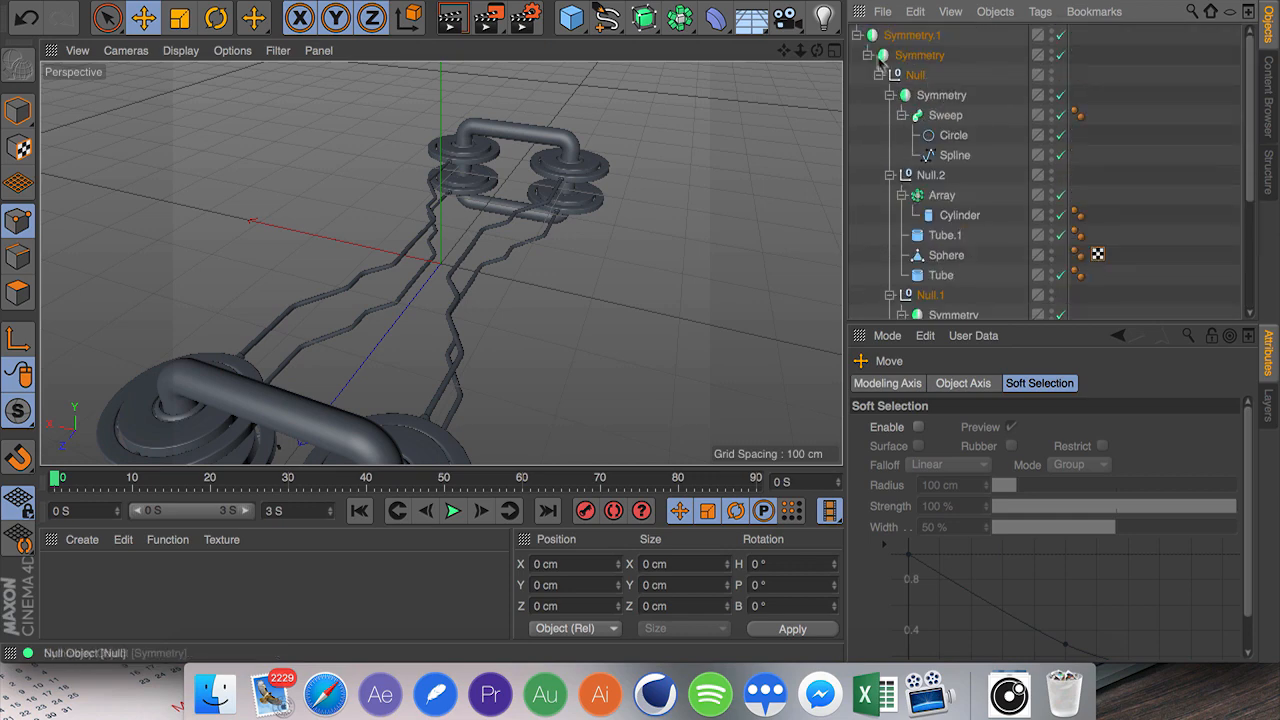
{"action": "left_click", "coordinate": [880, 56]}
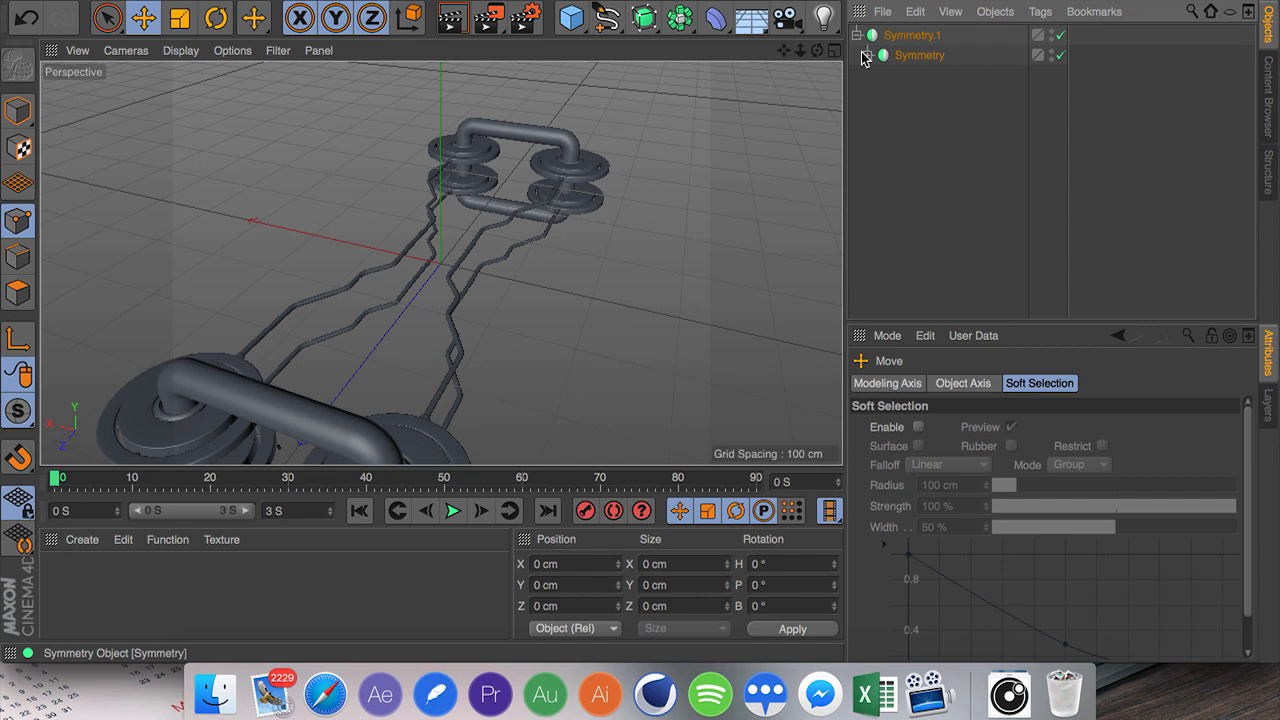
{"action": "left_click", "coordinate": [880, 76]}
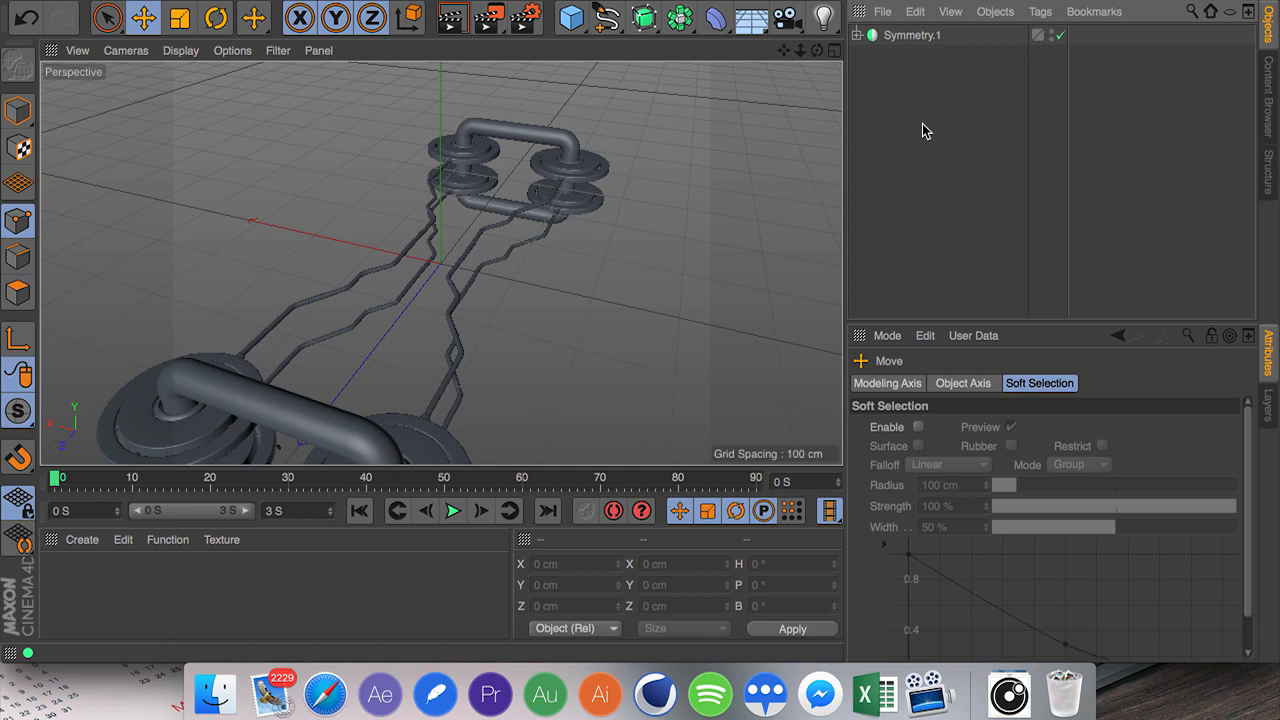
{"action": "left_click", "coordinate": [912, 36]}
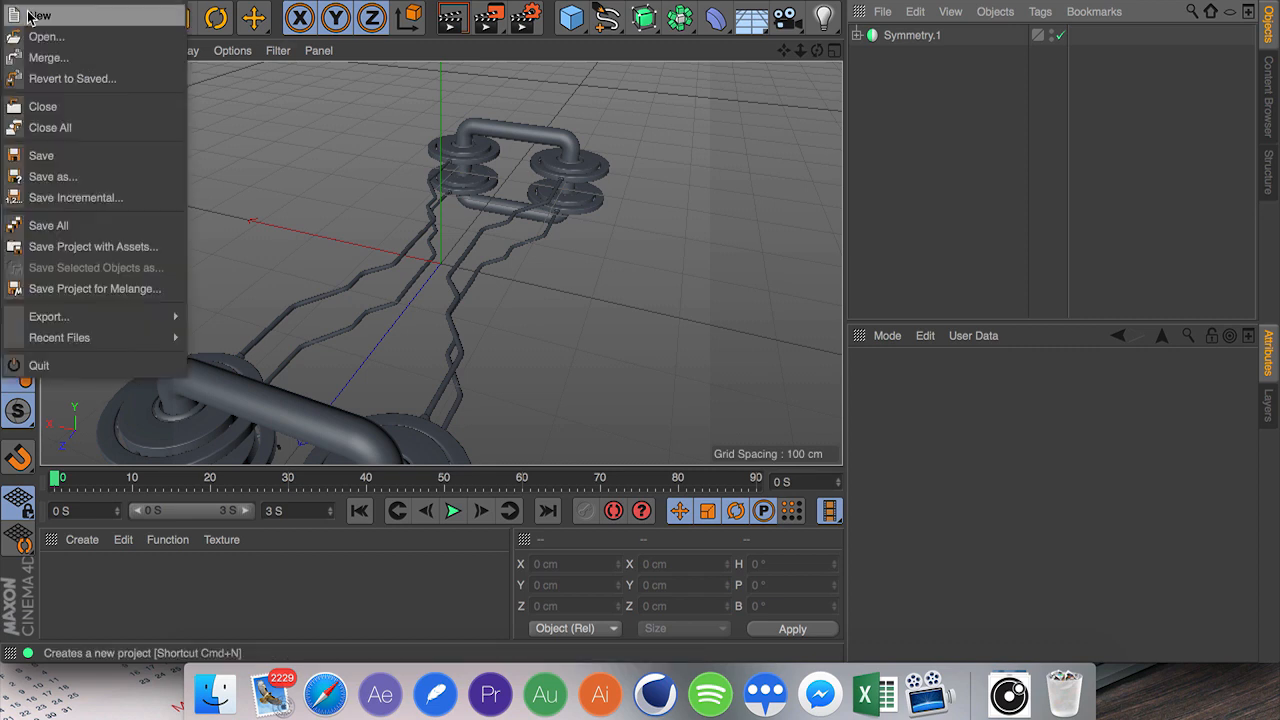
Create a new empty project and maximize the Front viewport from the four-view layout.
{"action": "left_click", "coordinate": [38, 16]}
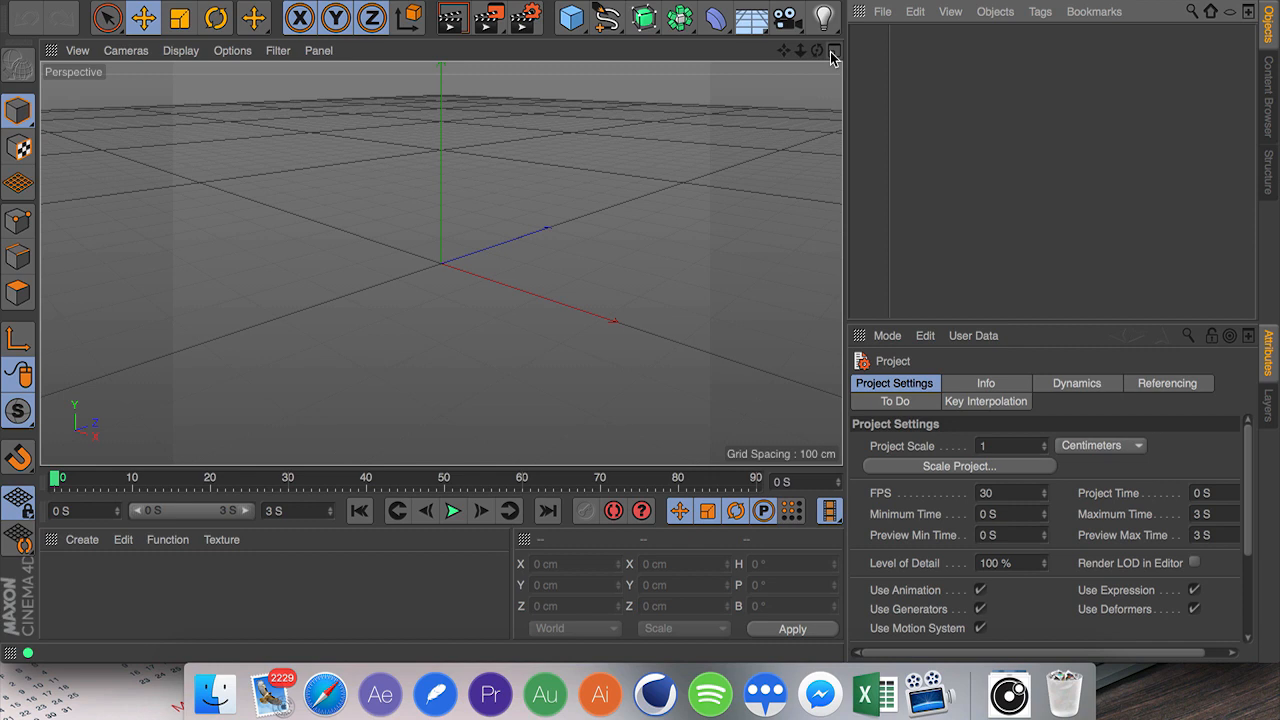
{"action": "left_click", "coordinate": [832, 50]}
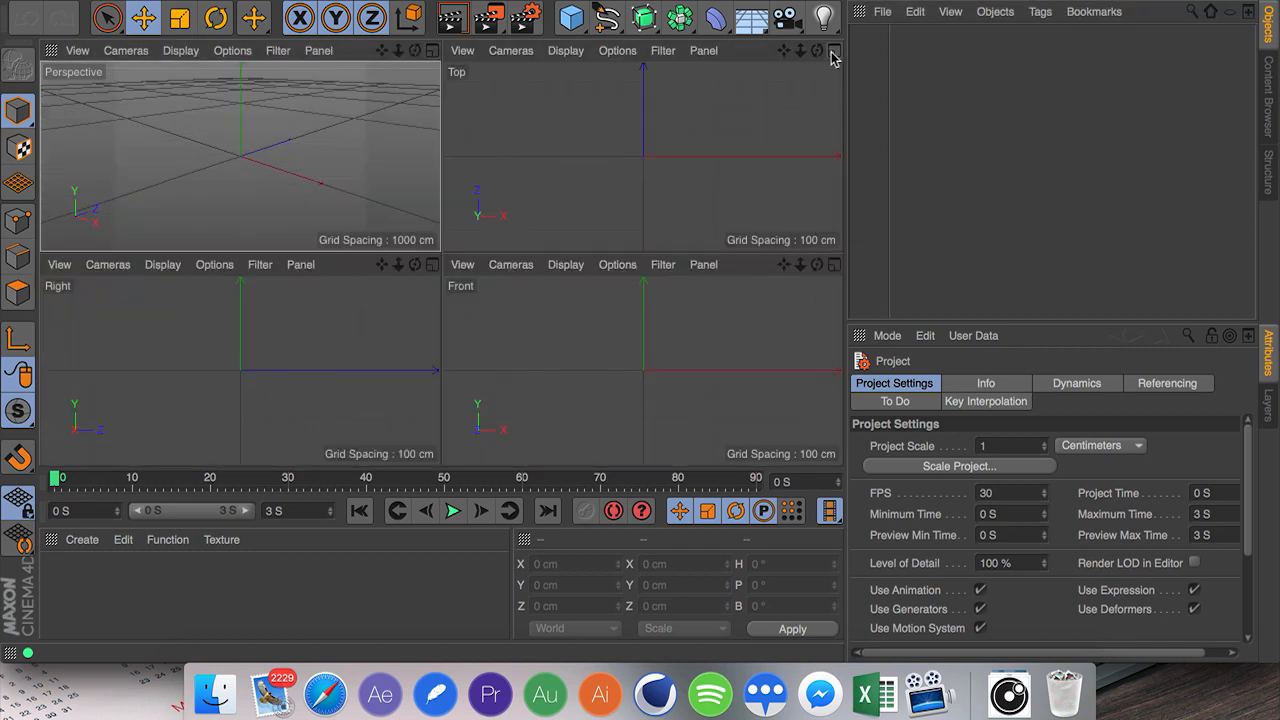
{"action": "mouse_move", "coordinate": [832, 58]}
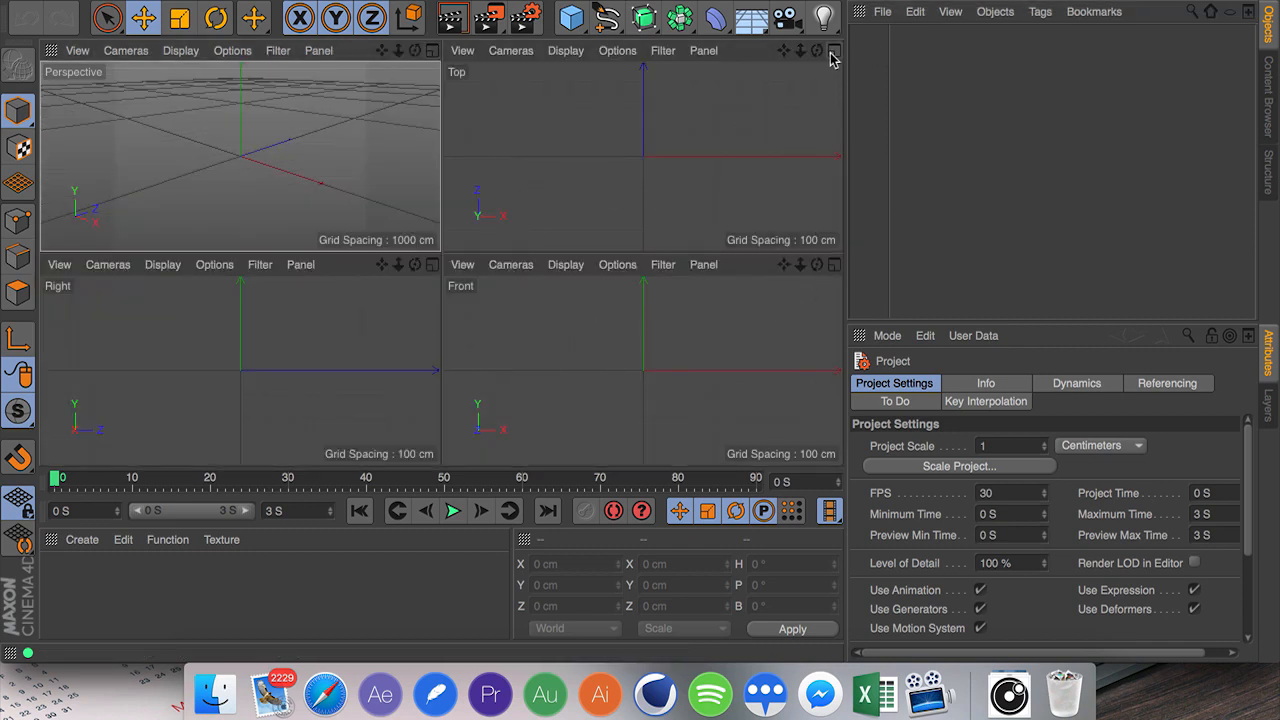
{"action": "left_click", "coordinate": [832, 272]}
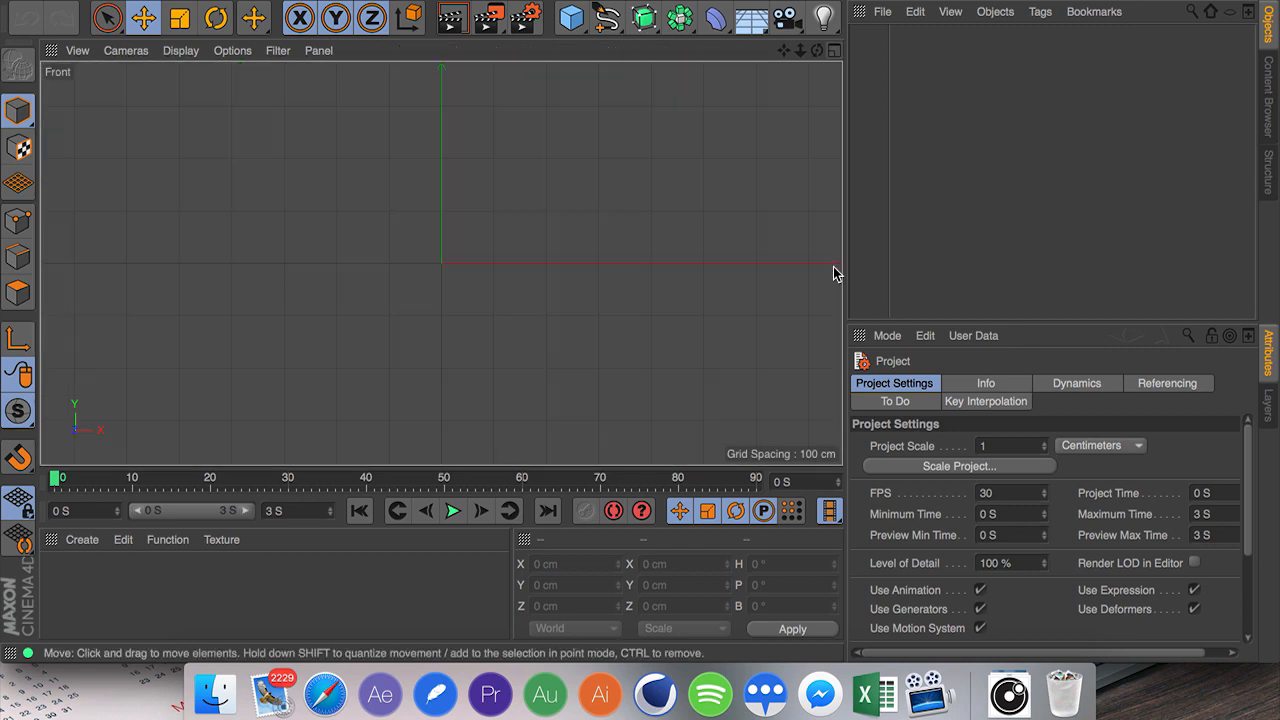
{"action": "left_click", "coordinate": [608, 18]}
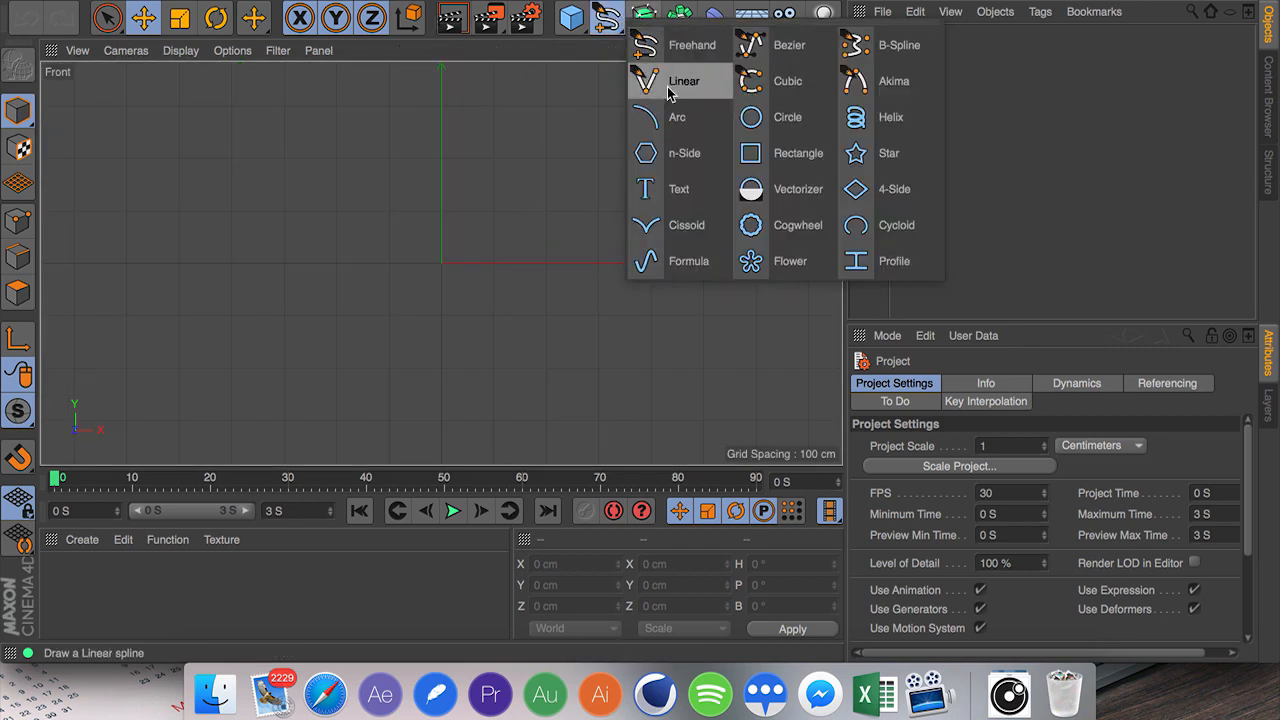
Draw a linear spline in the Front view forming an L-shaped path.
{"action": "left_click", "coordinate": [684, 80]}
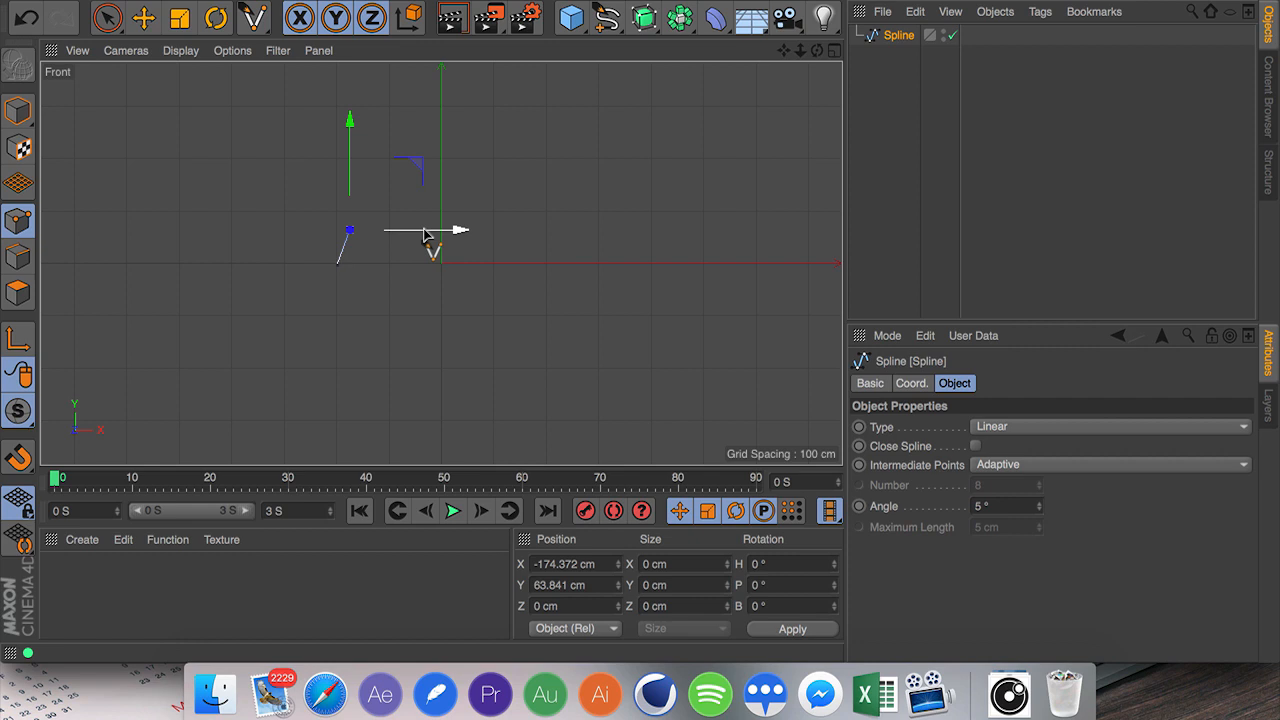
{"action": "left_click_drag", "start_coordinate": [444, 230], "coordinate": [412, 230]}
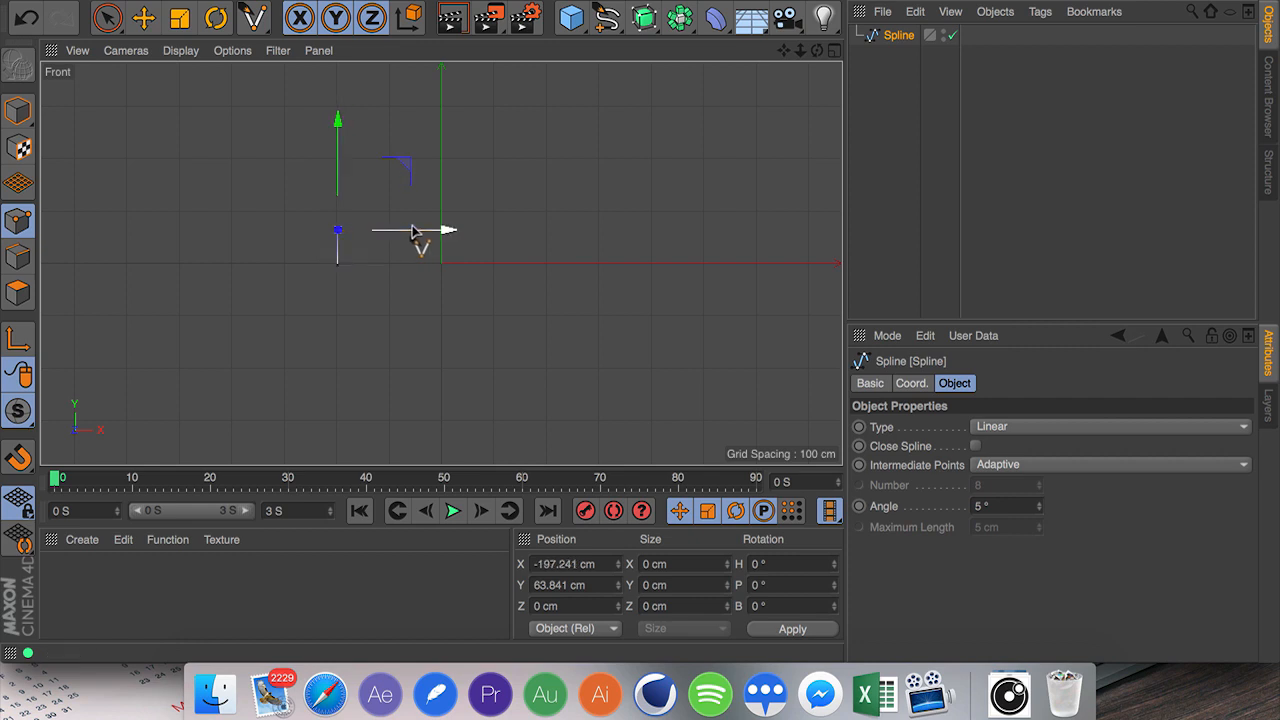
{"action": "mouse_move", "coordinate": [428, 242]}
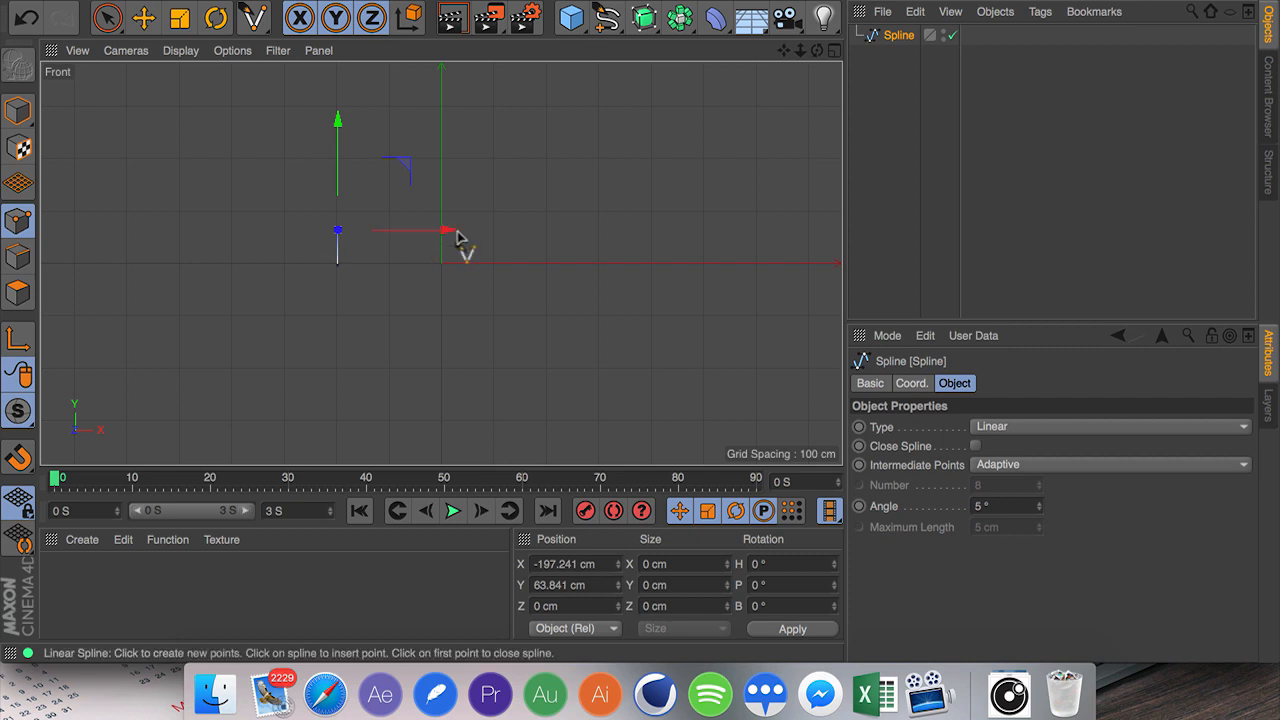
{"action": "left_click_drag", "start_coordinate": [460, 232], "coordinate": [338, 160]}
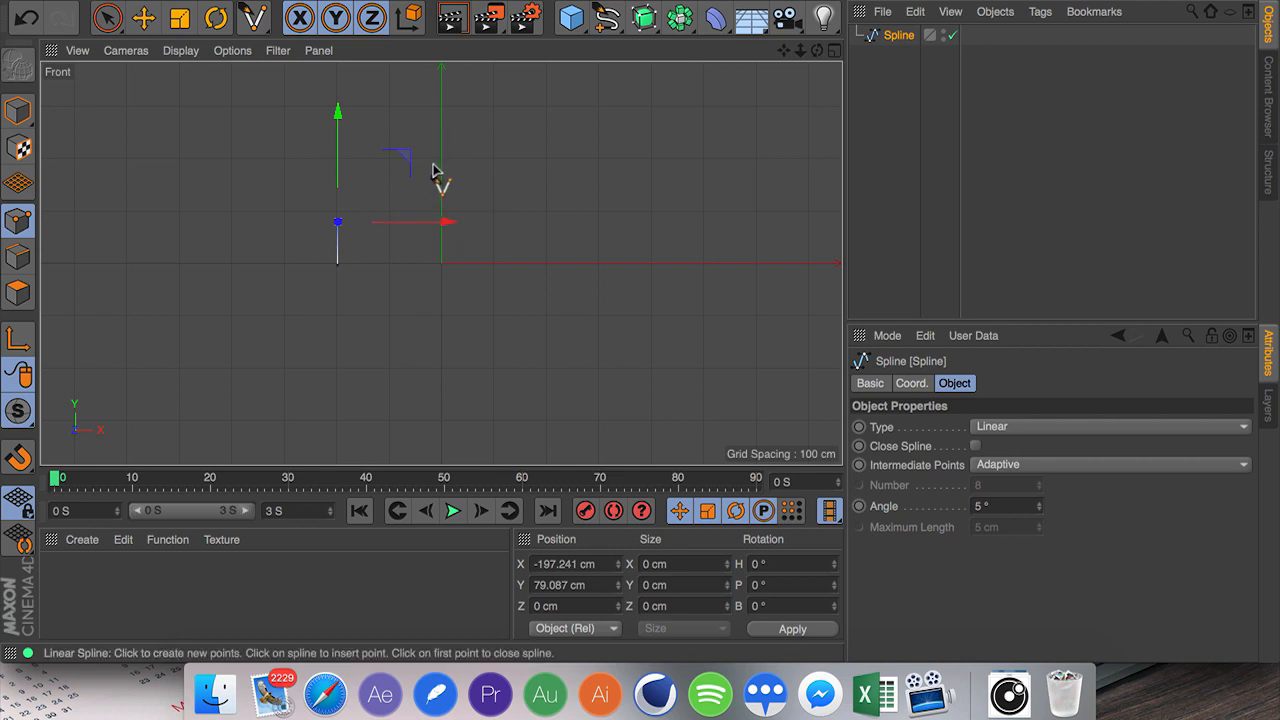
{"action": "mouse_move", "coordinate": [416, 210]}
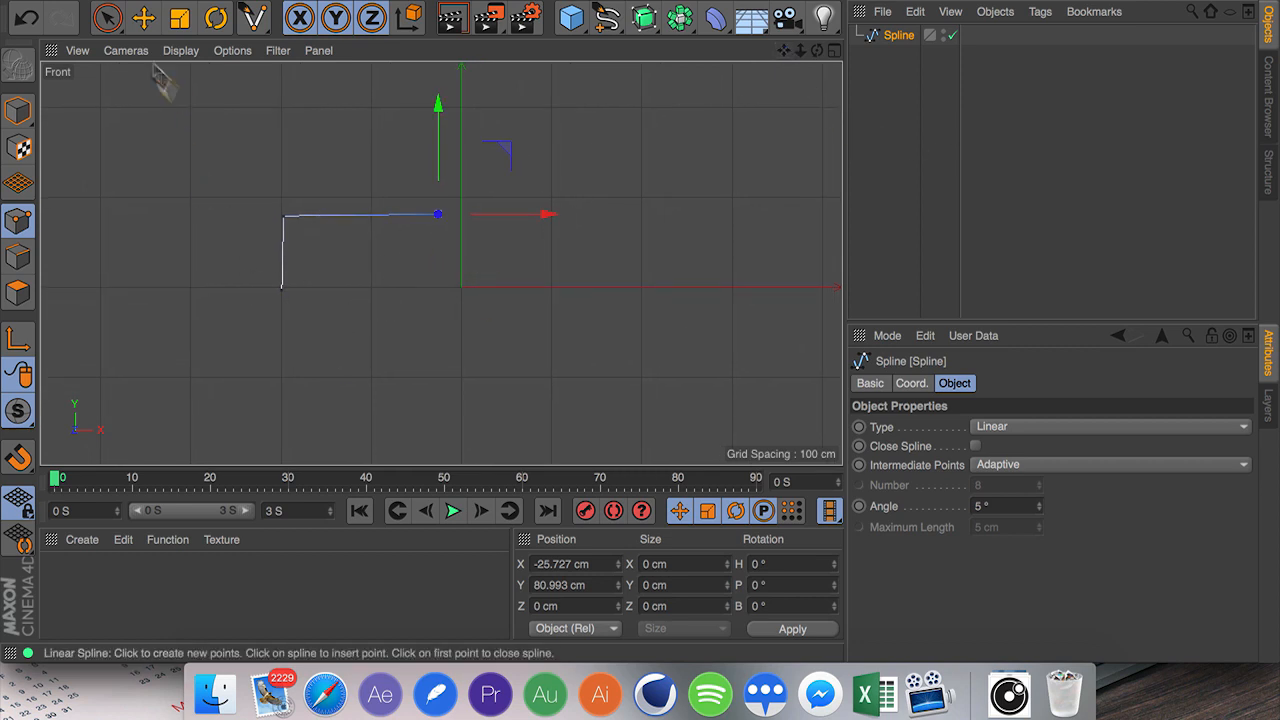
Move the spline down-left with the Move tool and set its Y coordinate to 79.087 cm.
{"action": "left_click", "coordinate": [144, 18]}
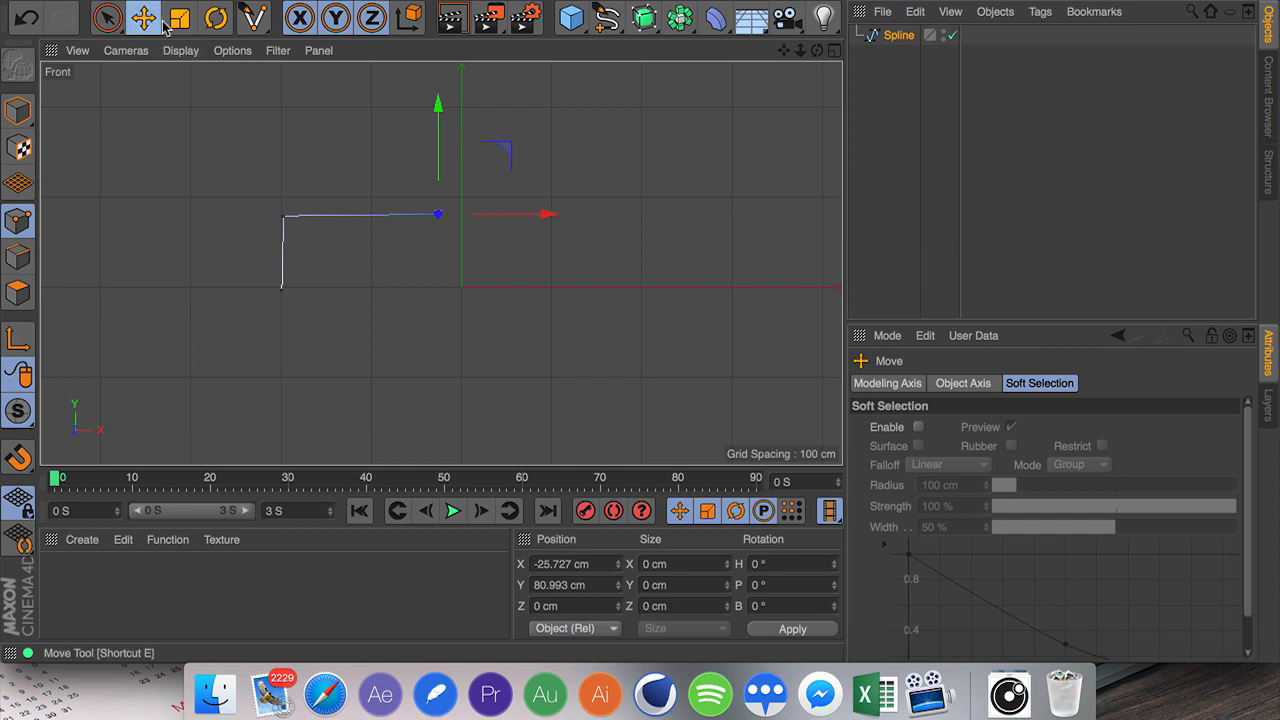
{"action": "left_click", "coordinate": [180, 18]}
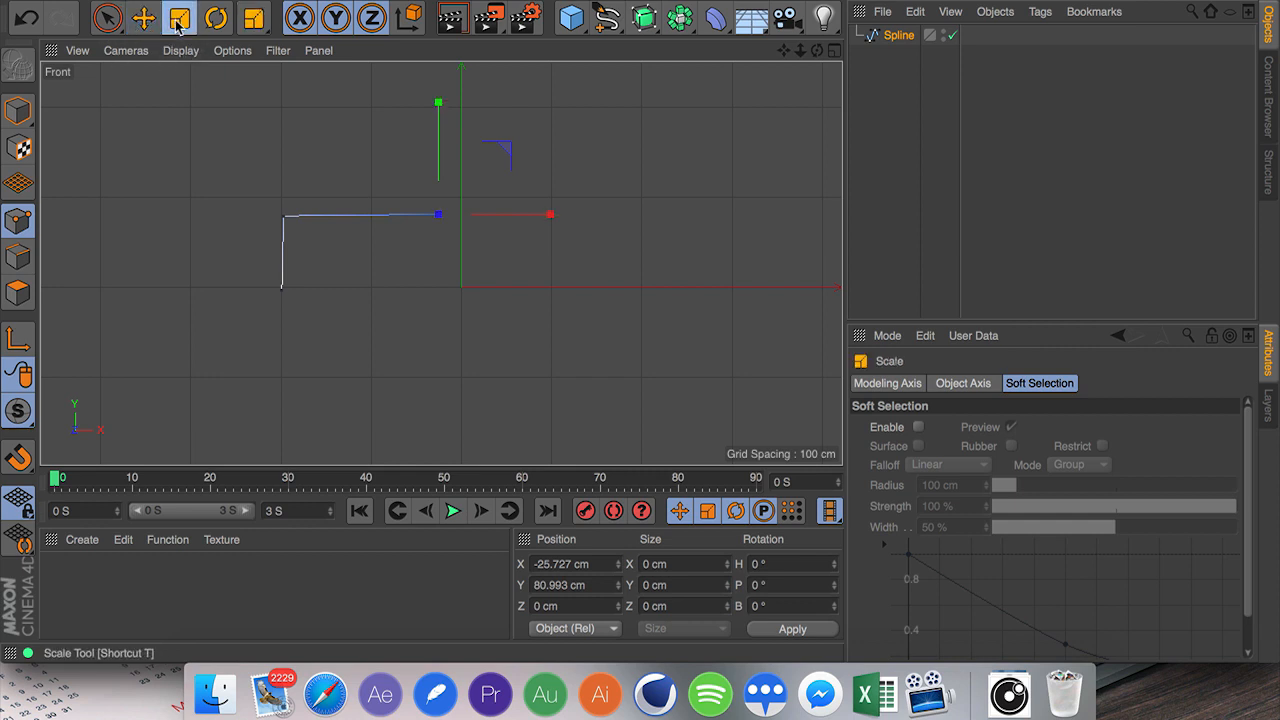
{"action": "left_click", "coordinate": [144, 18]}
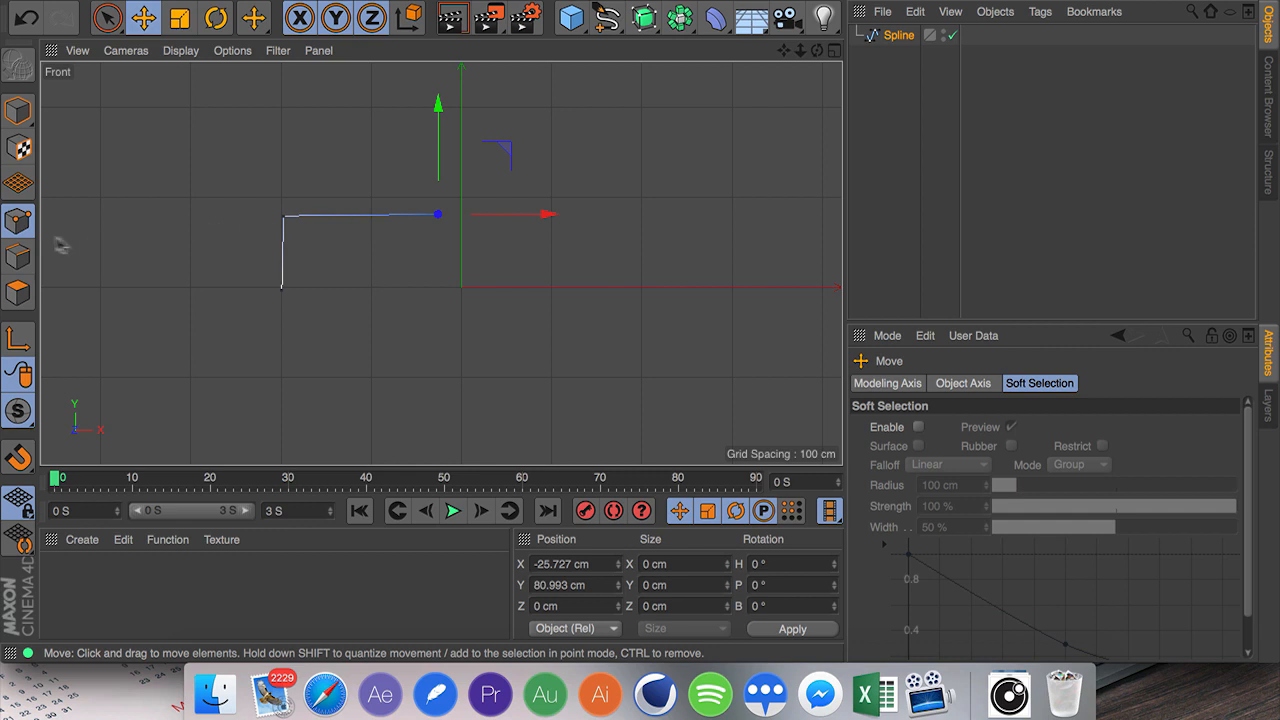
{"action": "mouse_move", "coordinate": [324, 224]}
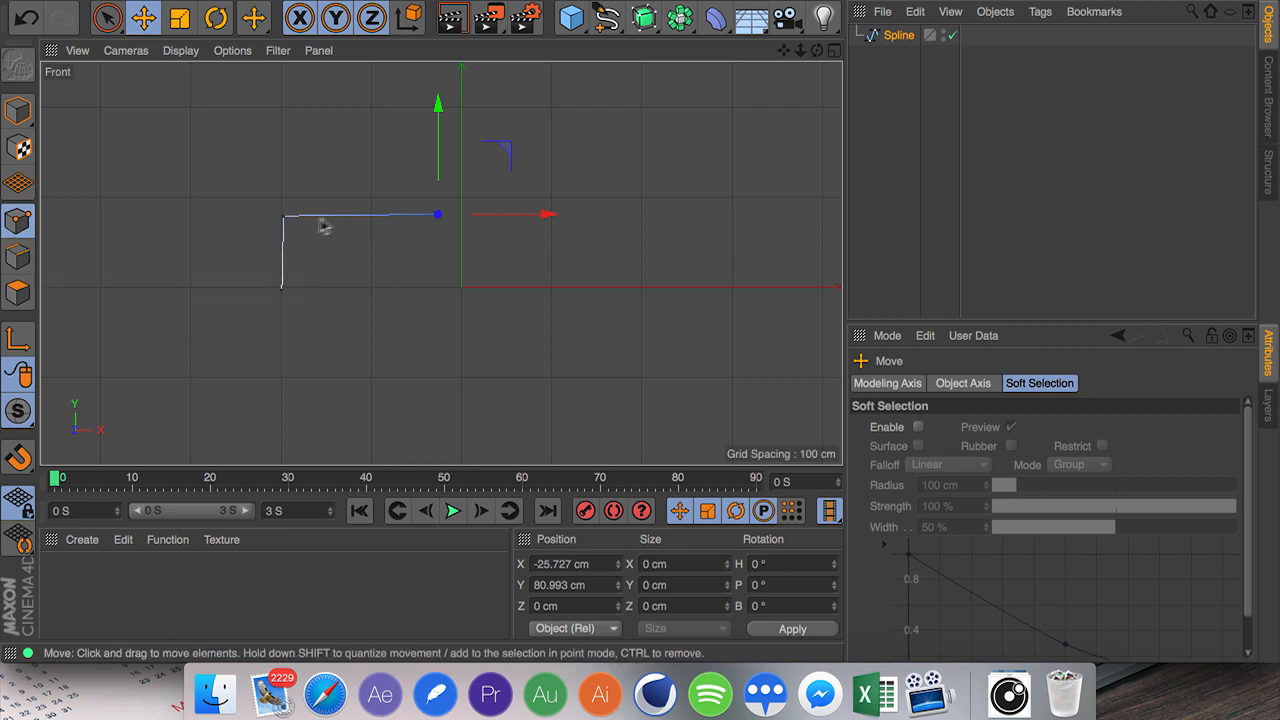
{"action": "left_click_drag", "start_coordinate": [438, 214], "coordinate": [282, 290]}
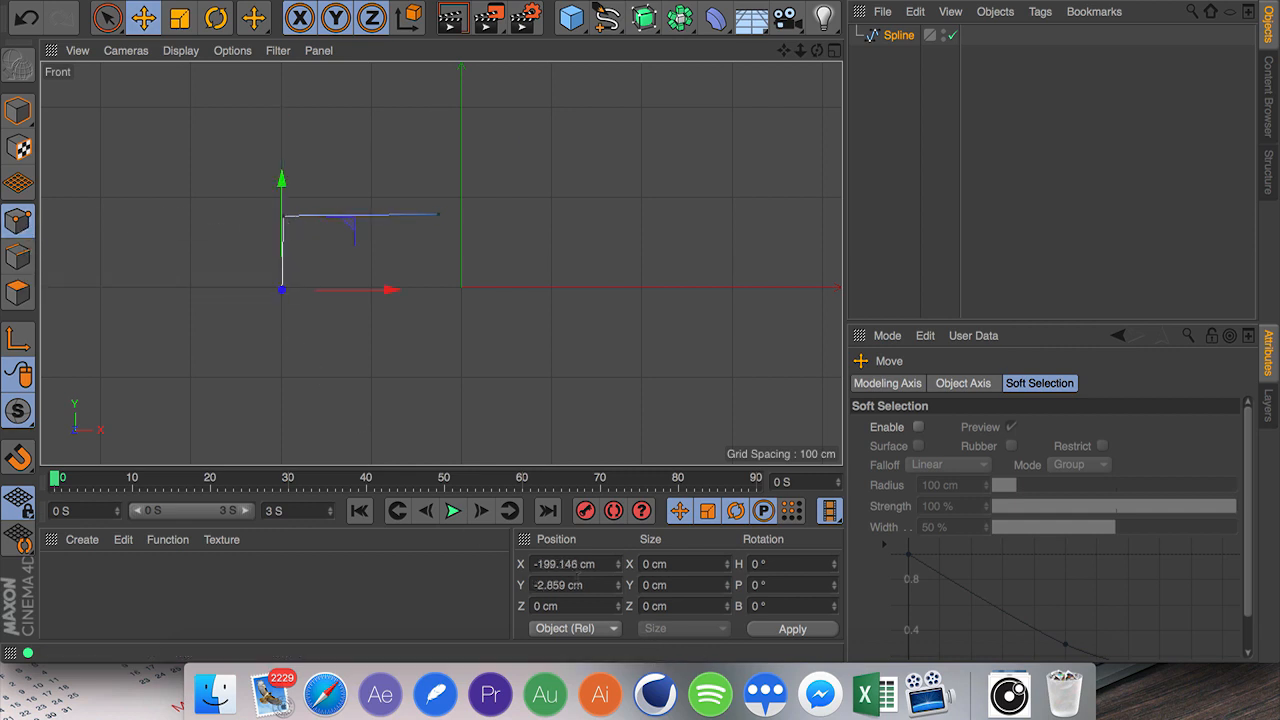
{"action": "left_click", "coordinate": [564, 564]}
{"action": "type", "text": "0"}
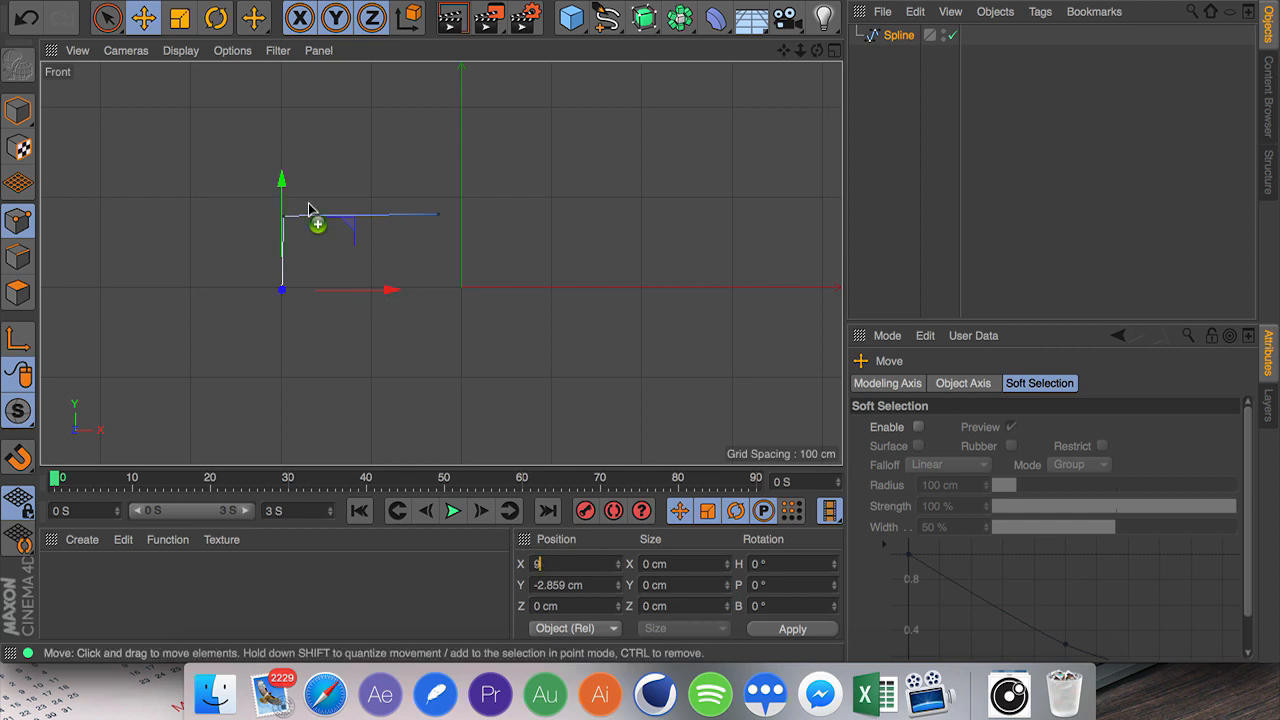
{"action": "left_click", "coordinate": [252, 18]}
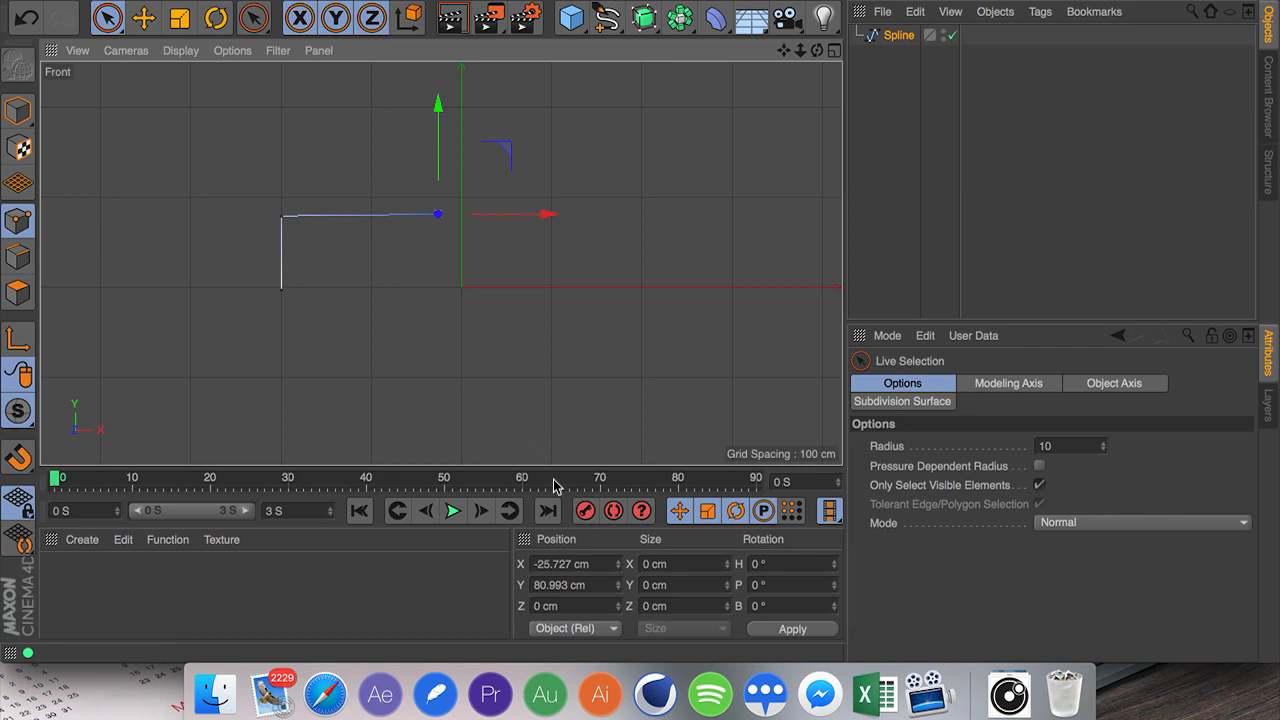
{"action": "type", "text": "79.087 cm"}
{"action": "type", "text": "-13.531"}
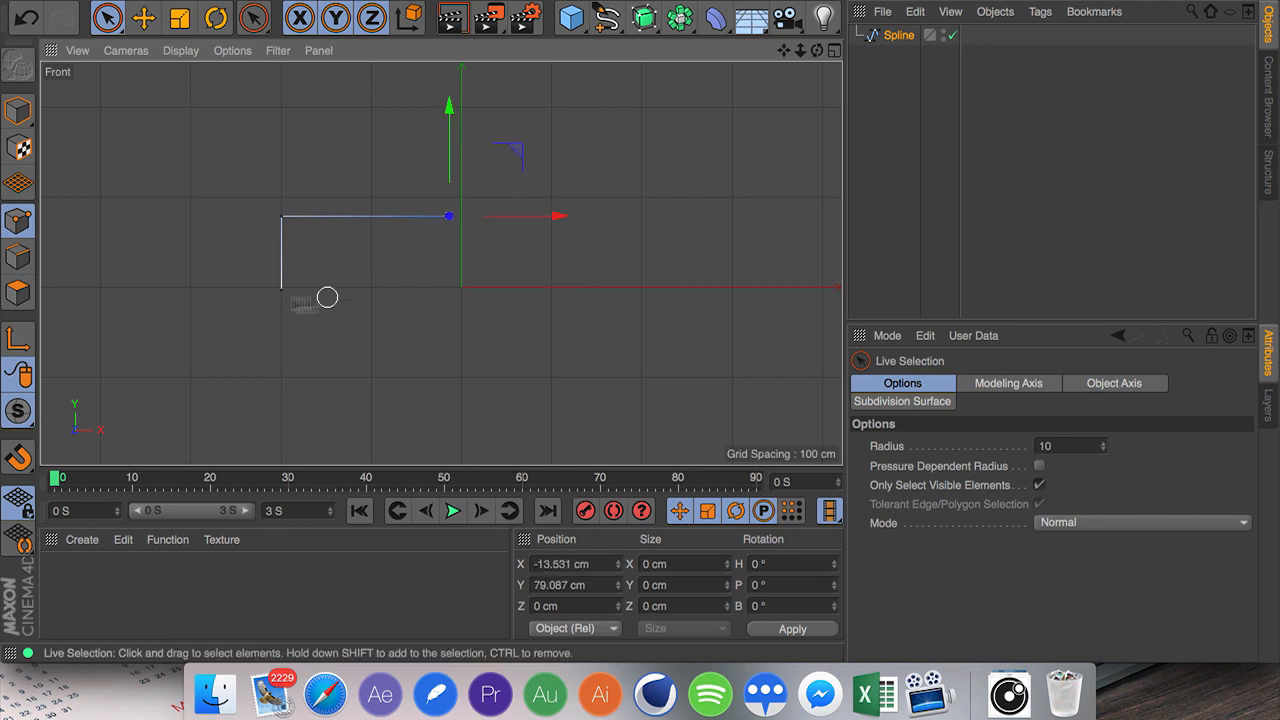
{"action": "mouse_move", "coordinate": [350, 568]}
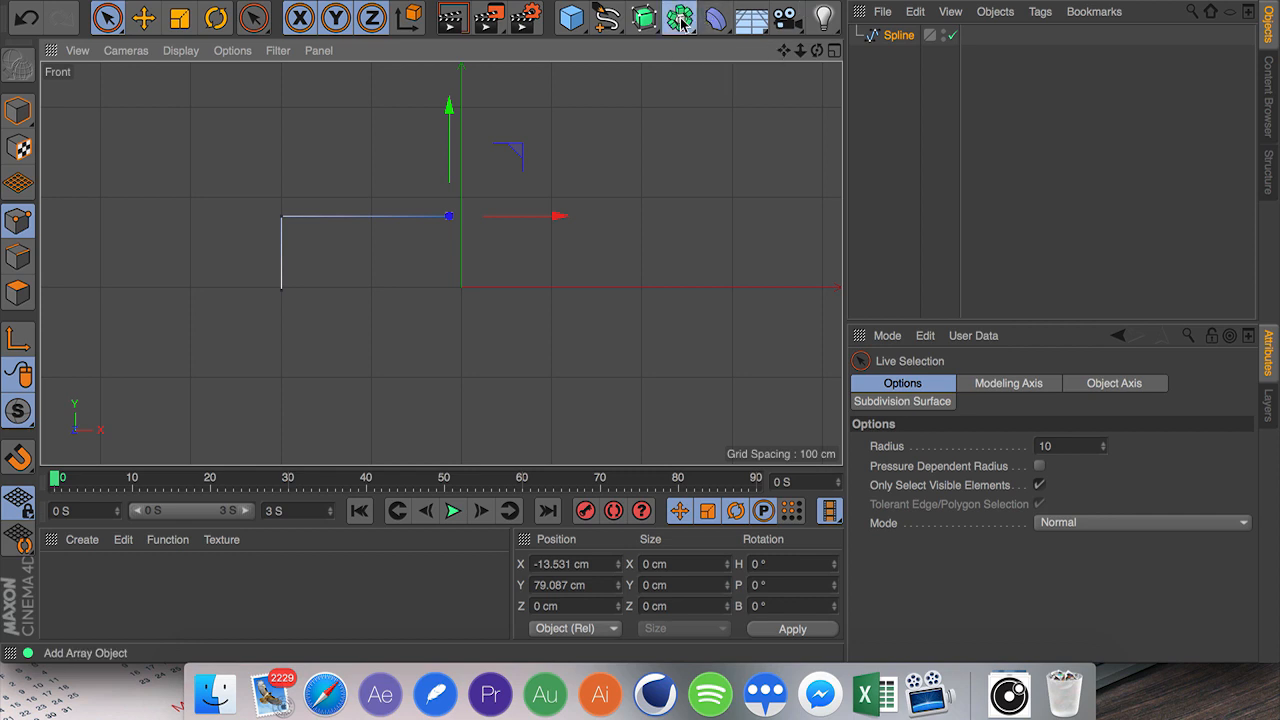
Mirror the L-spline into a U-shape with a Symmetry object and bring up point commands to chamfer its corners.
{"action": "left_click", "coordinate": [680, 18]}
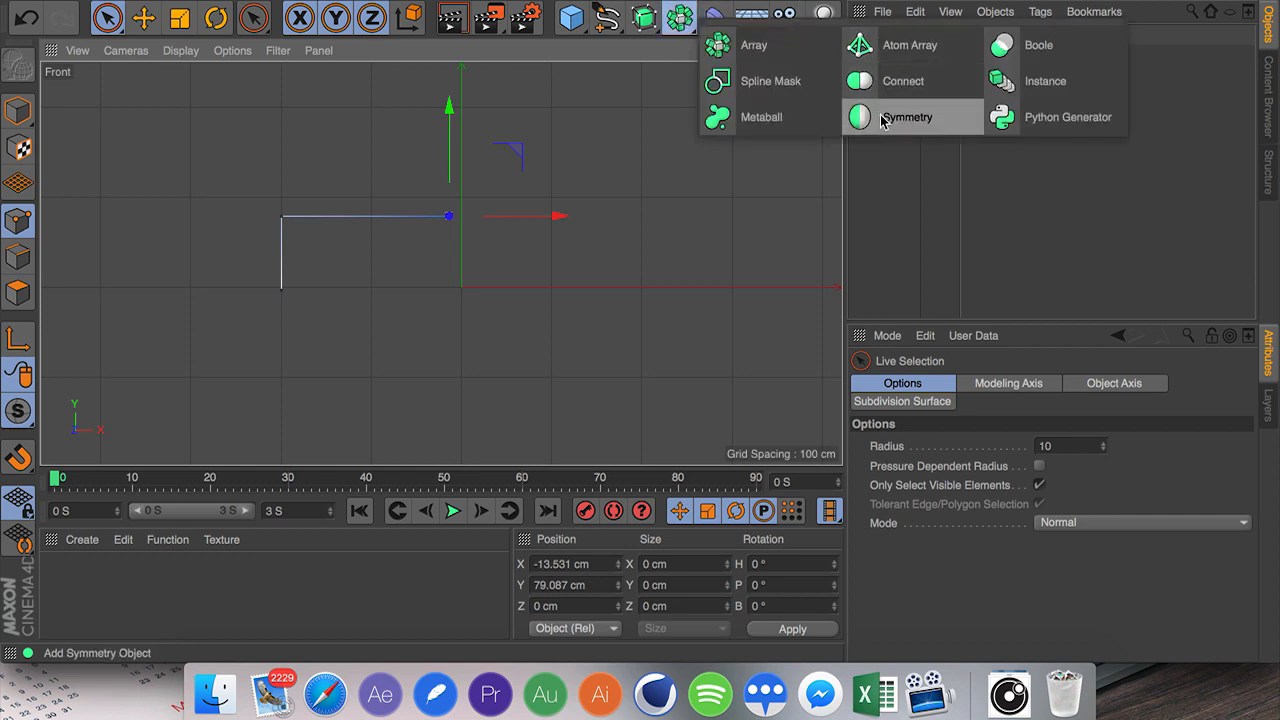
{"action": "left_click", "coordinate": [906, 116]}
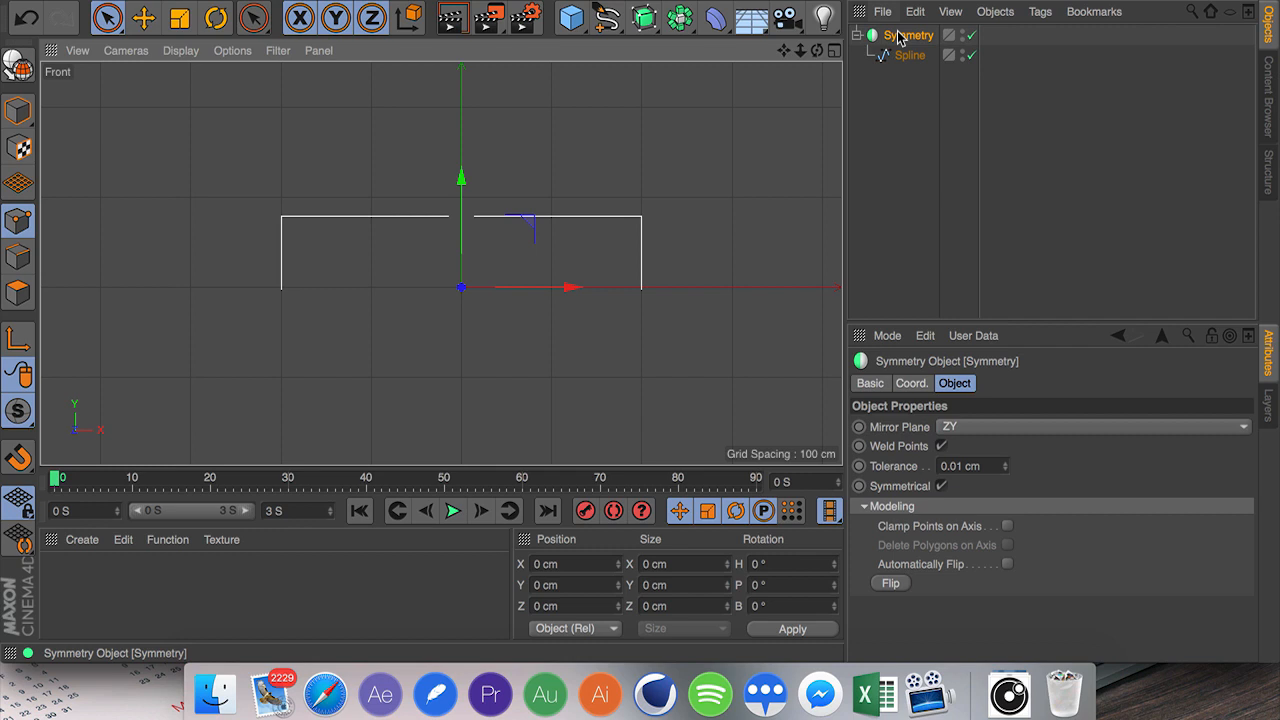
{"action": "left_click", "coordinate": [908, 56]}
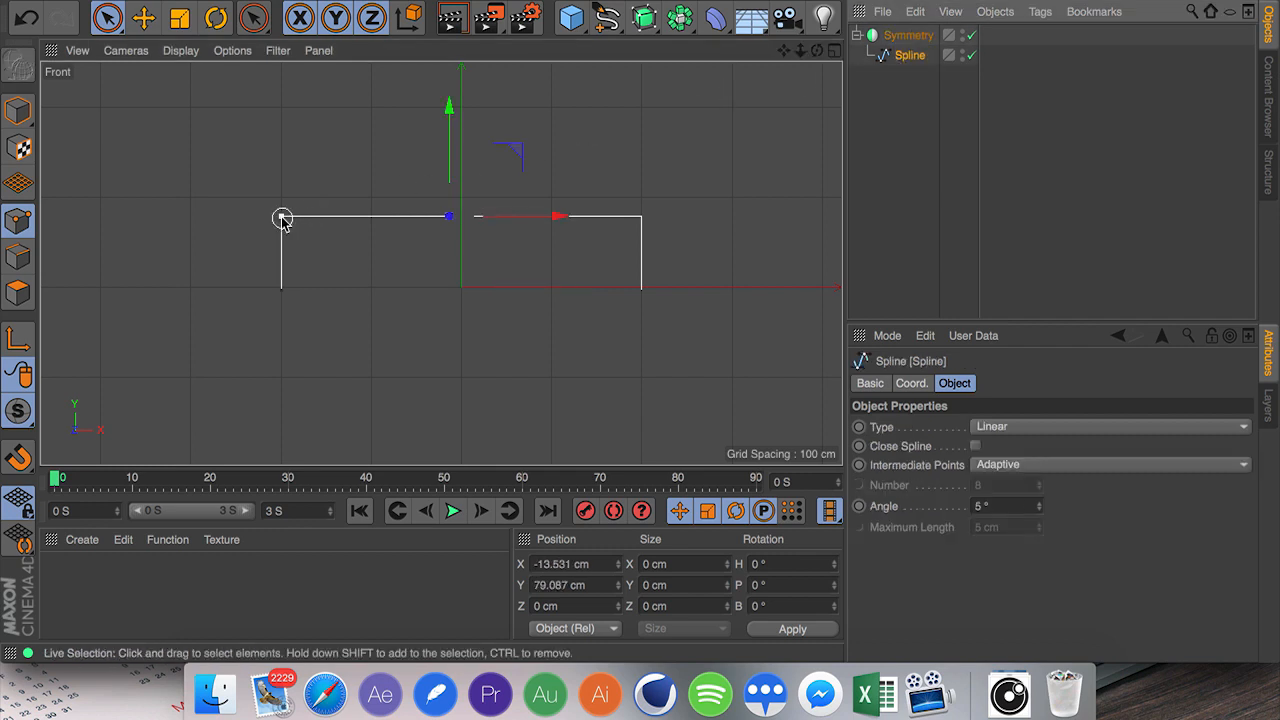
{"action": "right_click", "coordinate": [284, 220]}
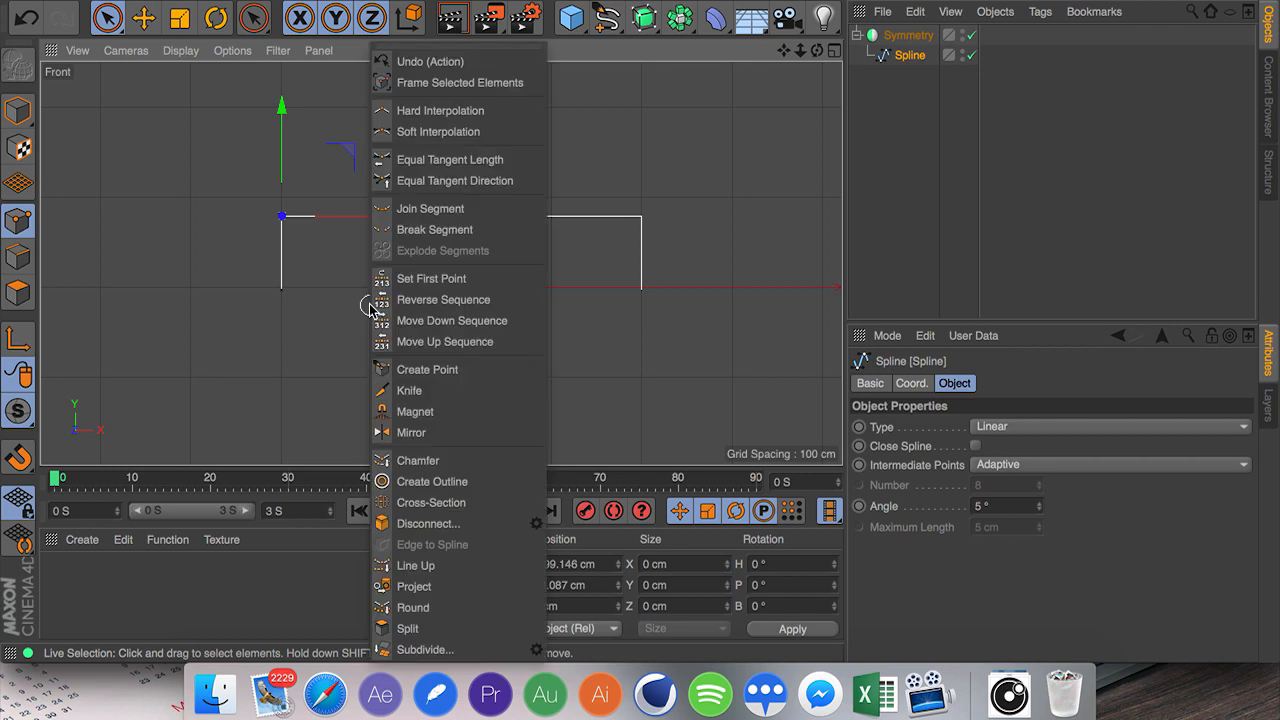
{"action": "mouse_move", "coordinate": [452, 320]}
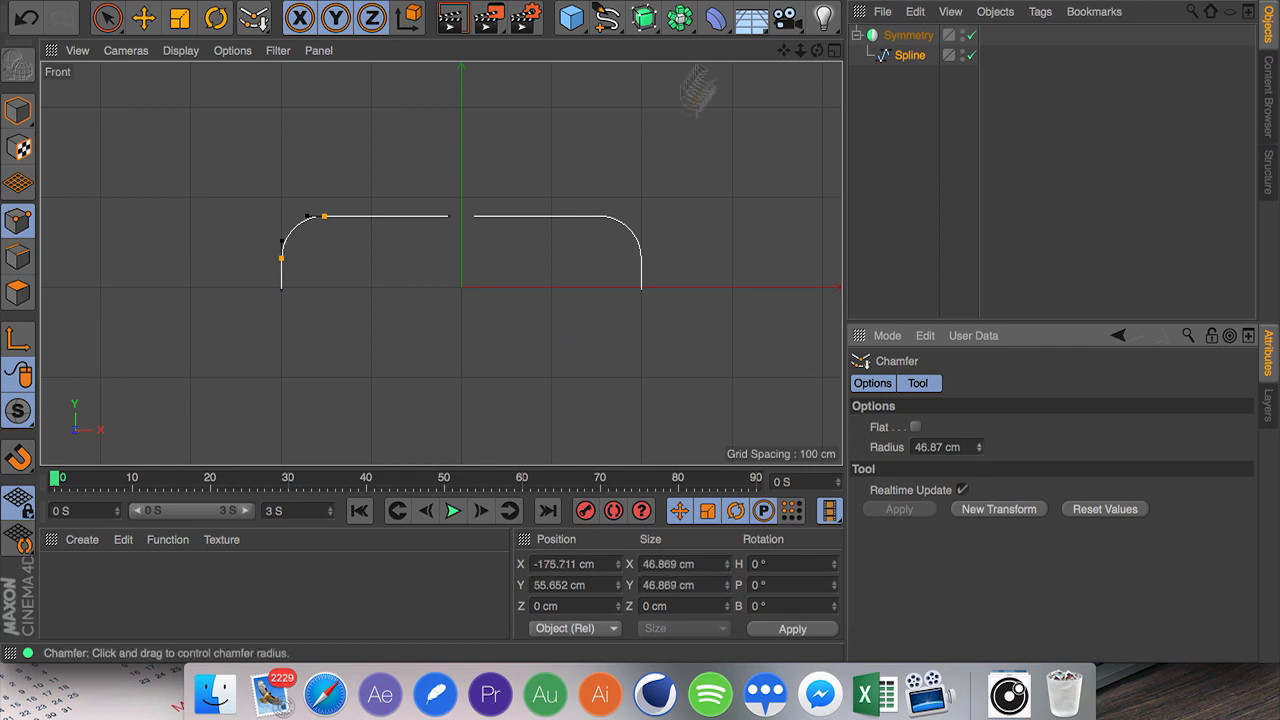
Connect Objects + Delete the Symmetry into one spline and Join Segment its centre points.
{"action": "left_click", "coordinate": [908, 36]}
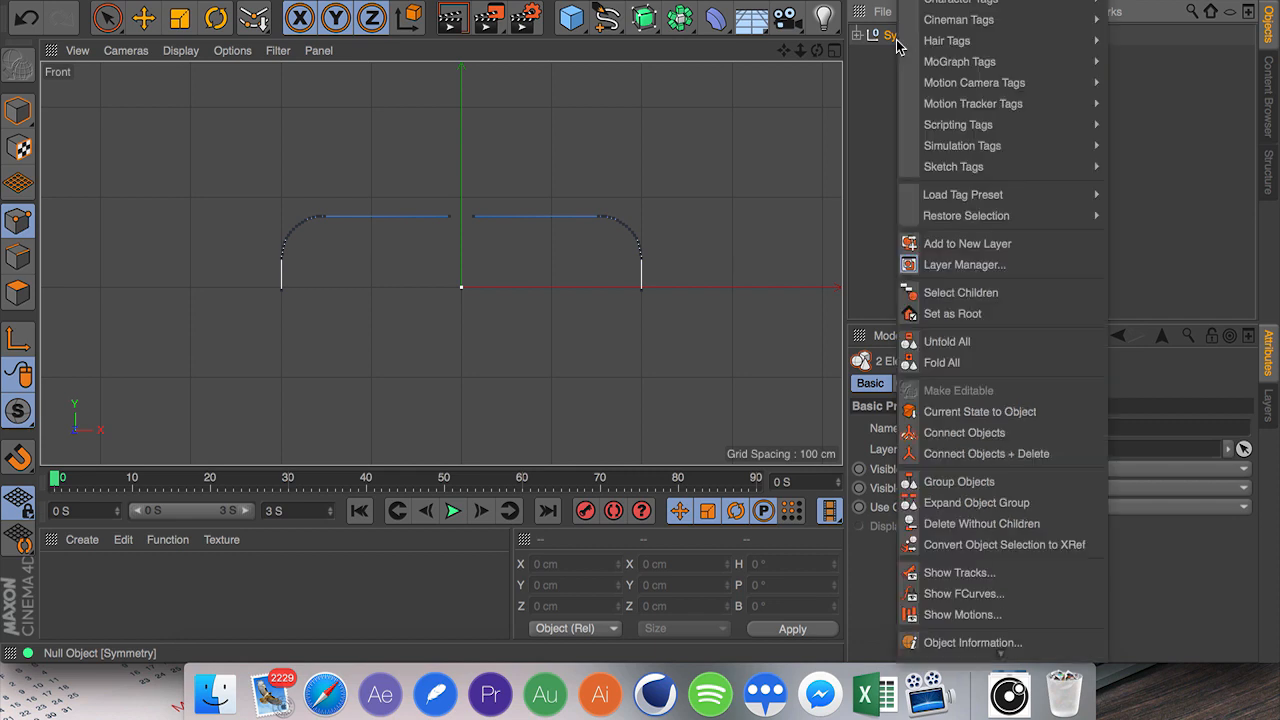
{"action": "mouse_move", "coordinate": [986, 452]}
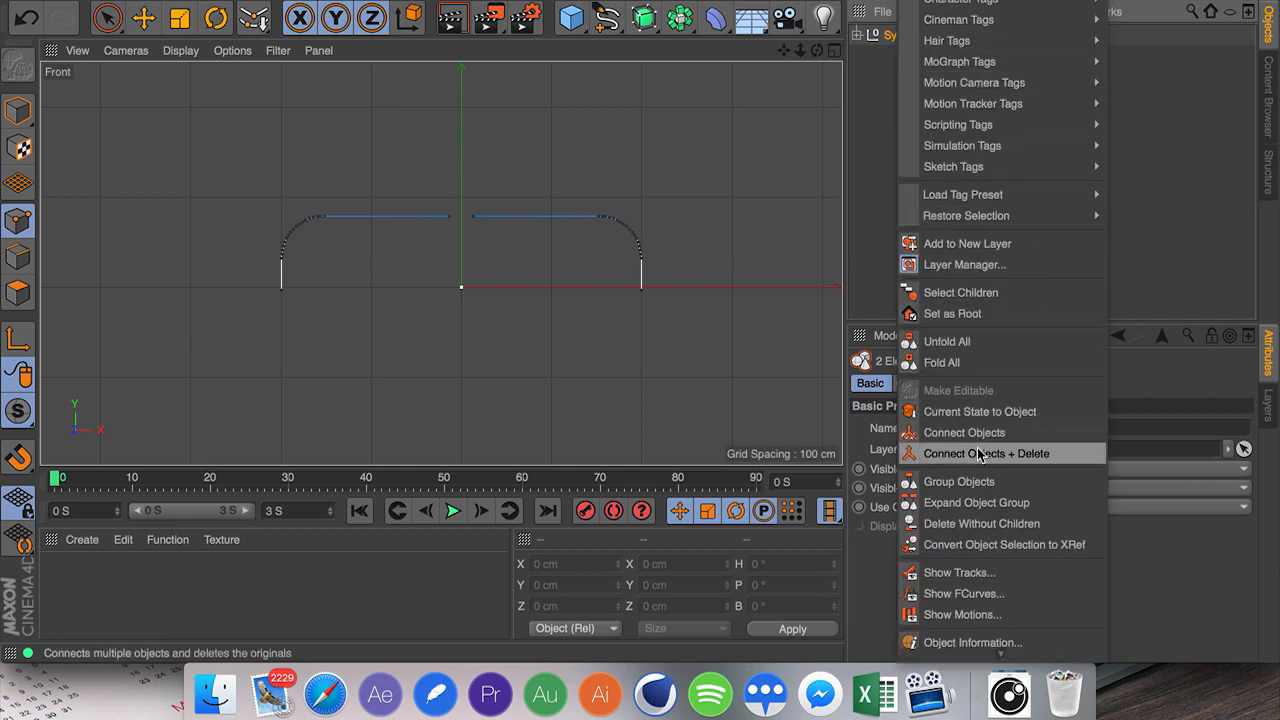
{"action": "left_click", "coordinate": [986, 452]}
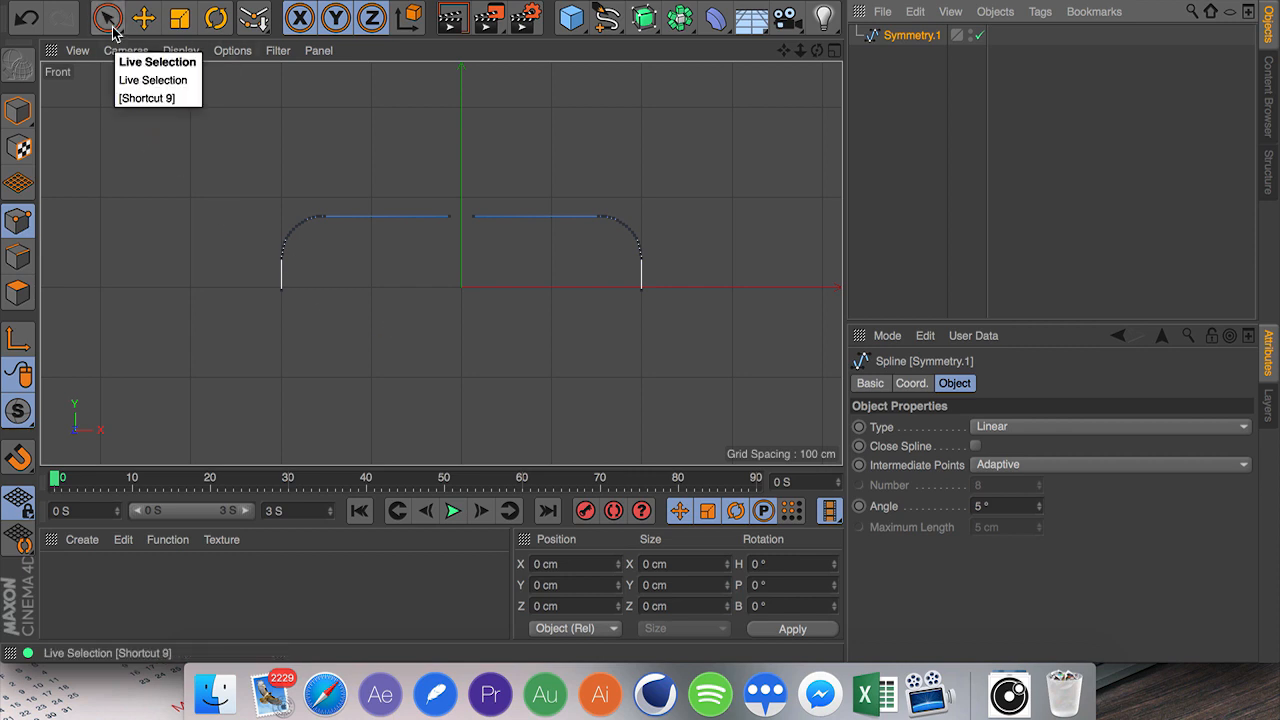
{"action": "left_click", "coordinate": [108, 18]}
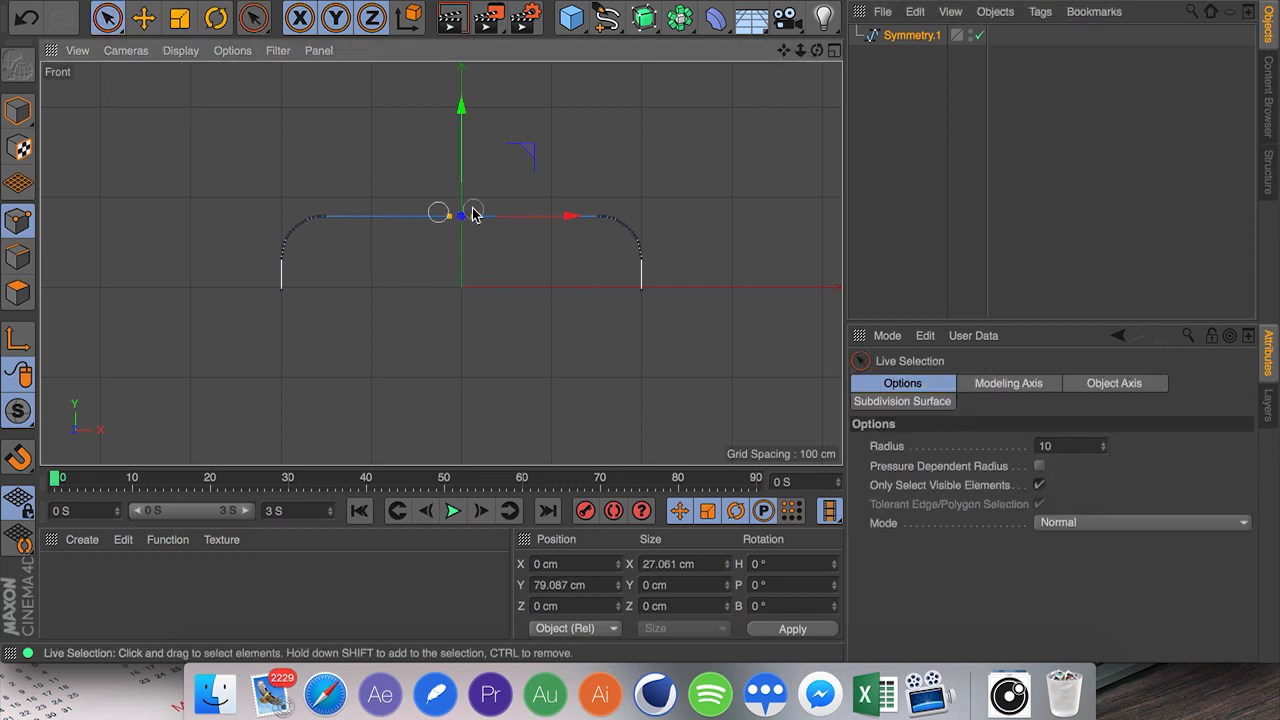
{"action": "right_click", "coordinate": [472, 212]}
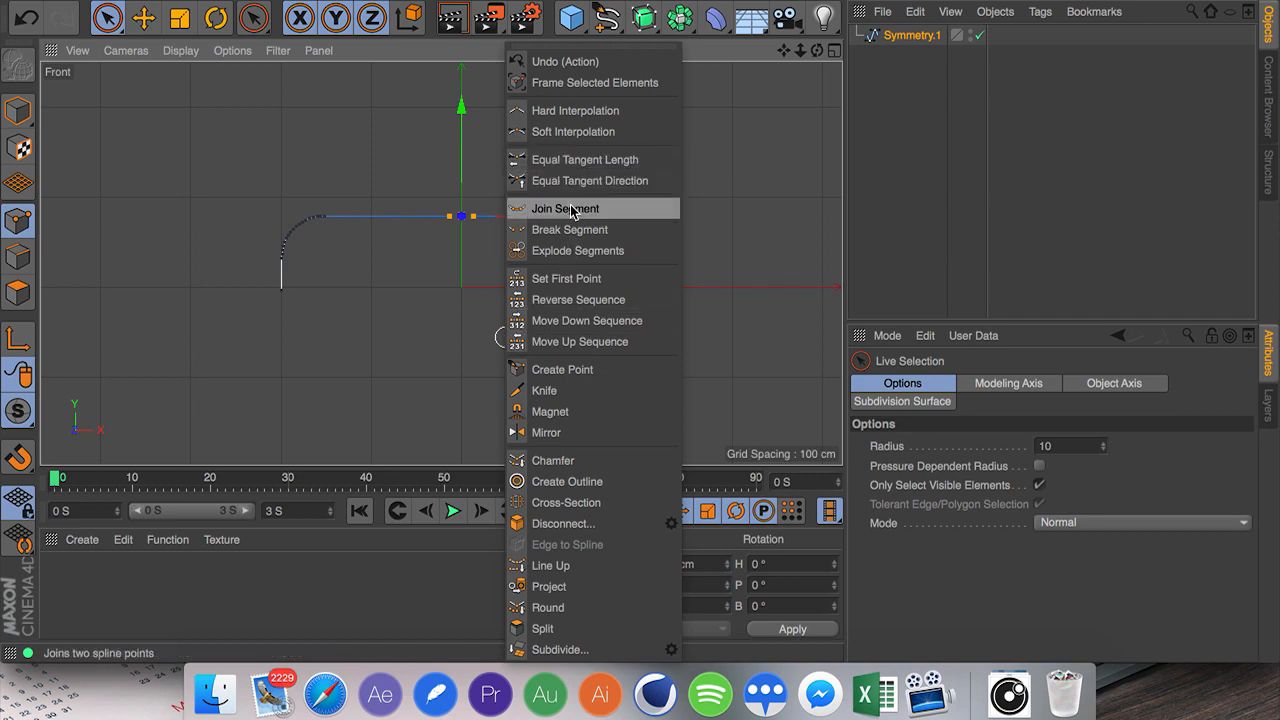
{"action": "left_click", "coordinate": [564, 208]}
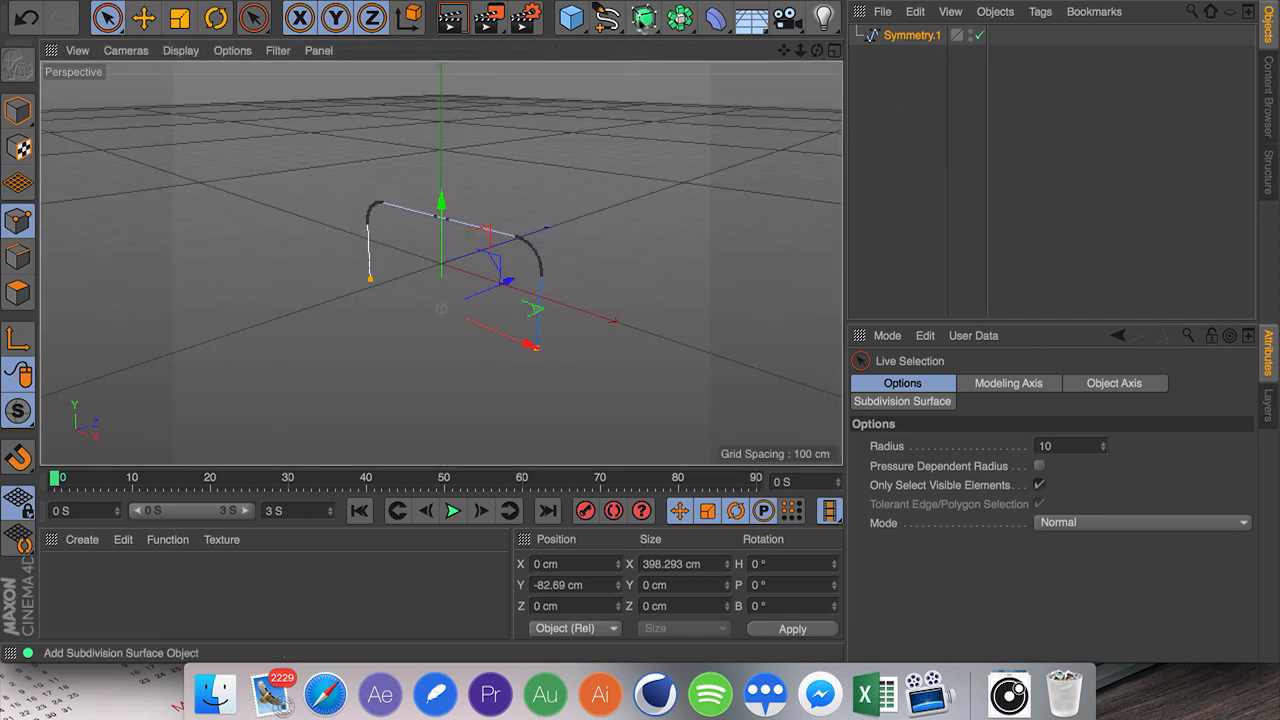
Sweep a scaled-down Circle along the Symmetry.1 path into a thin pipe, then disable the Sweep.
{"action": "left_click", "coordinate": [644, 16]}
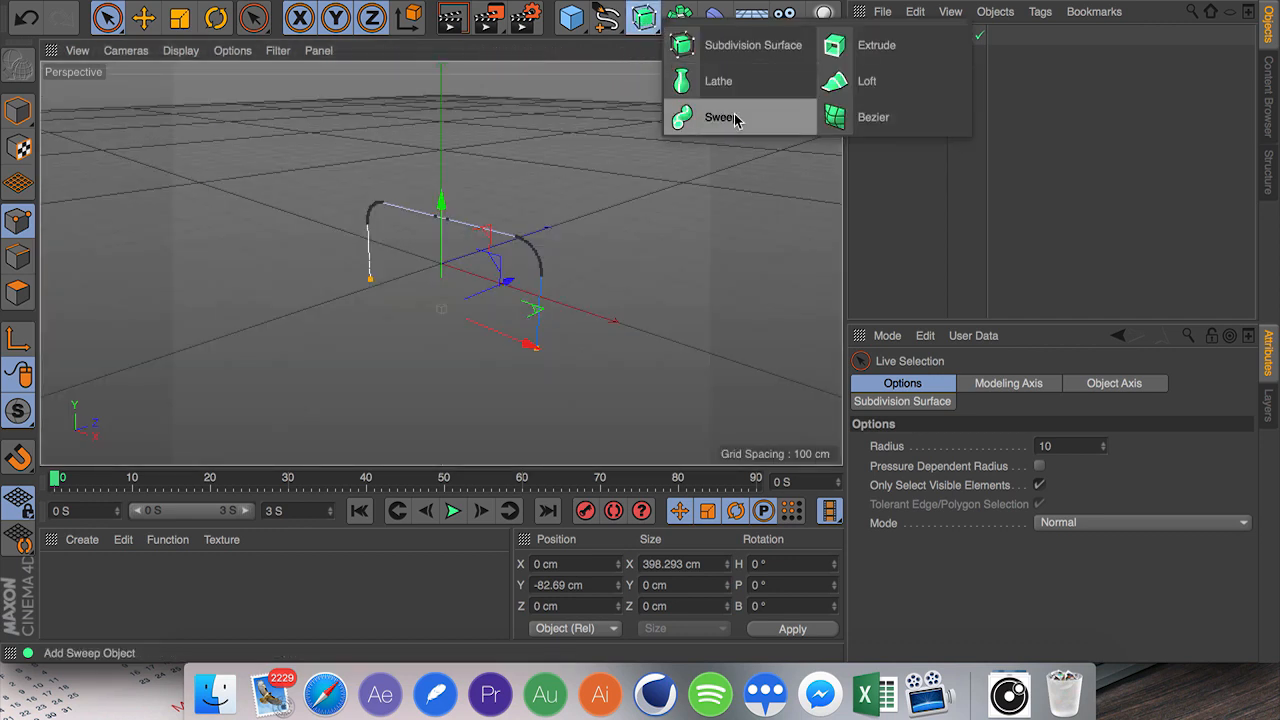
{"action": "left_click", "coordinate": [720, 116]}
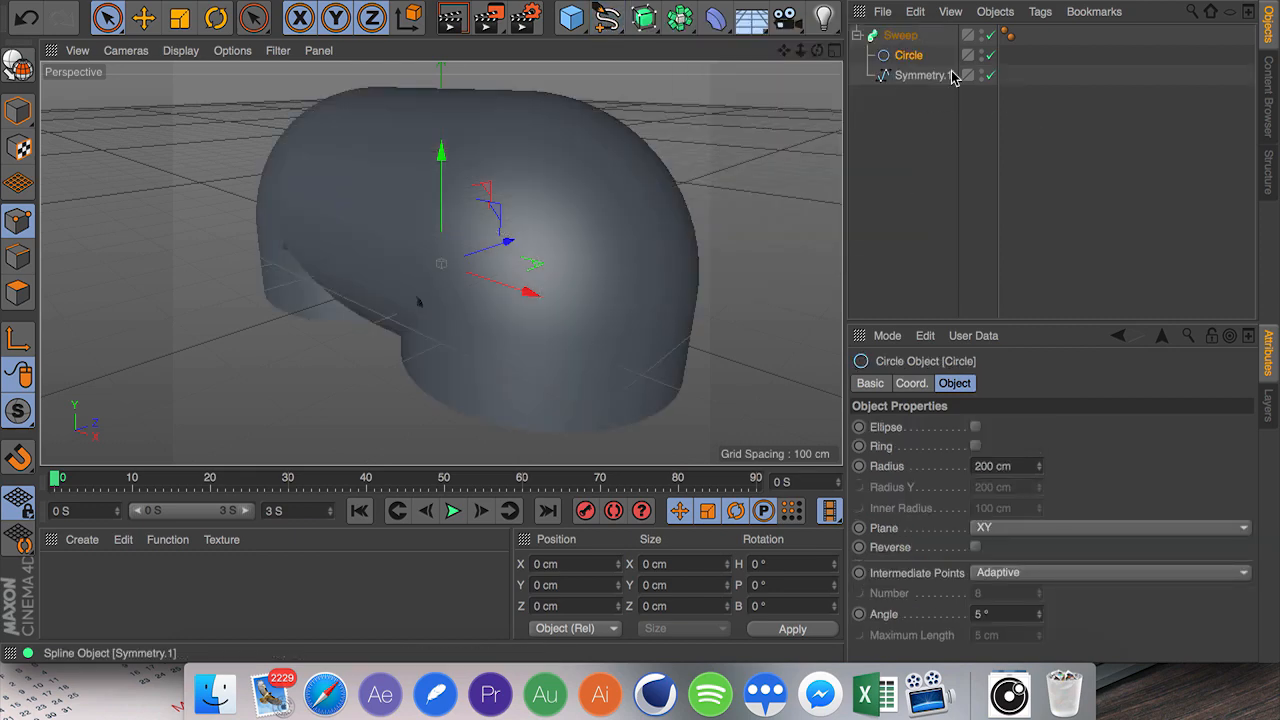
{"action": "left_click", "coordinate": [180, 18]}
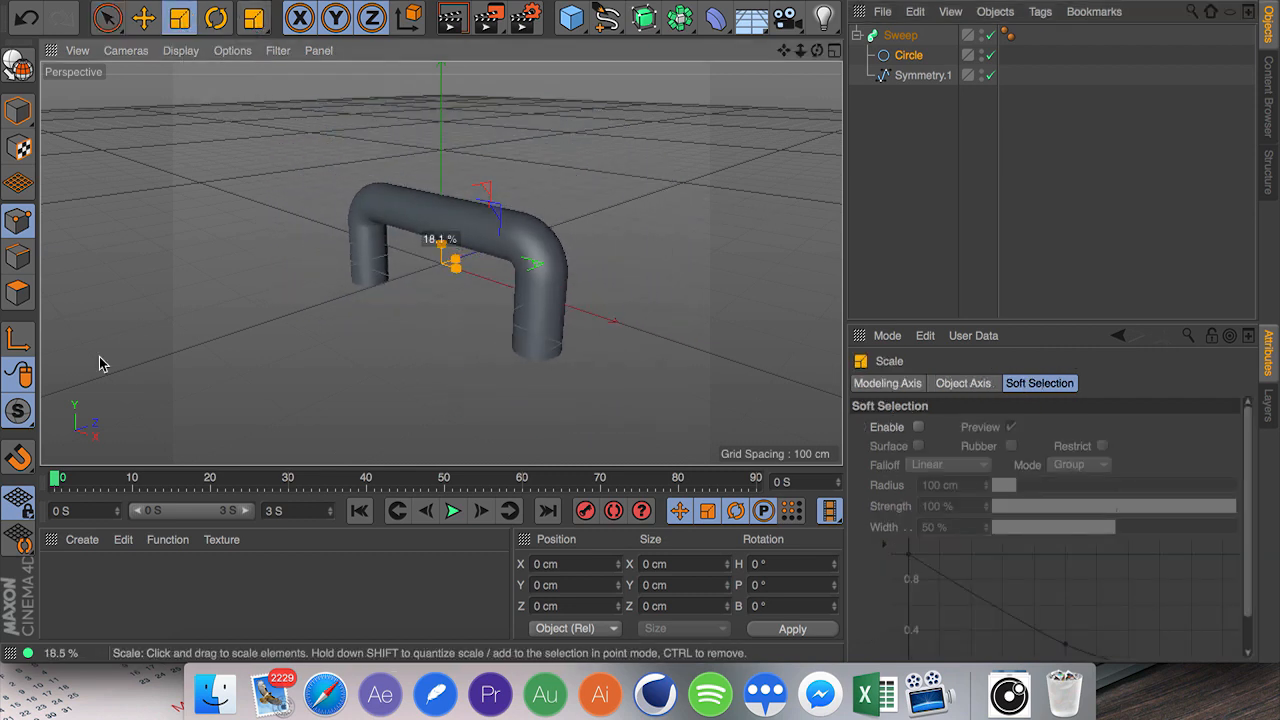
{"action": "left_click_drag", "start_coordinate": [456, 262], "coordinate": [450, 264]}
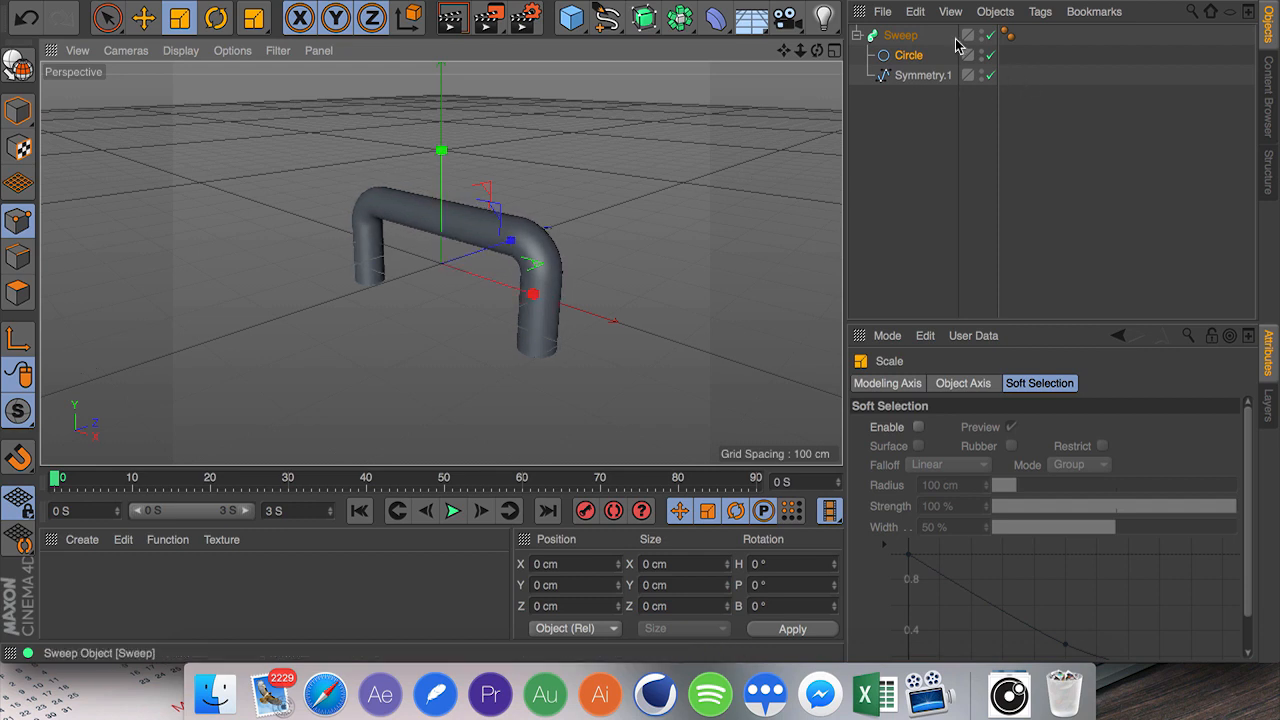
{"action": "left_click", "coordinate": [990, 36]}
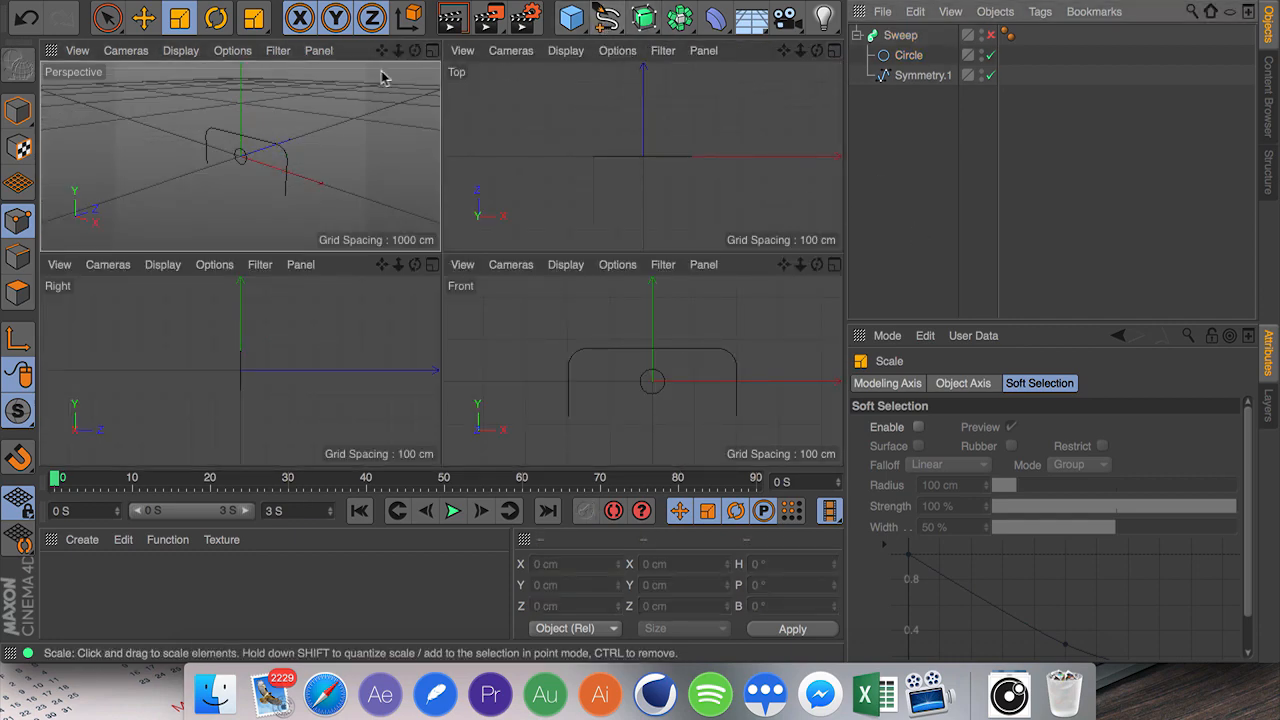
Add a short, wide Cylinder in the perspective view and select its top polygons.
{"action": "left_click", "coordinate": [608, 18]}
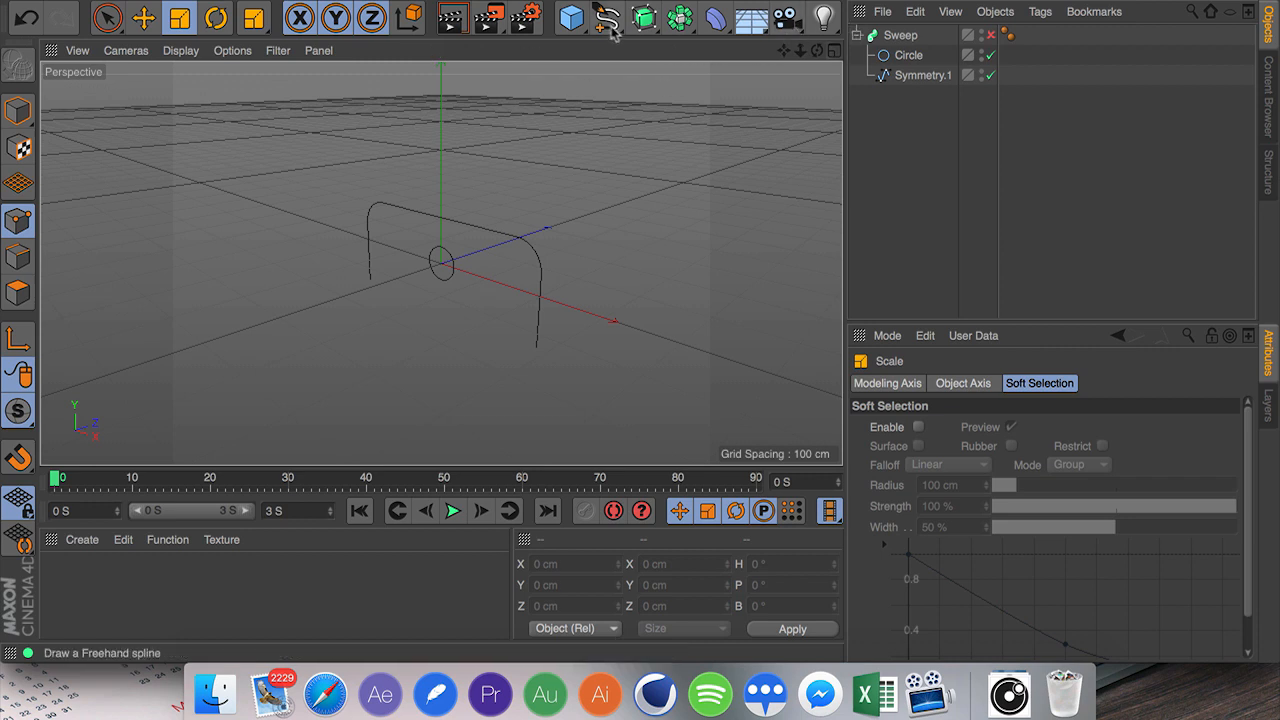
{"action": "left_click", "coordinate": [570, 18]}
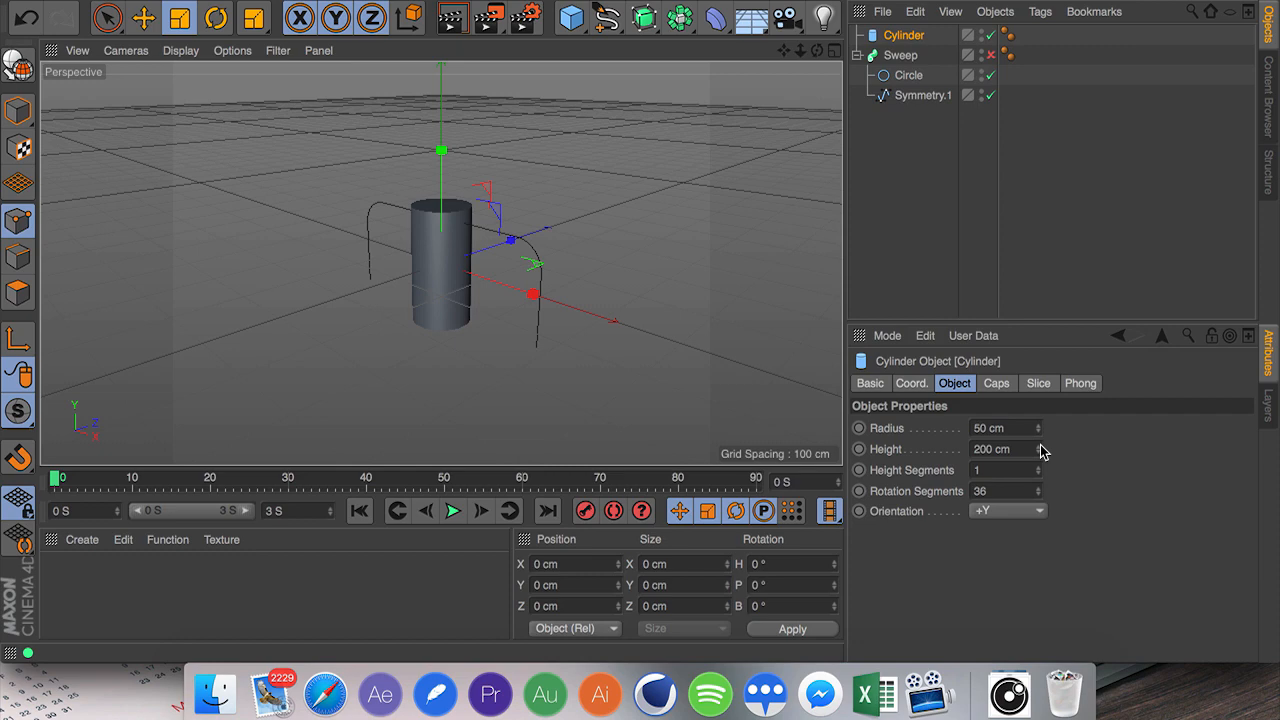
{"action": "left_click_drag", "start_coordinate": [1000, 448], "coordinate": [1000, 448]}
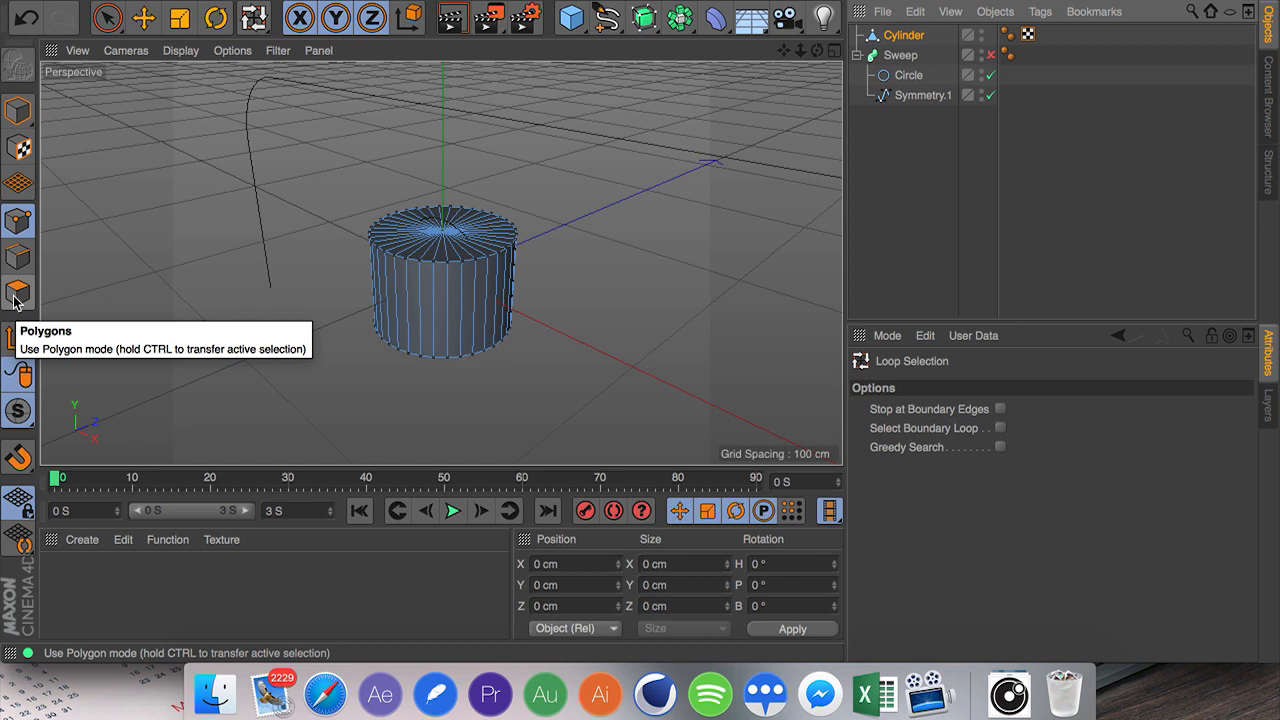
{"action": "left_click", "coordinate": [18, 292]}
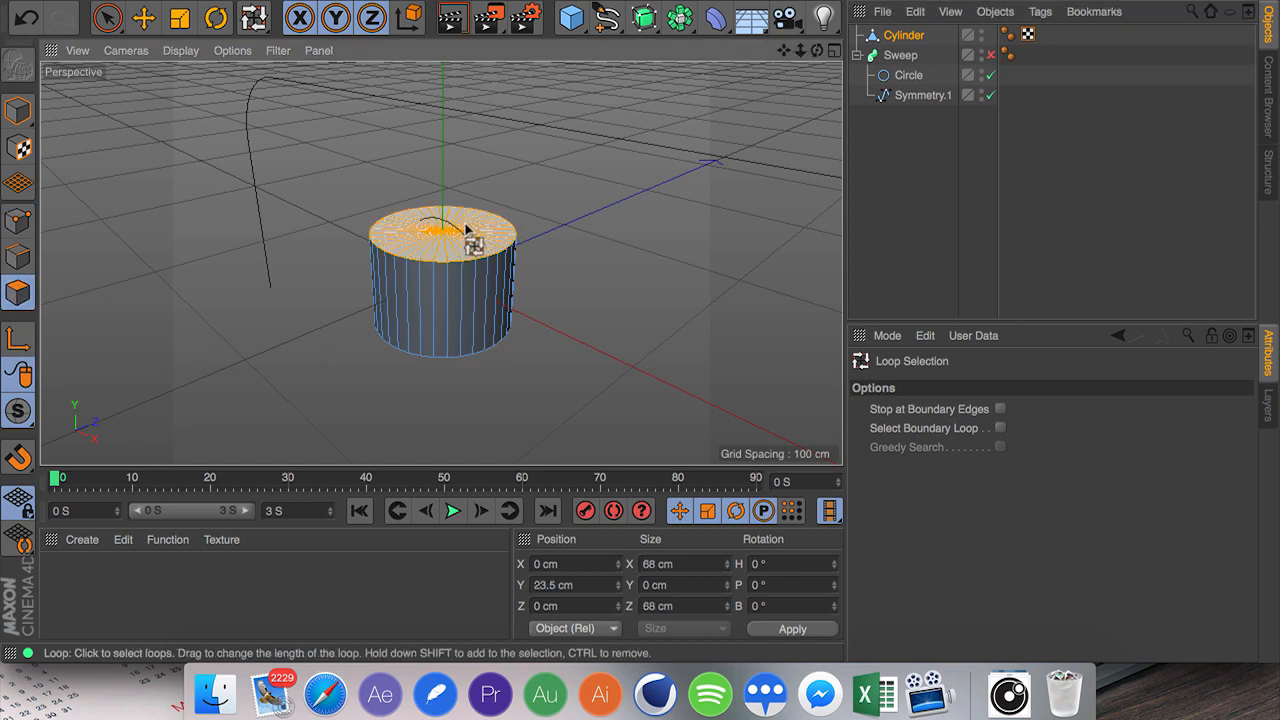
{"action": "left_click", "coordinate": [460, 230]}
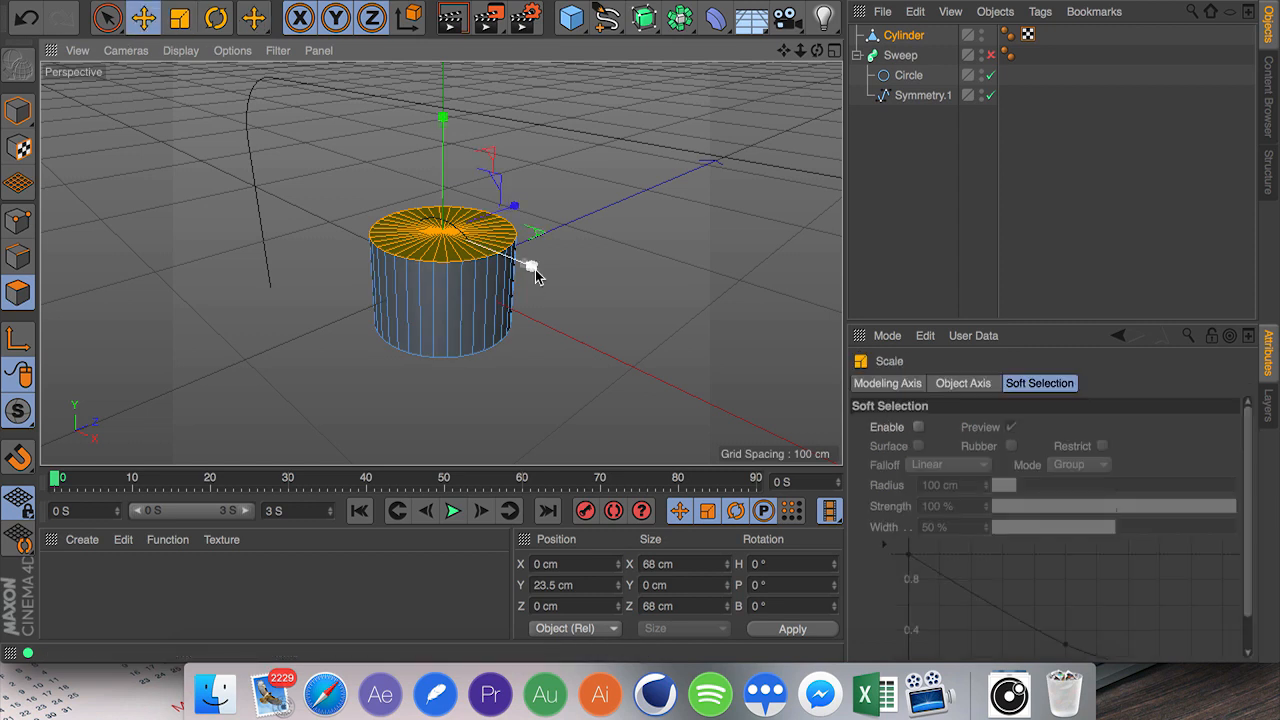
Raise and scale the top faces, extruding inner to form a recessed ring for the holder cap.
{"action": "left_click", "coordinate": [144, 18]}
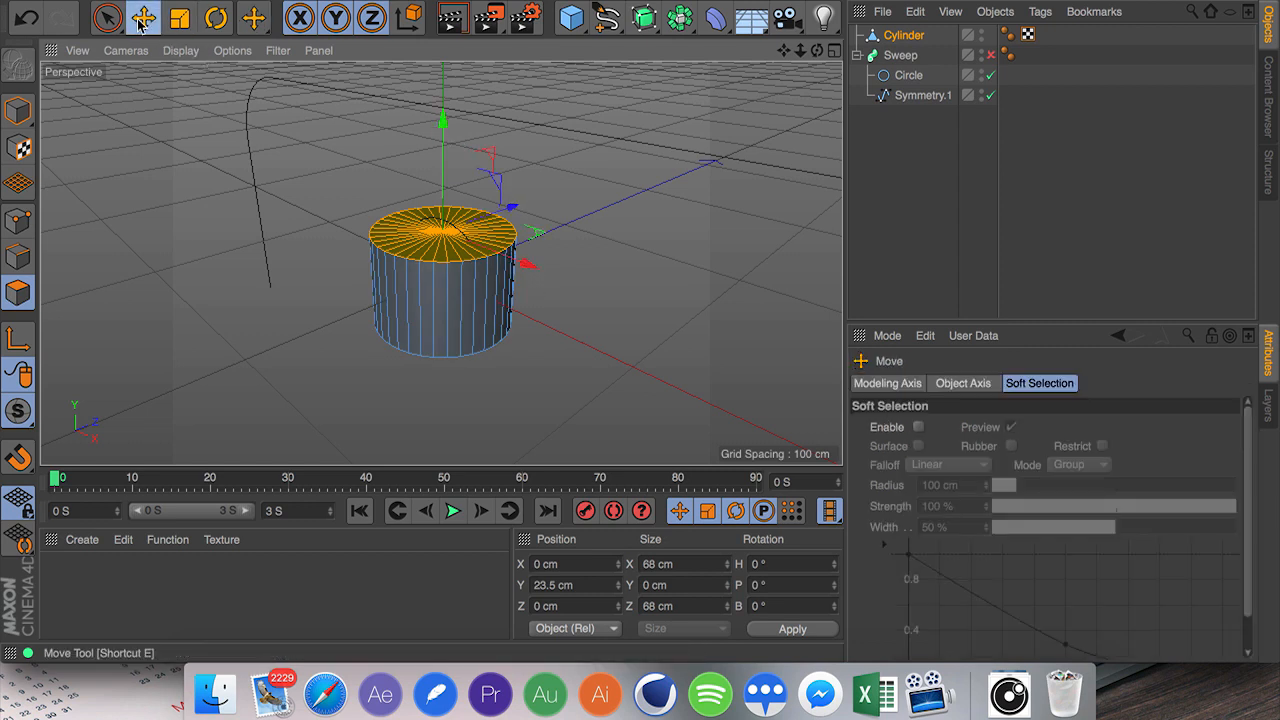
{"action": "mouse_move", "coordinate": [442, 130]}
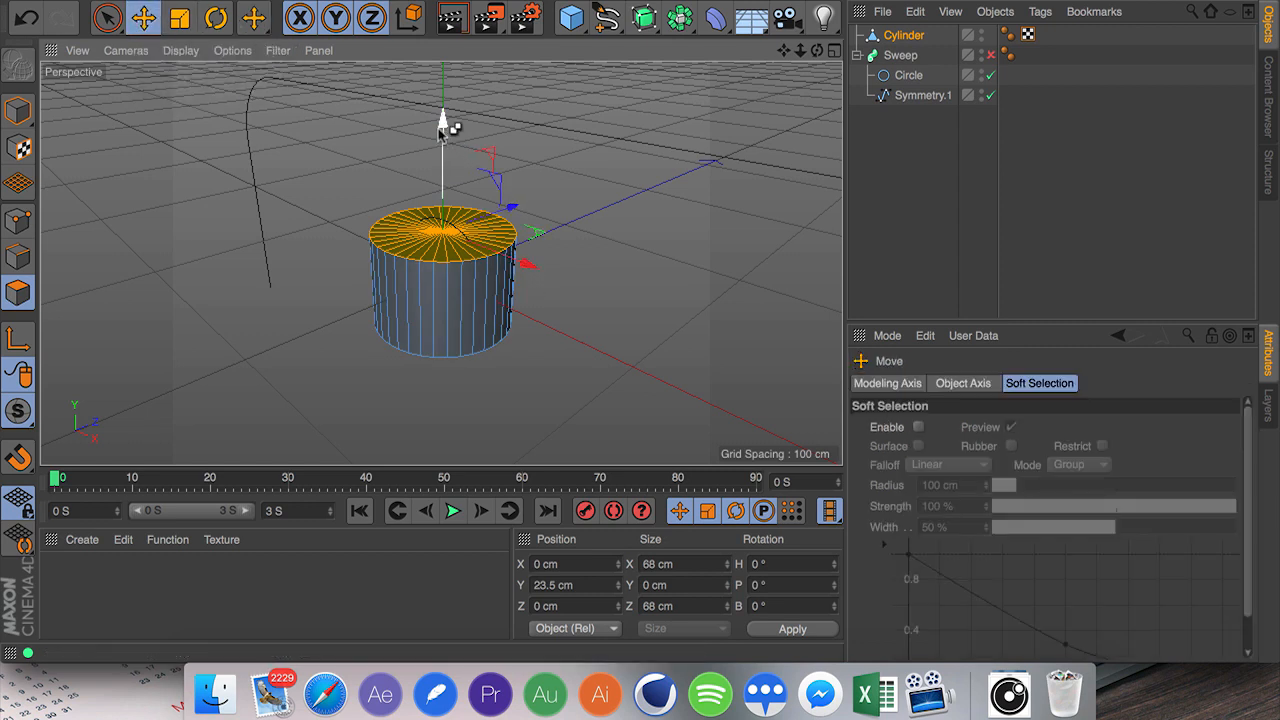
{"action": "left_click_drag", "start_coordinate": [444, 130], "coordinate": [444, 104]}
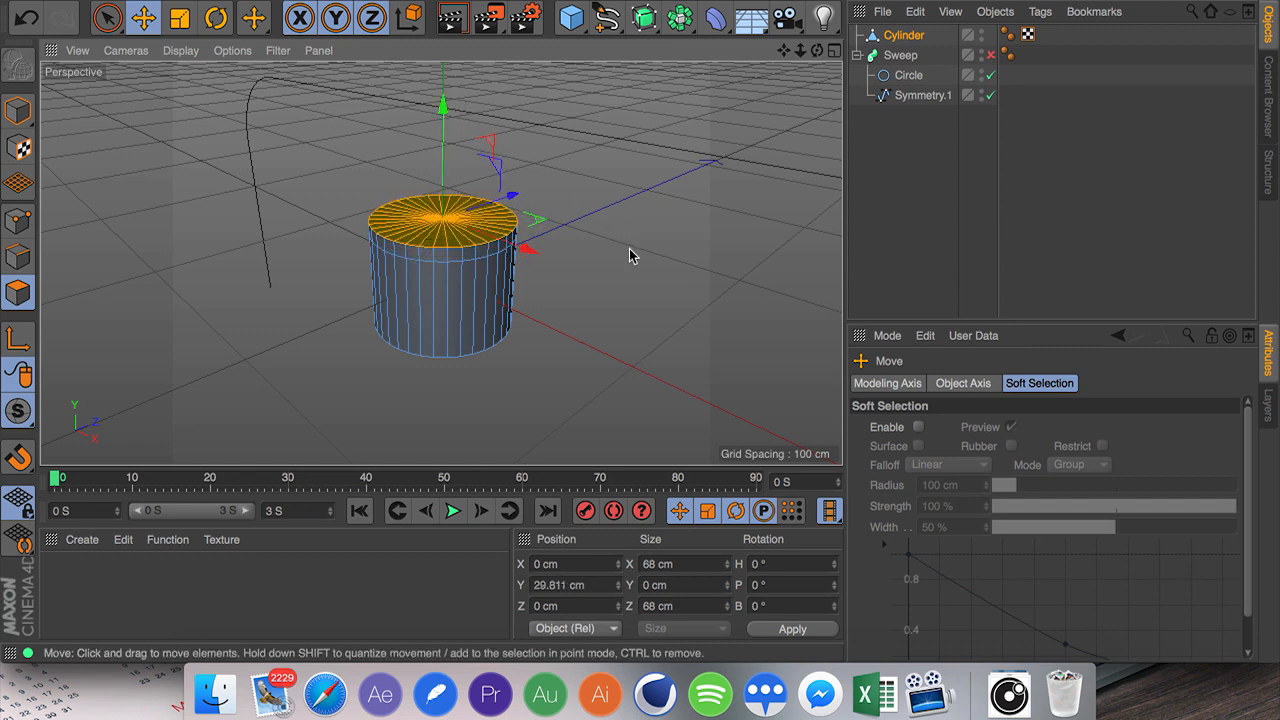
{"action": "left_click", "coordinate": [178, 18]}
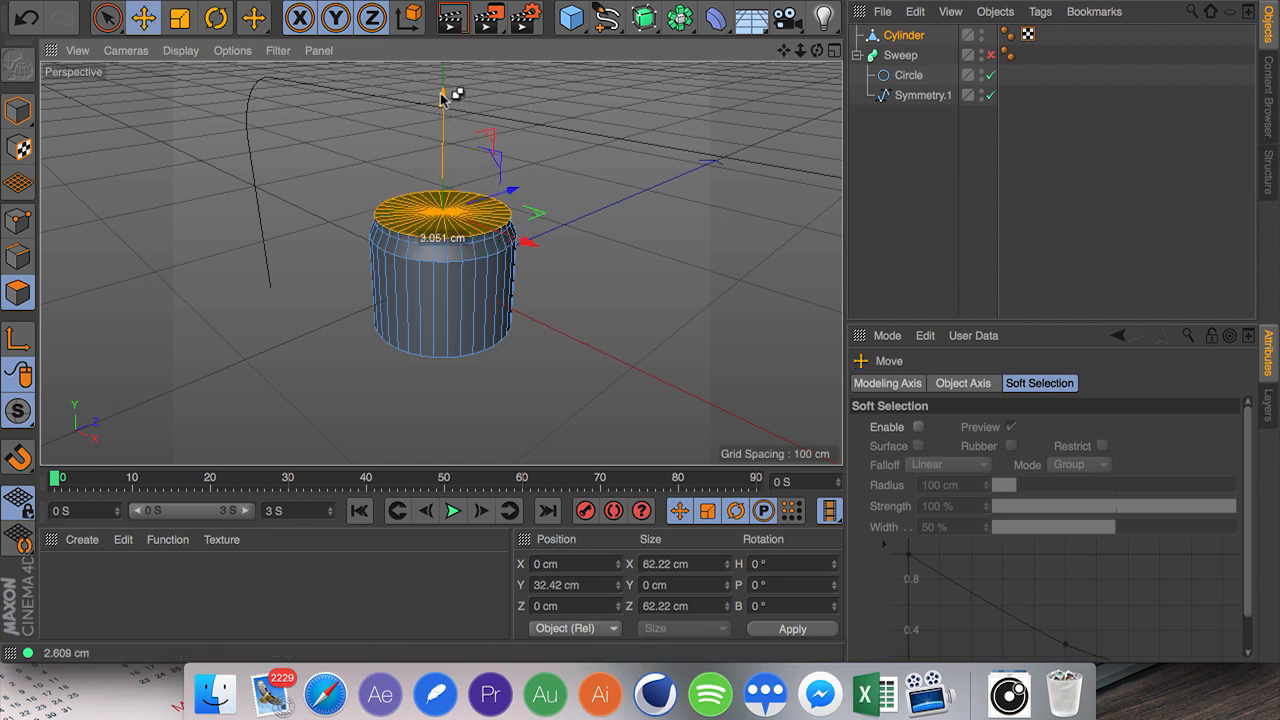
{"action": "left_click_drag", "start_coordinate": [442, 96], "coordinate": [442, 88]}
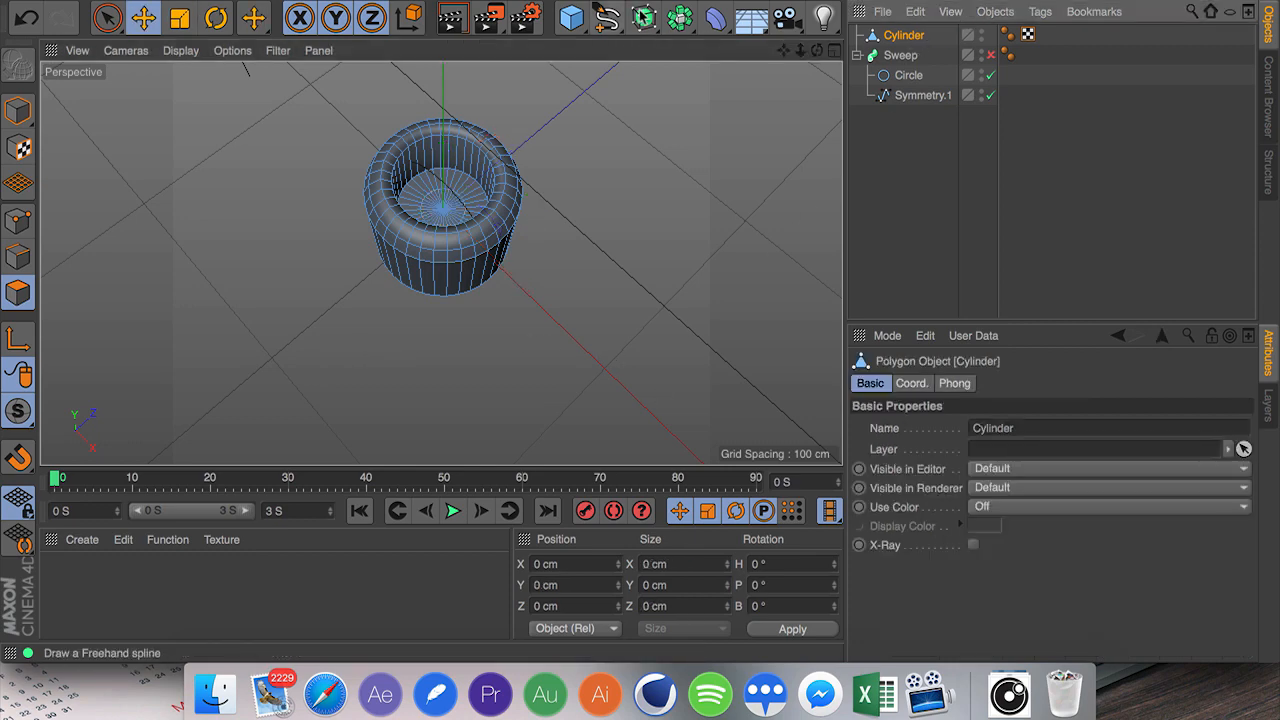
Smooth the cylinder with a Subdivision Surface, add rim bevel subdivisions, place it at the path's left end and show four views.
{"action": "left_click", "coordinate": [644, 16]}
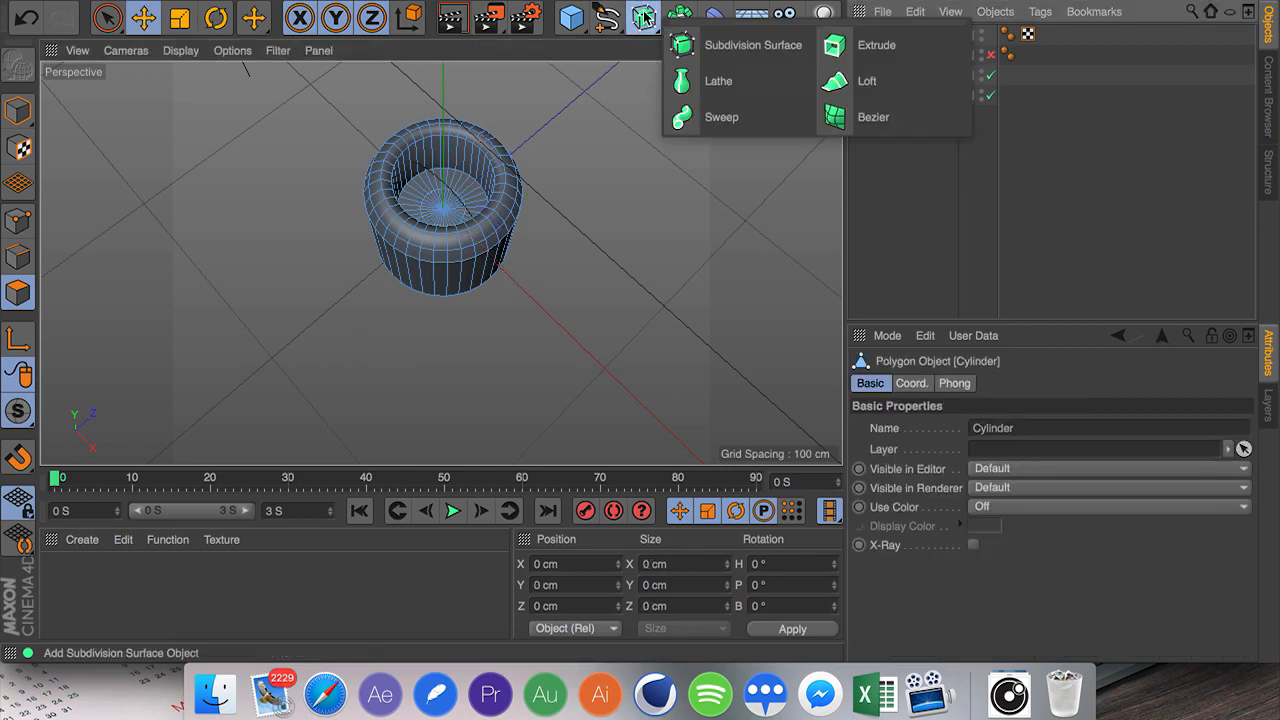
{"action": "left_click", "coordinate": [752, 44]}
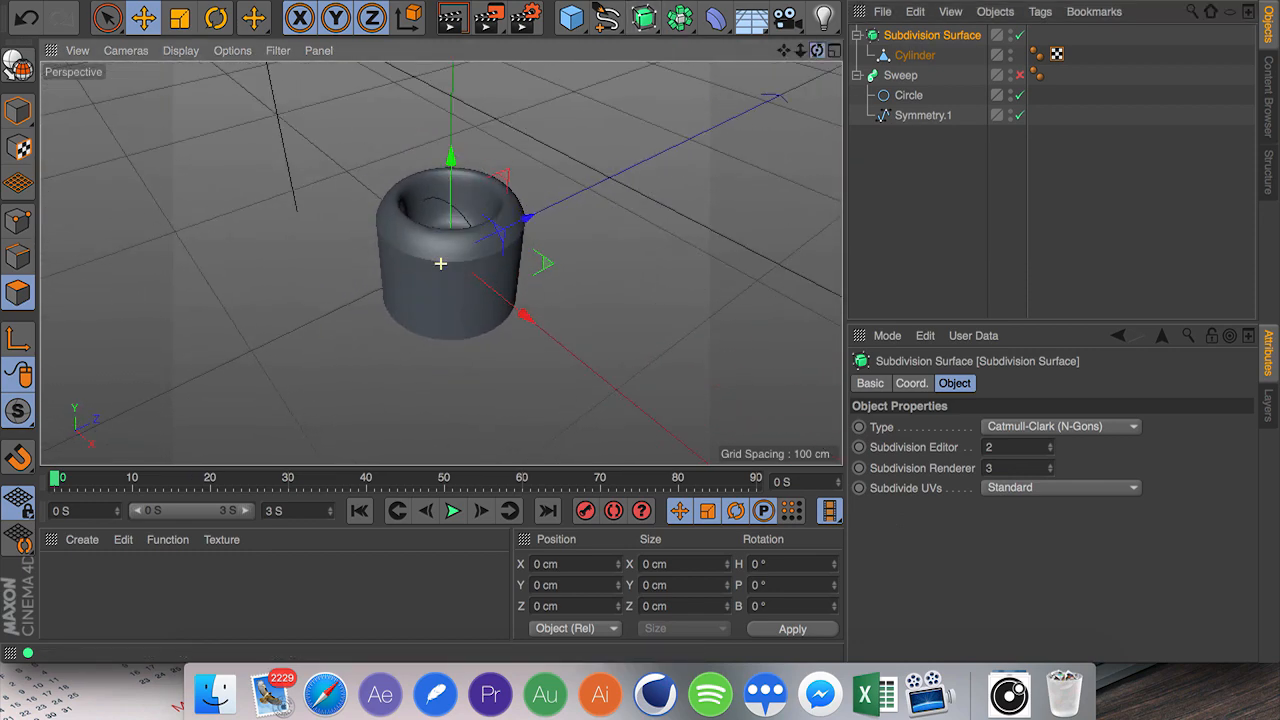
{"action": "left_click", "coordinate": [914, 56]}
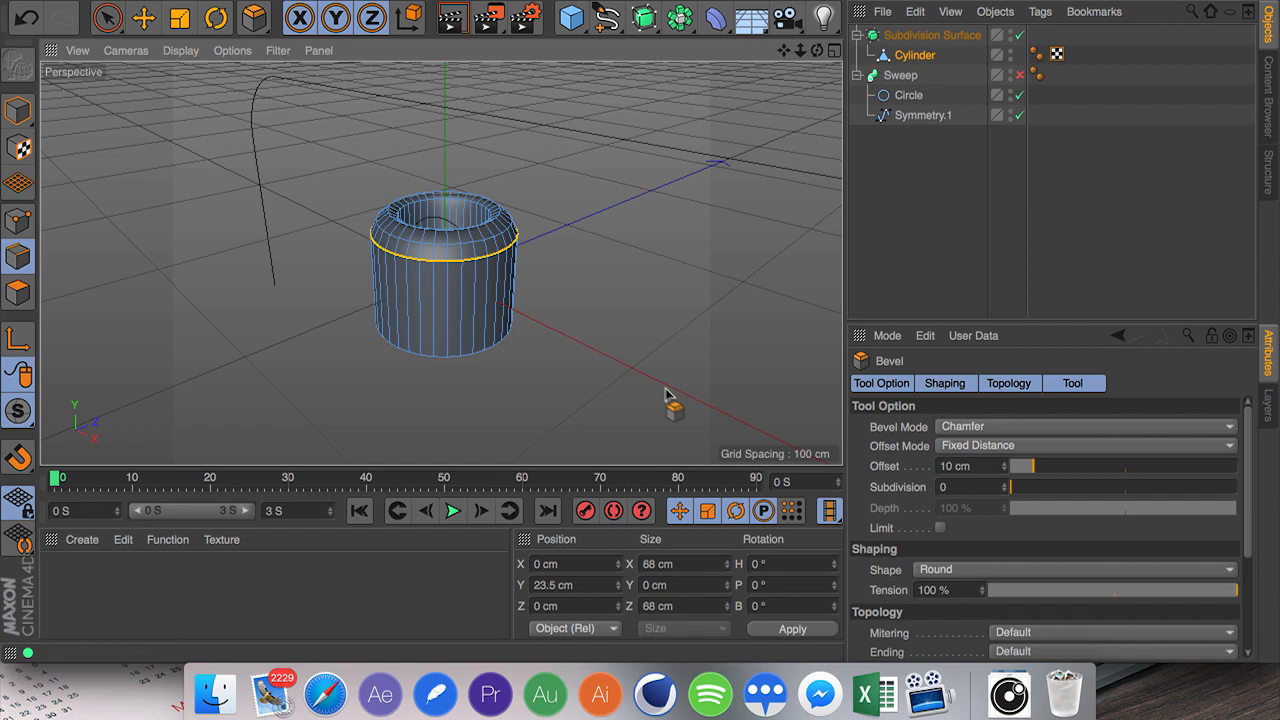
{"action": "left_click_drag", "start_coordinate": [1010, 488], "coordinate": [1044, 488]}
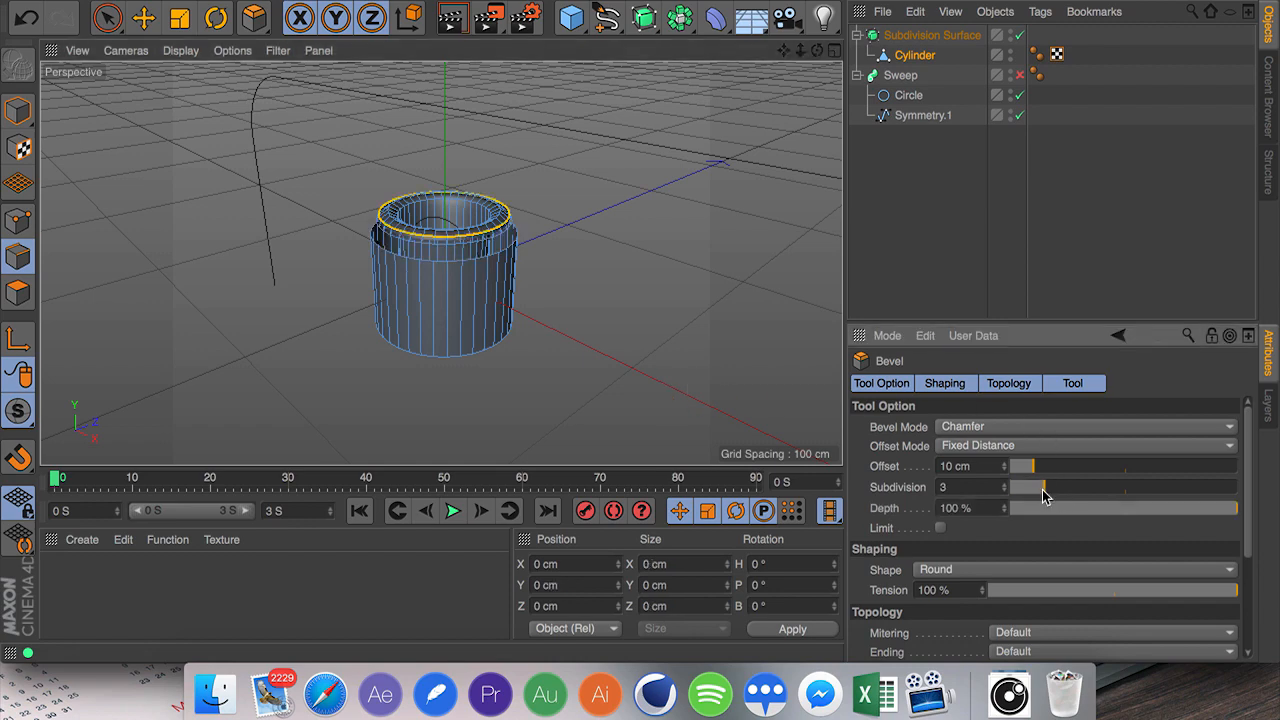
{"action": "left_click", "coordinate": [144, 18]}
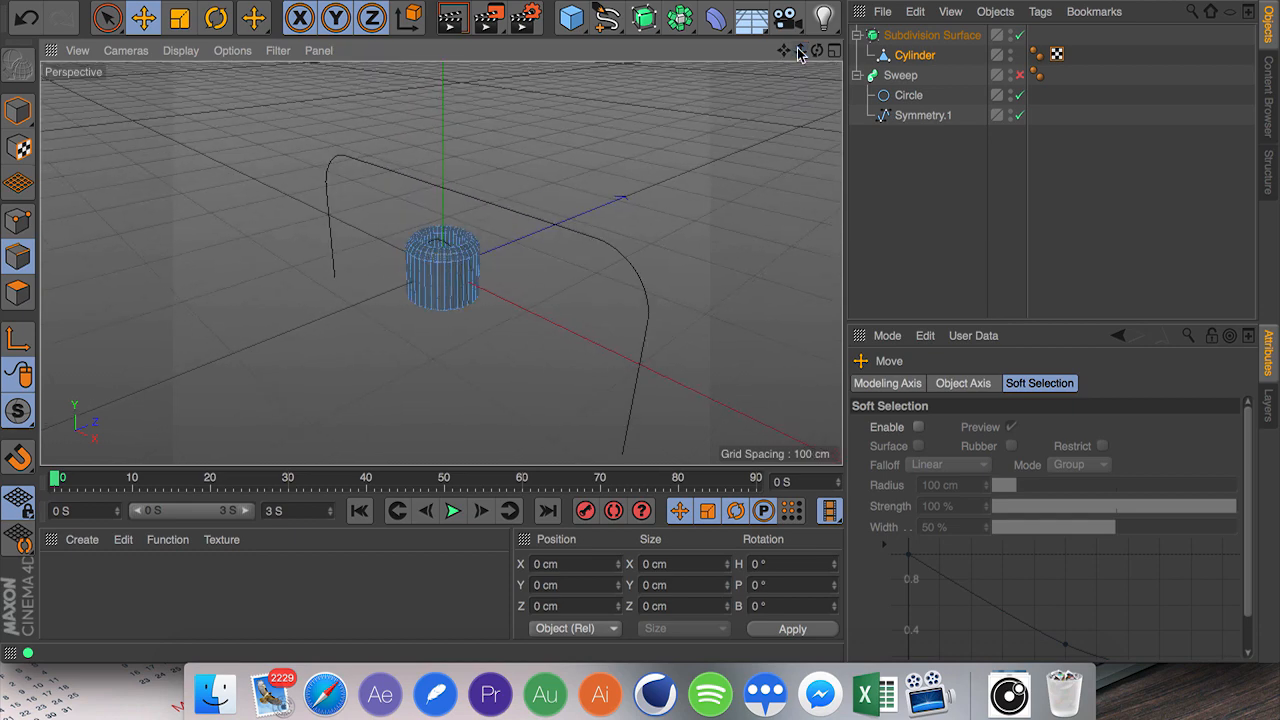
{"action": "left_click", "coordinate": [932, 34]}
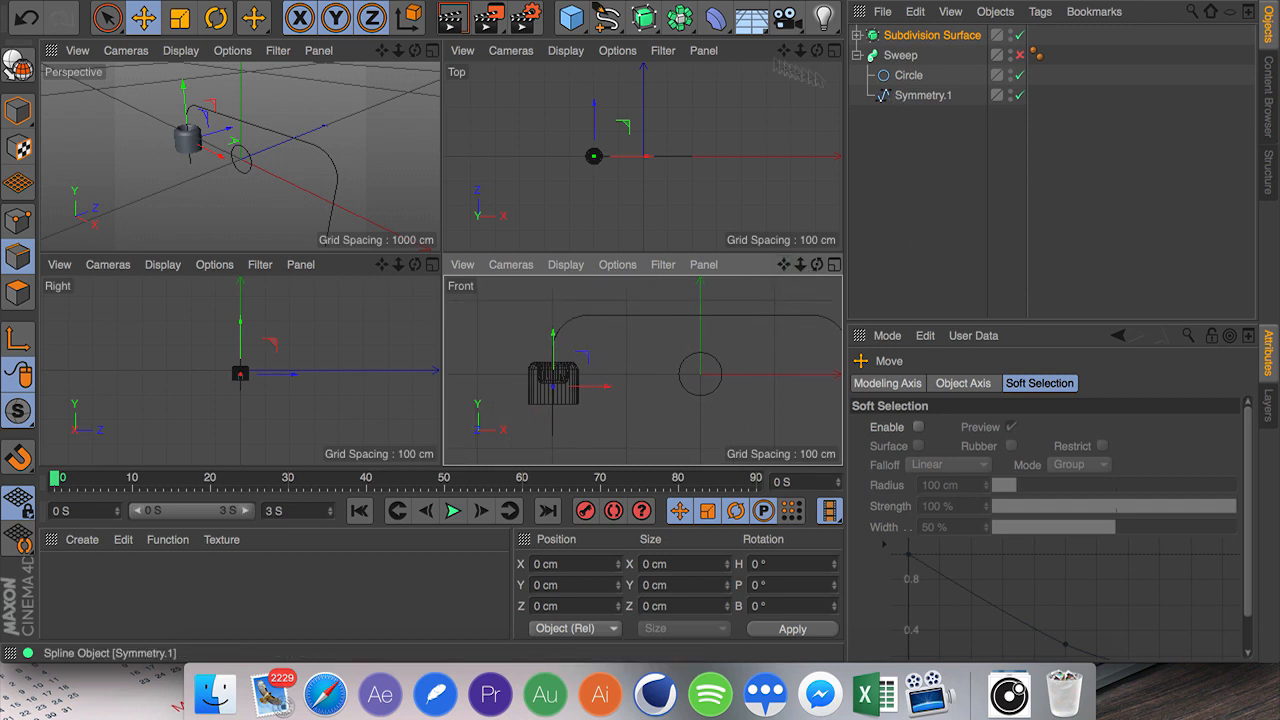
Mirror the holder to both pipe ends with a Symmetry object and set the sweep Circle radius to 25 cm.
{"action": "left_click", "coordinate": [680, 16]}
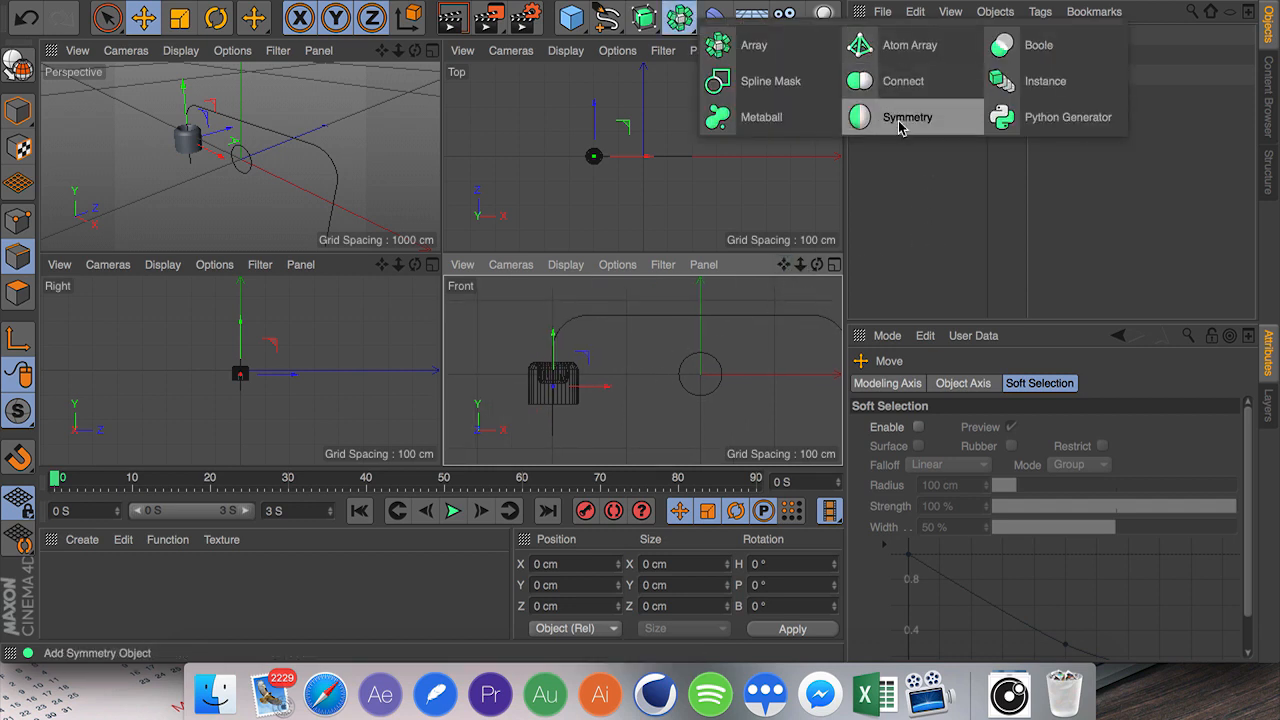
{"action": "left_click", "coordinate": [908, 116]}
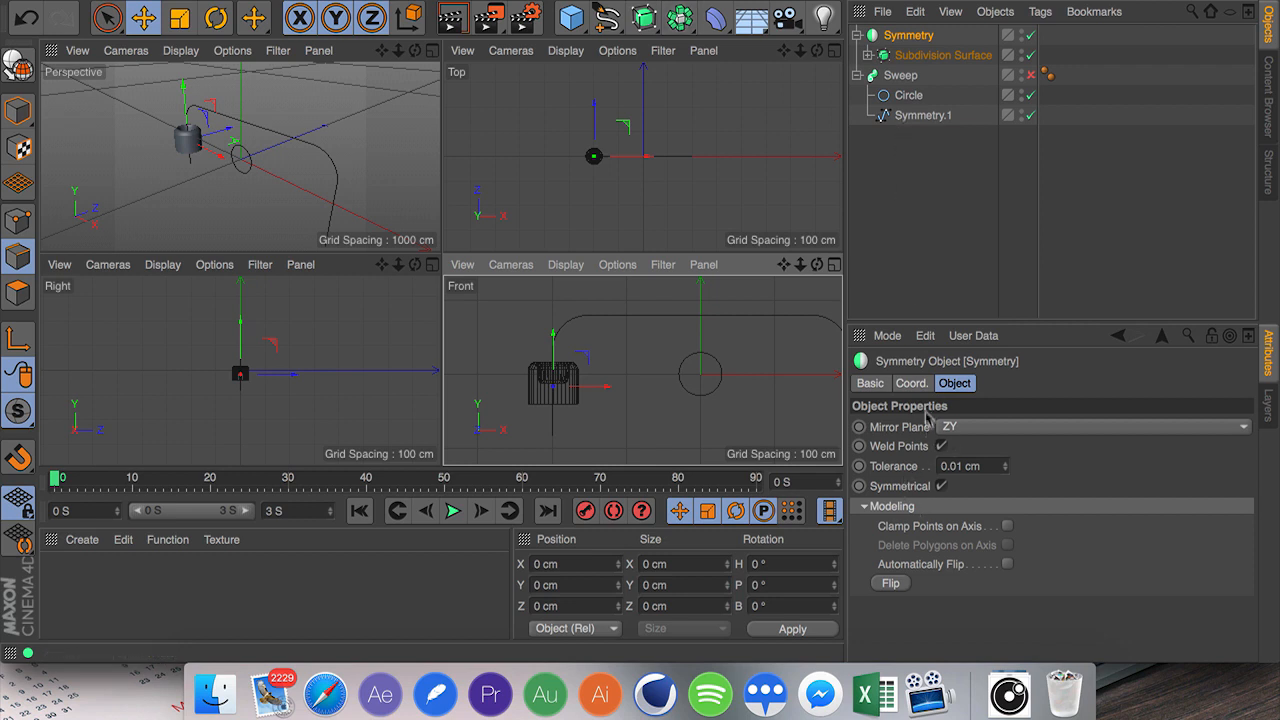
{"action": "left_click", "coordinate": [912, 384]}
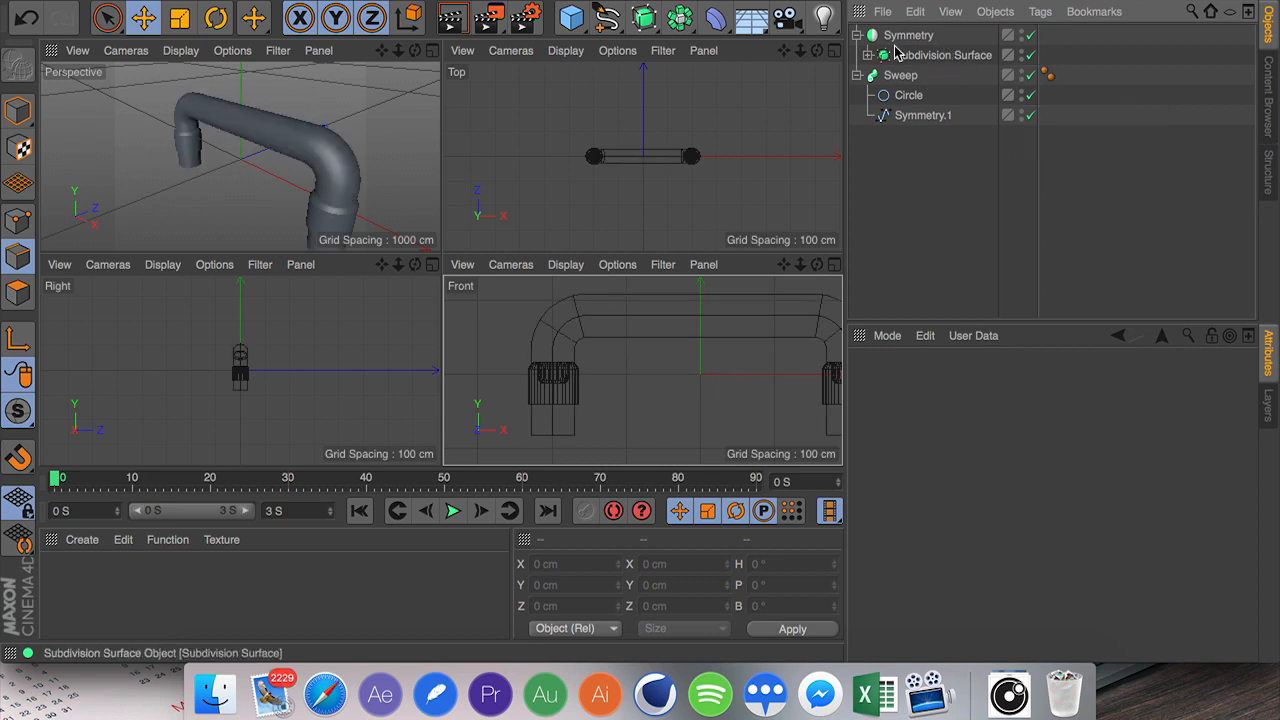
{"action": "left_click", "coordinate": [908, 94]}
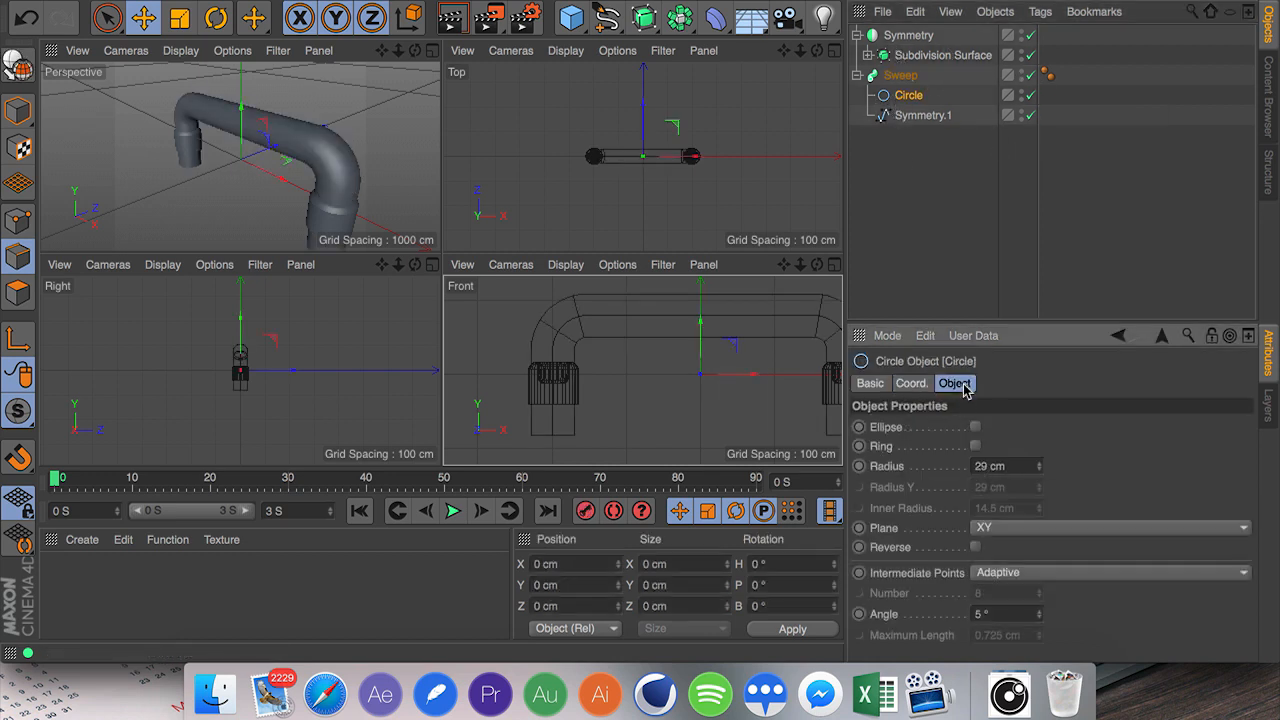
{"action": "type", "text": "25"}
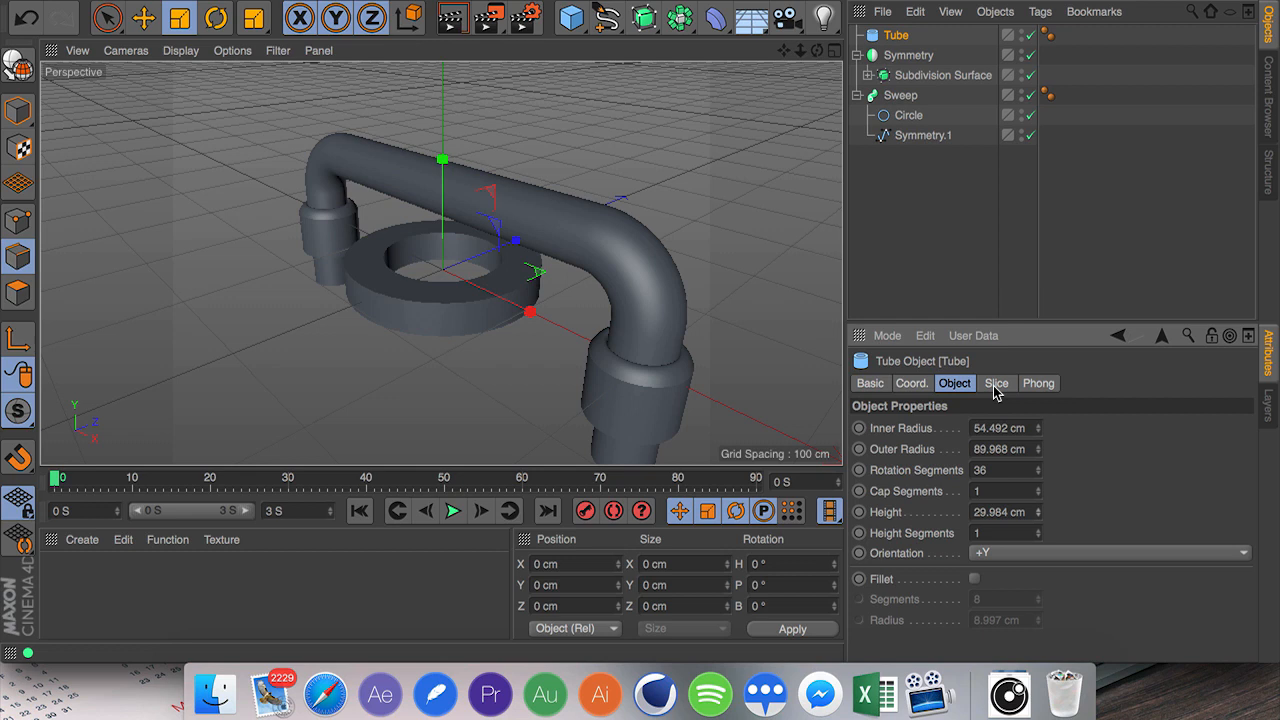
Add a Tube primitive as a flat ring: inner radius ~54 cm, outer ~90 cm, height ~30 cm.
{"action": "left_click", "coordinate": [976, 578]}
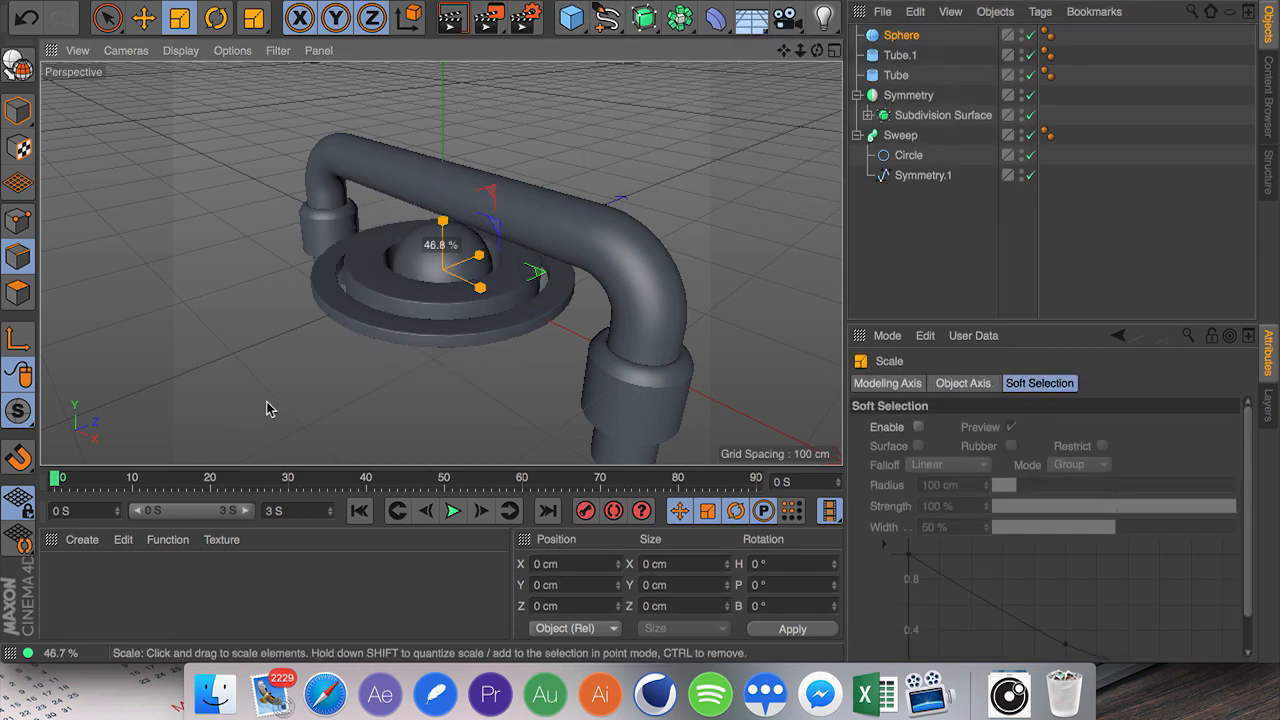
Make the sphere editable and squash it into a flat dome cap over the rings.
{"action": "left_click", "coordinate": [900, 36]}
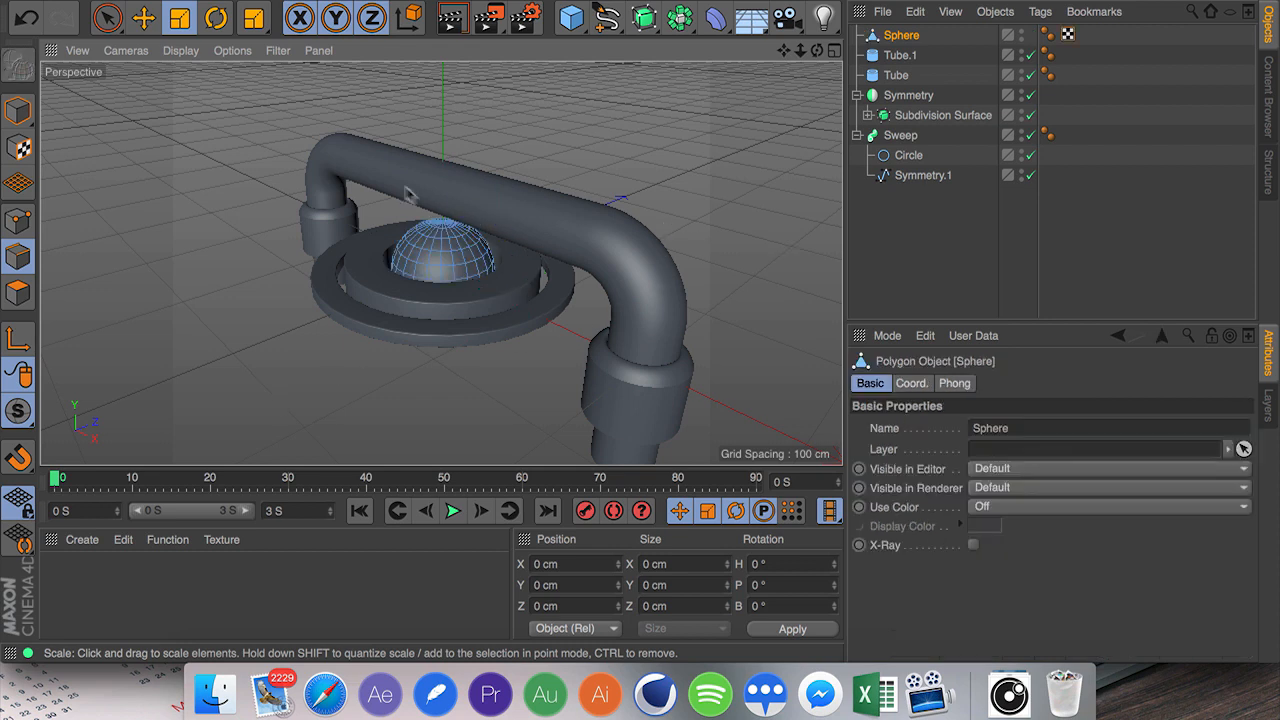
{"action": "left_click", "coordinate": [18, 110]}
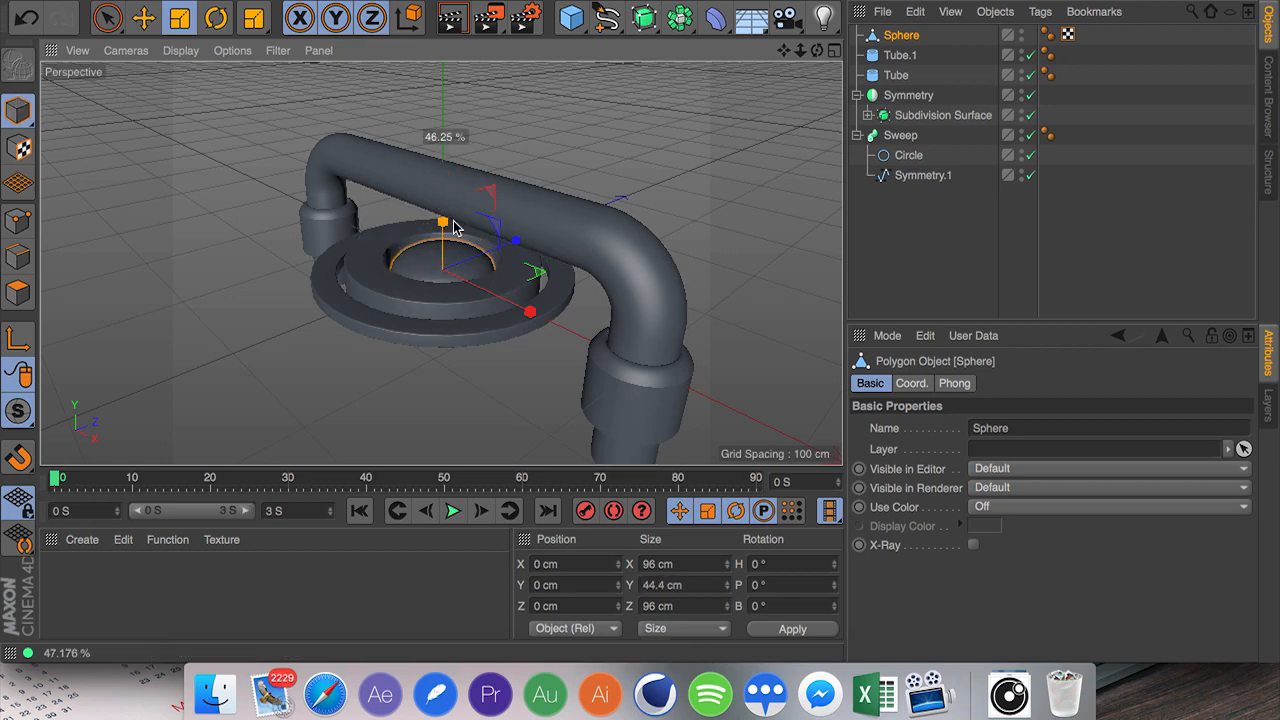
{"action": "left_click", "coordinate": [144, 18]}
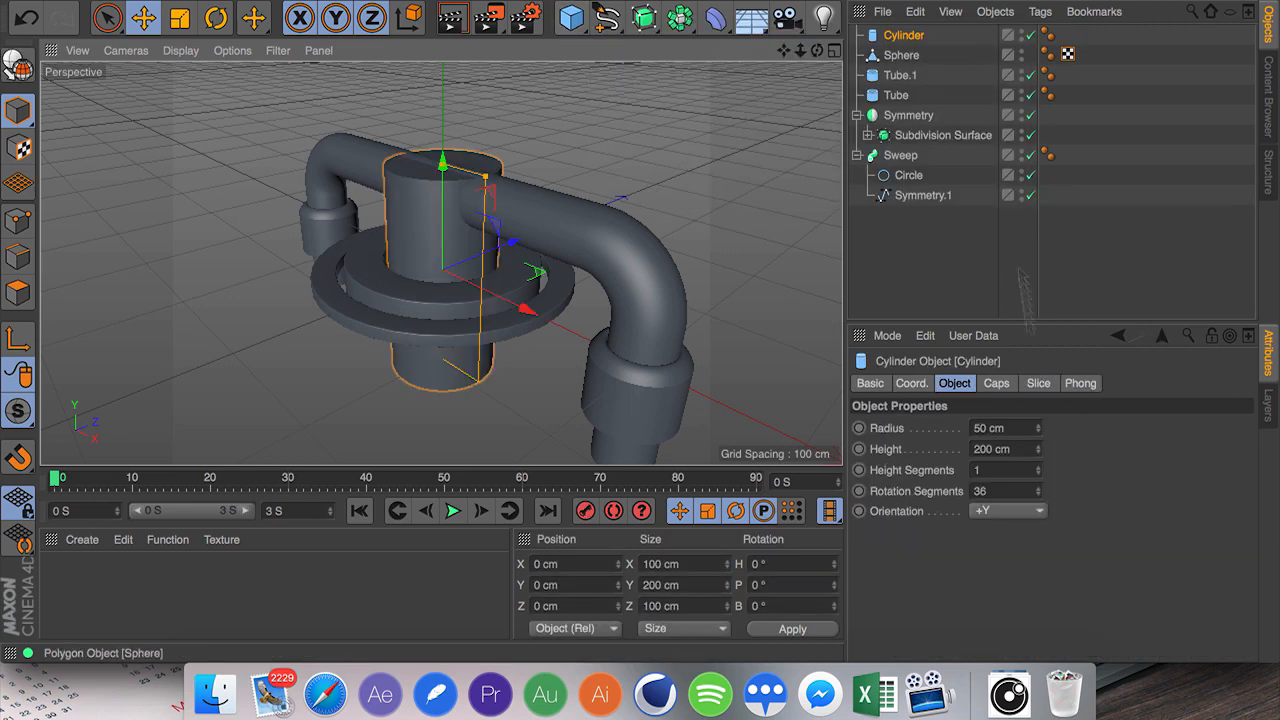
Set the cylinder radius to 2 cm, orient it along -Z and parent it under an Array.
{"action": "type", "text": "2 cm"}
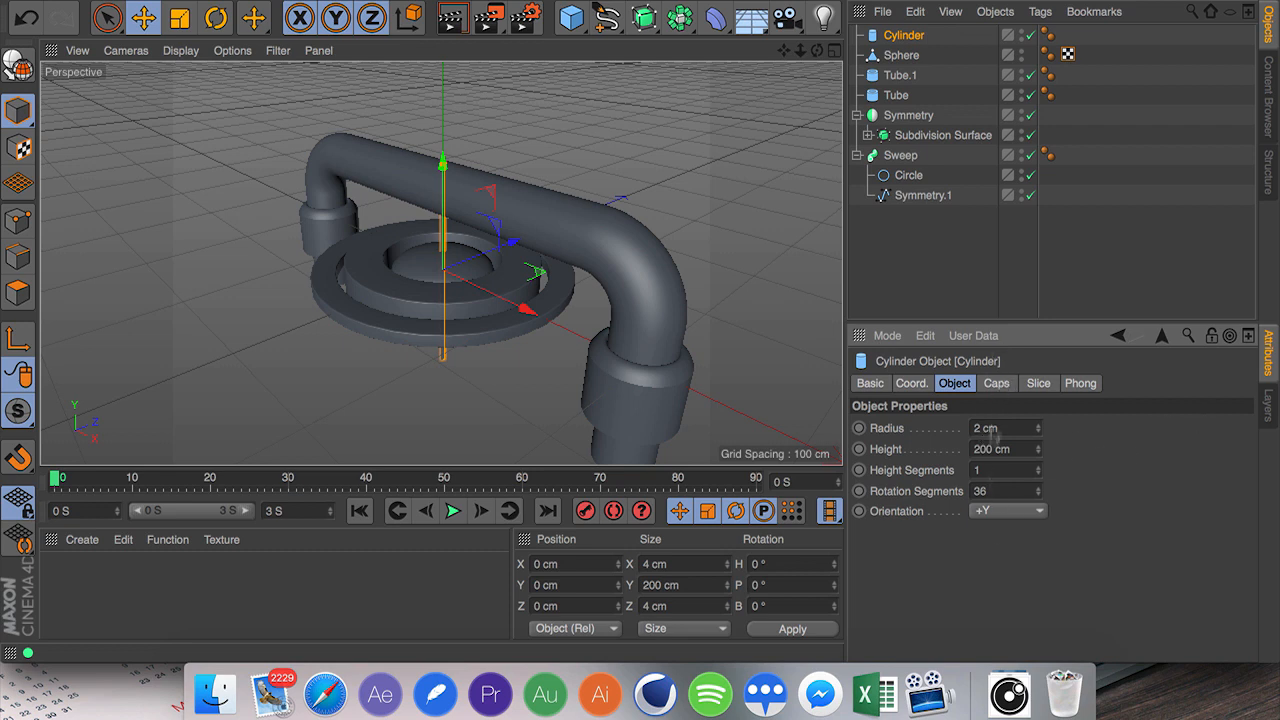
{"action": "left_click", "coordinate": [1008, 512]}
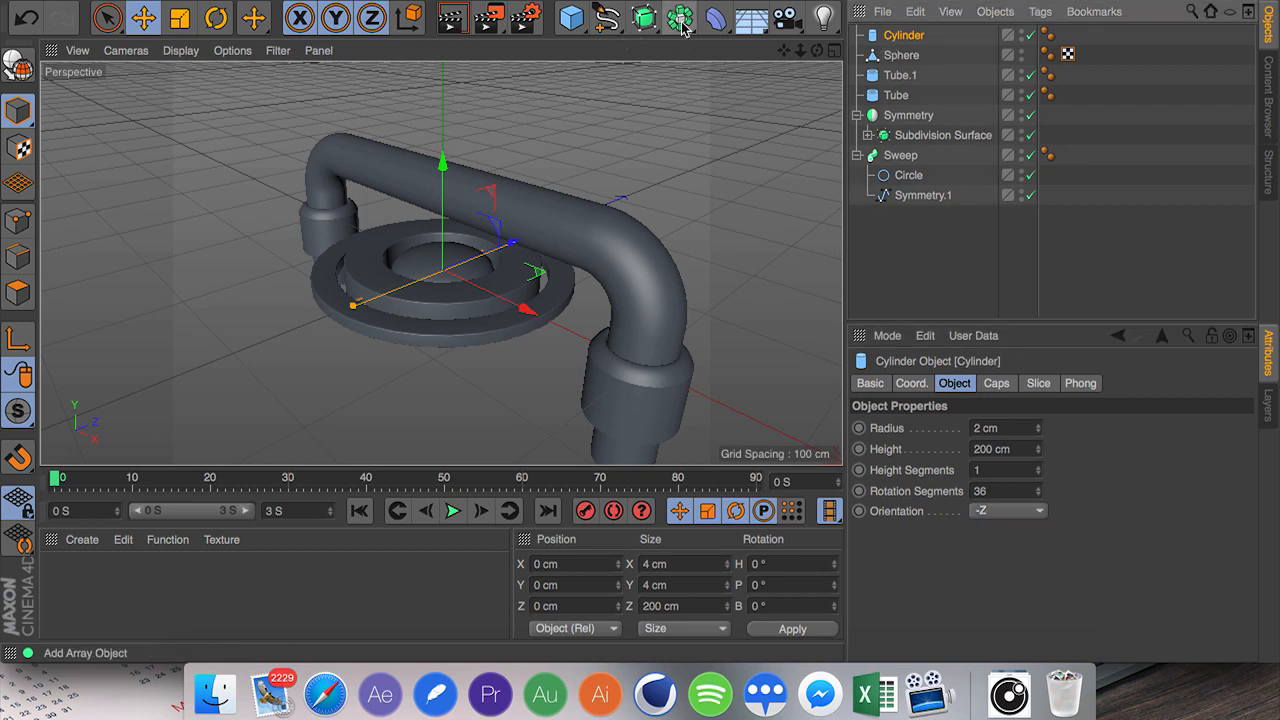
{"action": "mouse_move", "coordinate": [680, 18]}
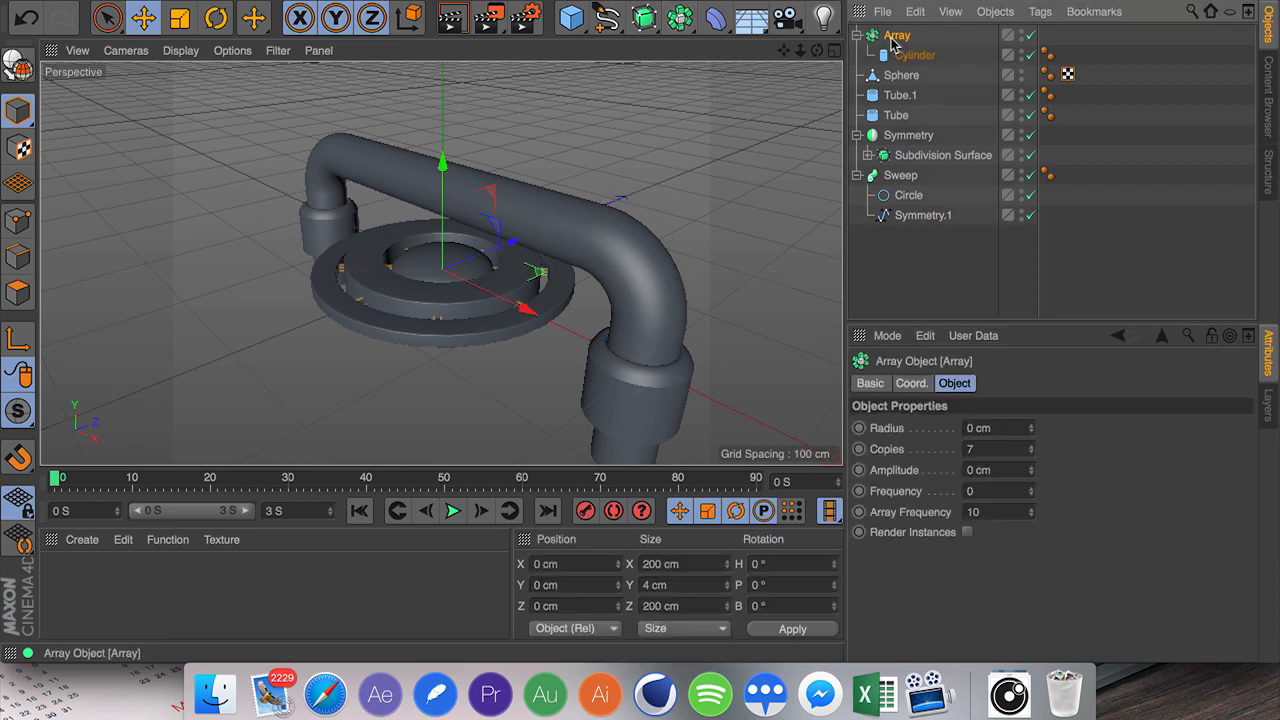
{"action": "left_click", "coordinate": [896, 114]}
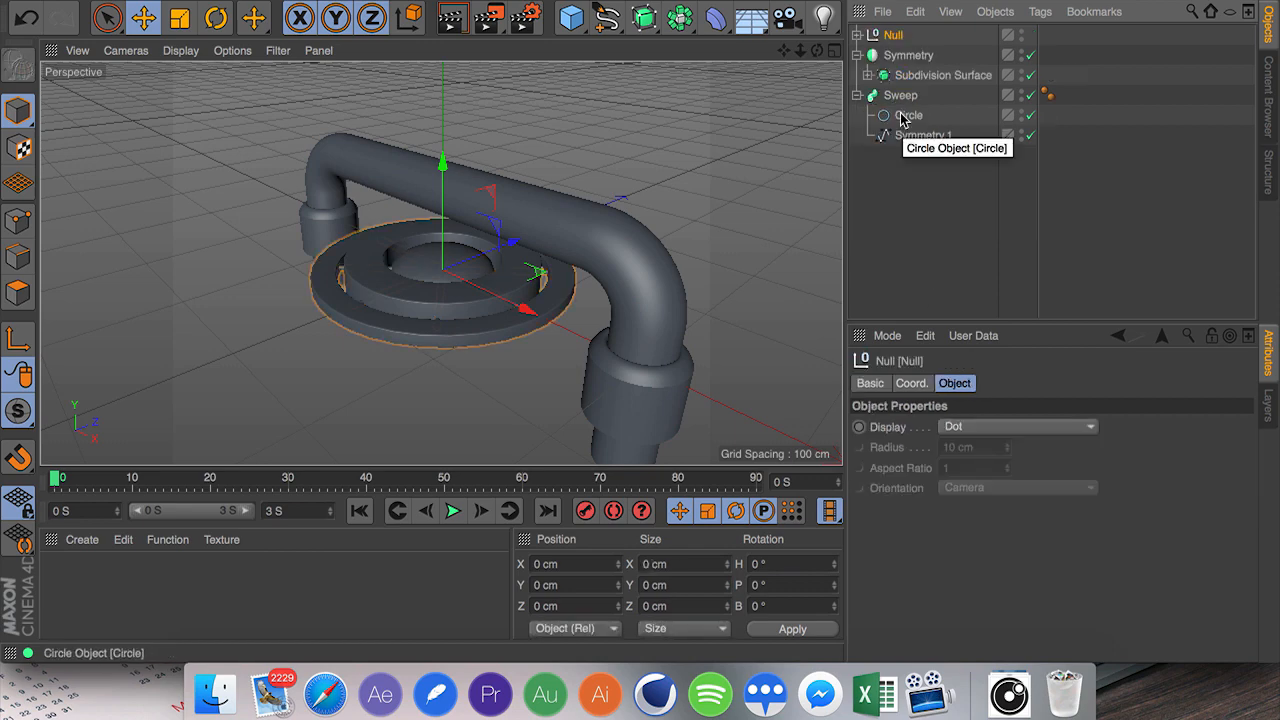
Rename the groups to holder, holder mini and pipe.
{"action": "double_click", "coordinate": [892, 36]}
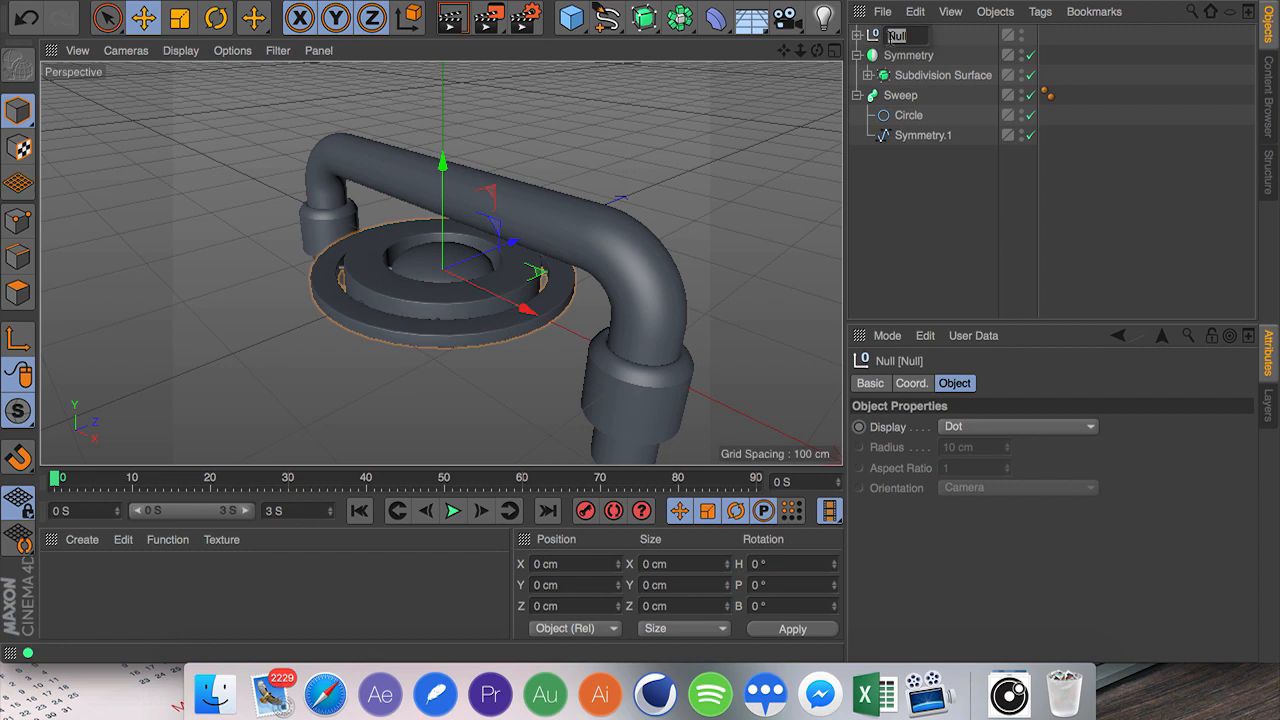
{"action": "left_click", "coordinate": [908, 56]}
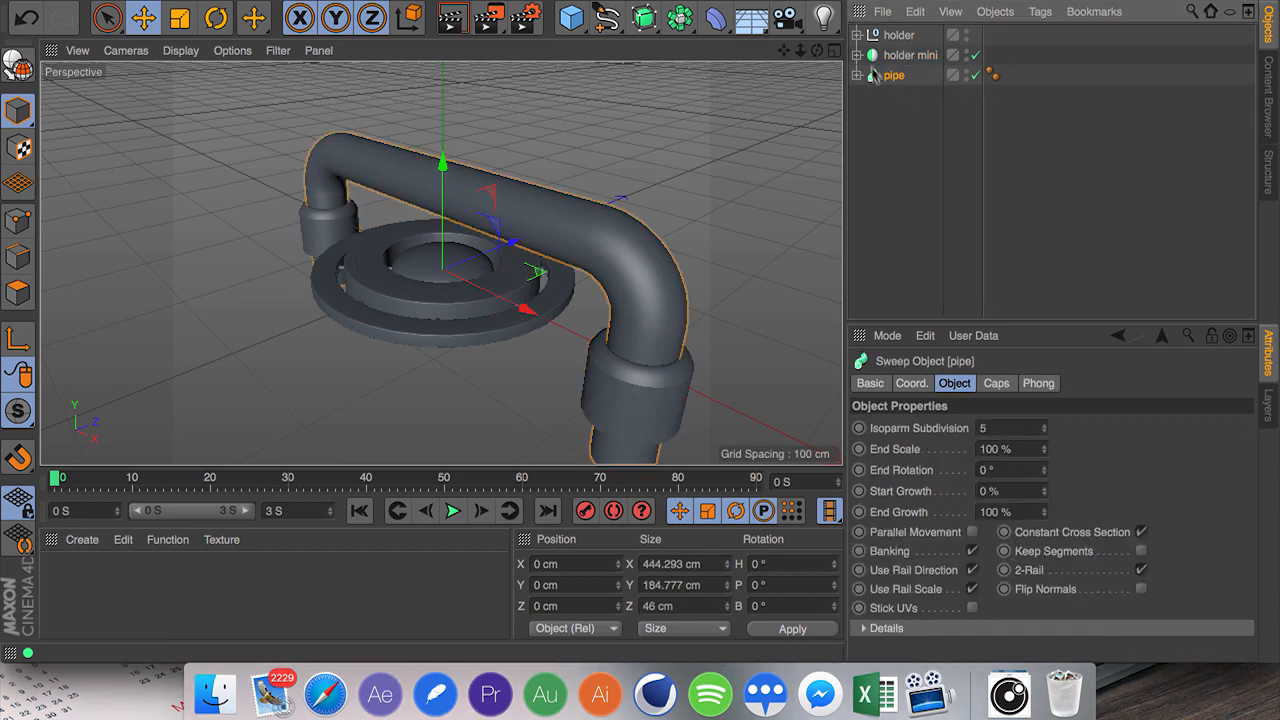
{"action": "left_click", "coordinate": [900, 36]}
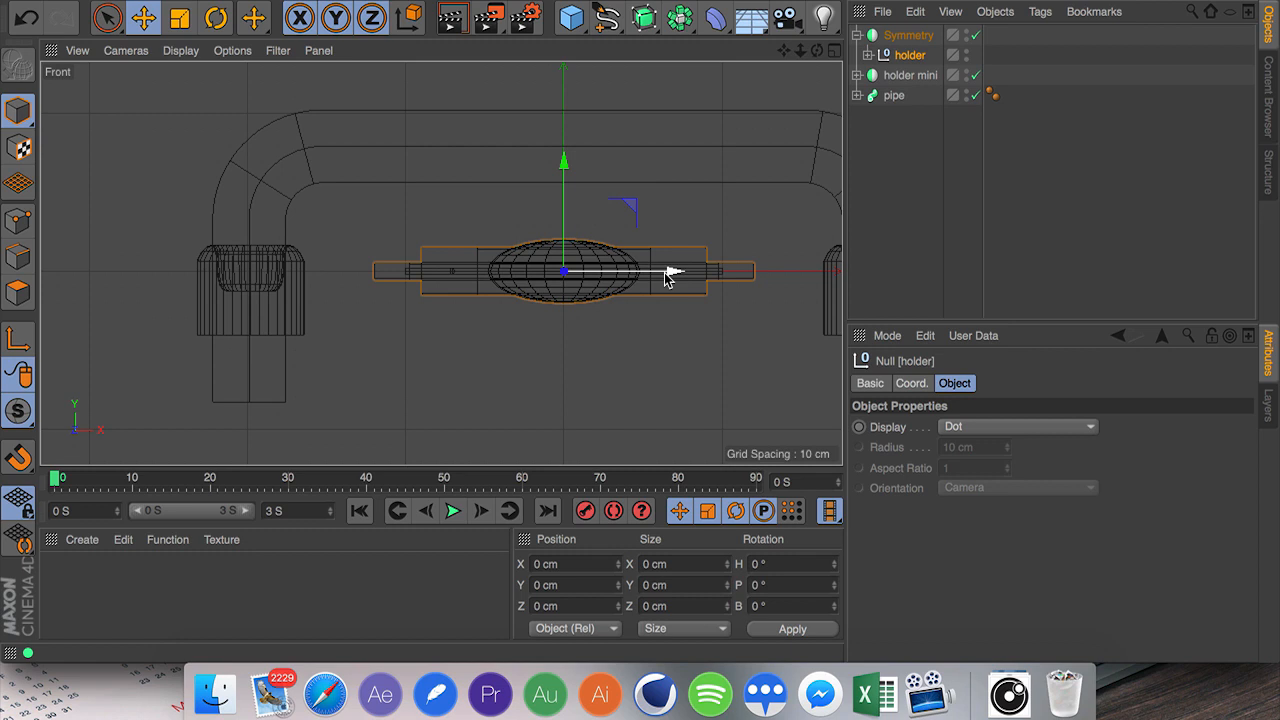
Slide the holder out to the pipe end along X and lower the mirrored holders slightly.
{"action": "left_click_drag", "start_coordinate": [664, 272], "coordinate": [820, 272]}
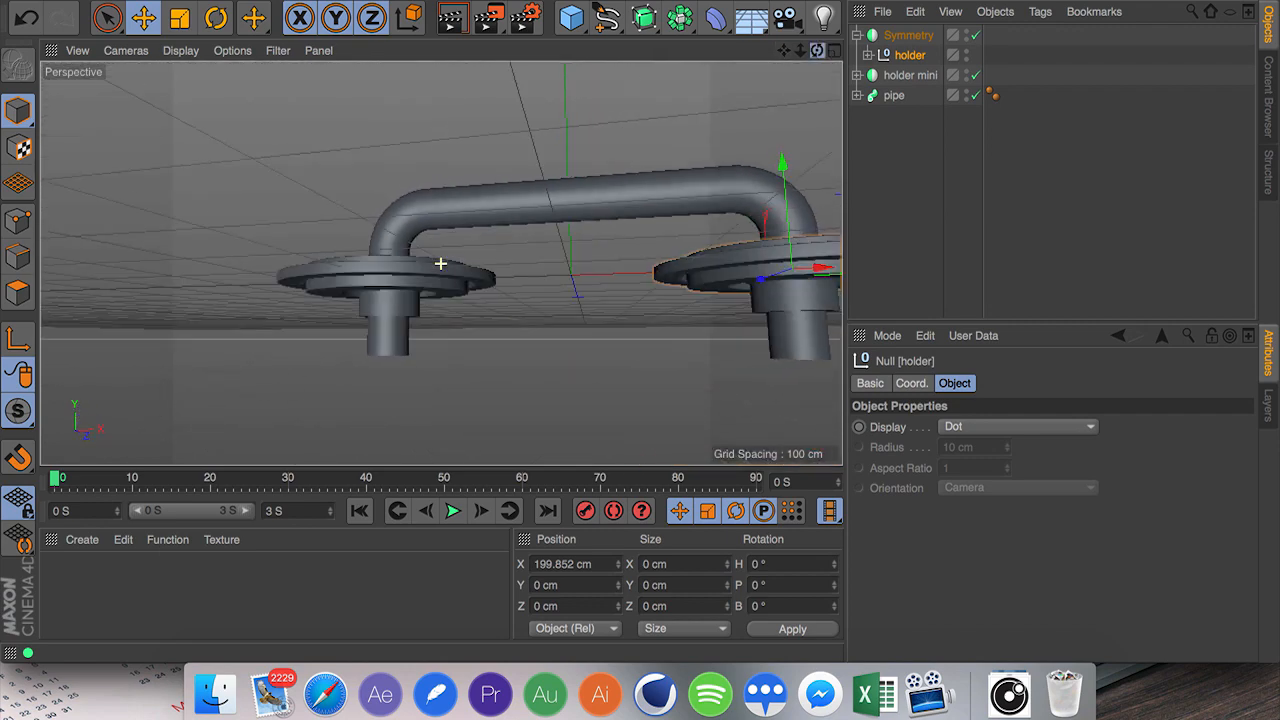
{"action": "left_click", "coordinate": [908, 34]}
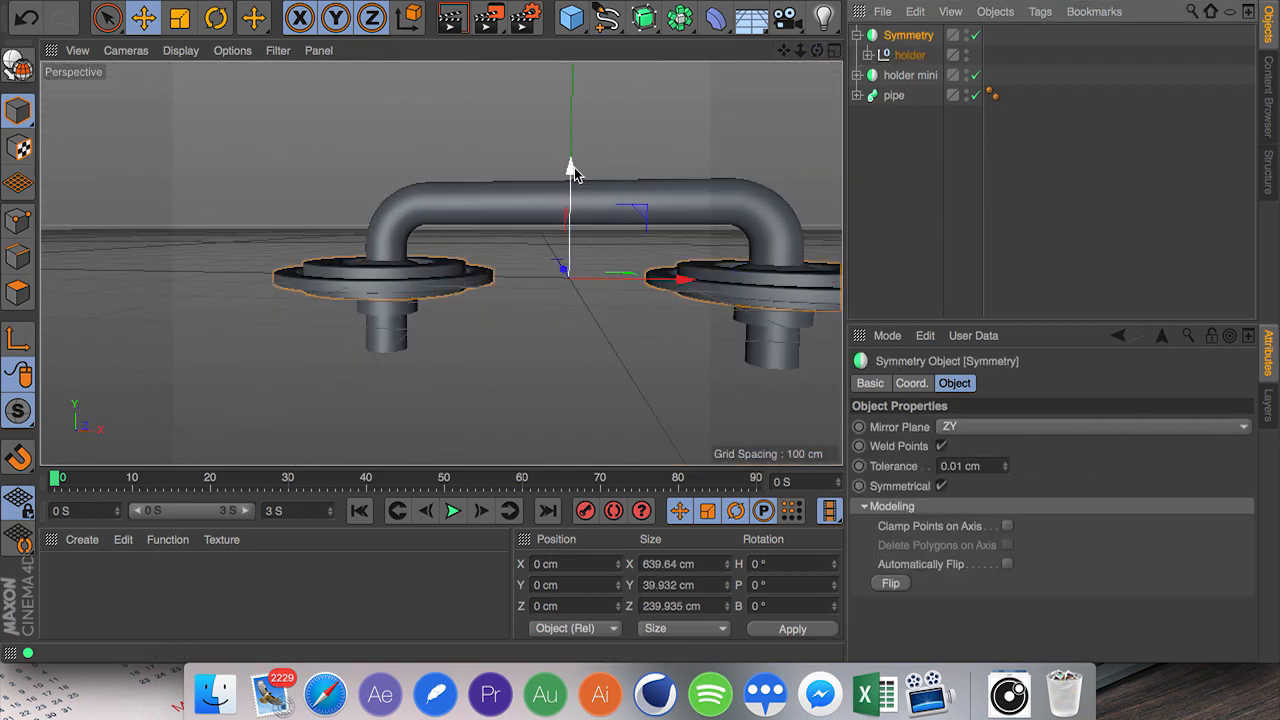
{"action": "left_click_drag", "start_coordinate": [570, 164], "coordinate": [570, 184]}
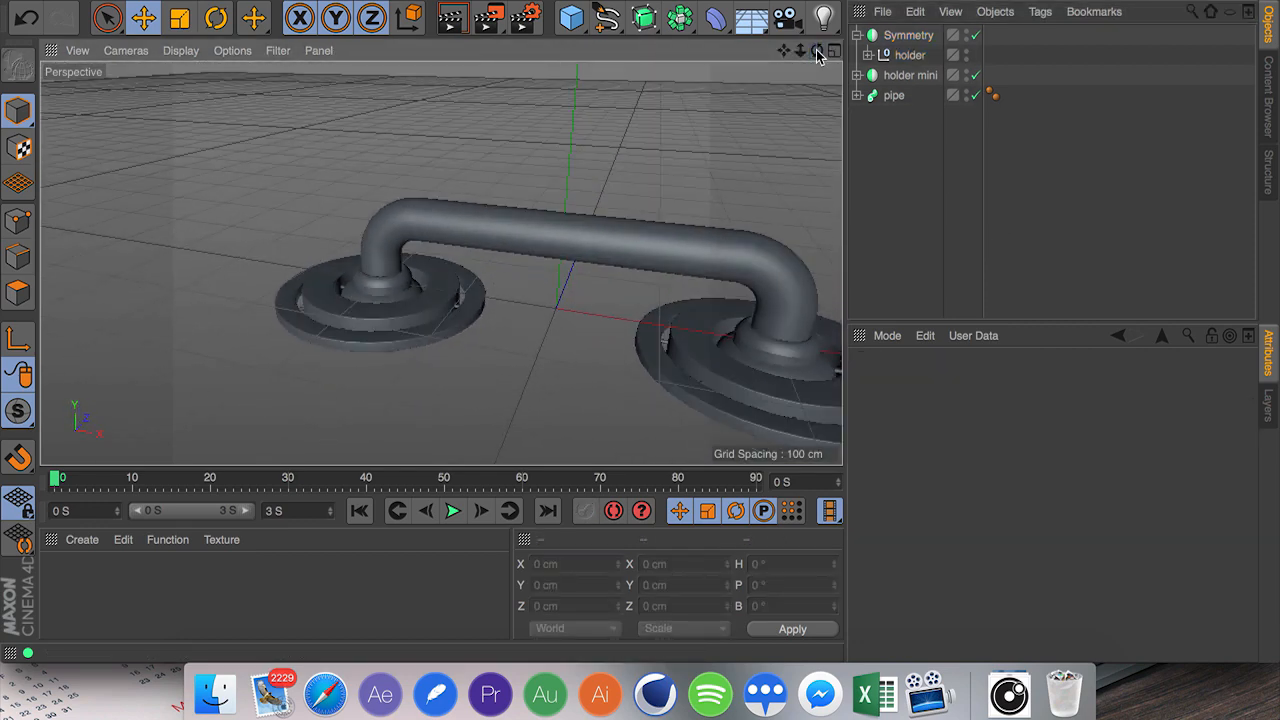
Rename the Symmetry object to holder.
{"action": "left_click", "coordinate": [908, 56]}
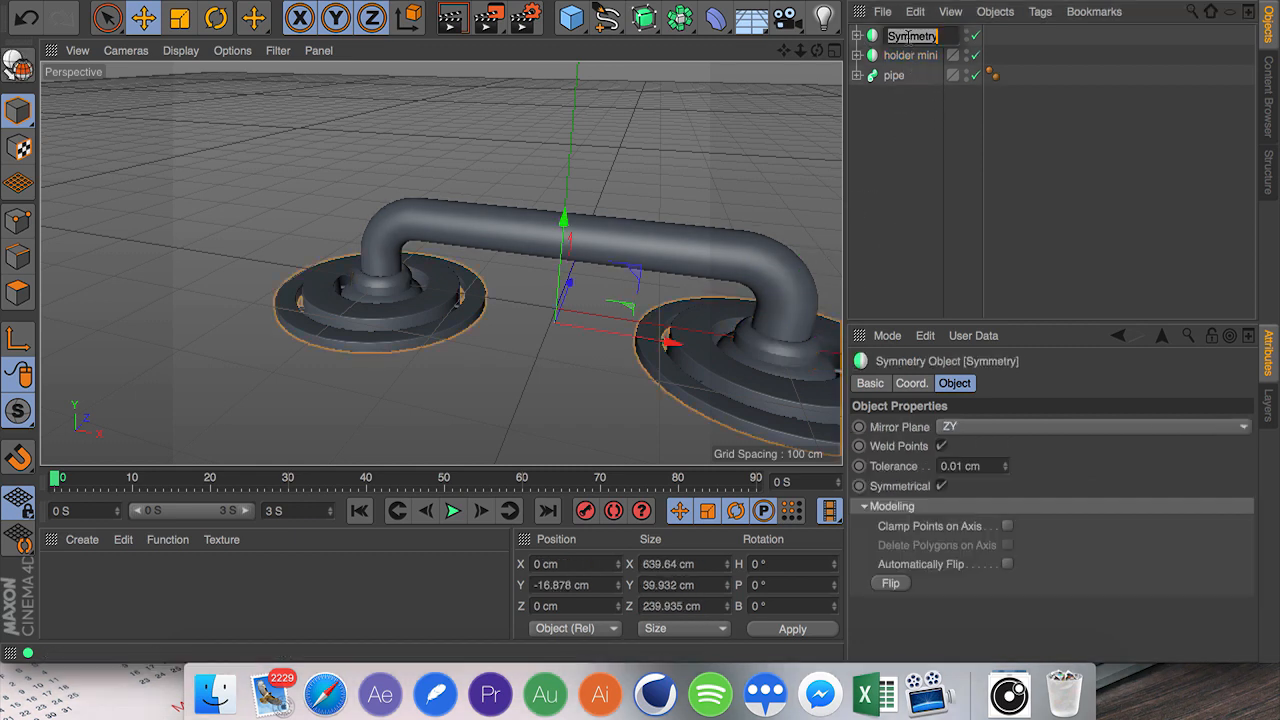
{"action": "type", "text": "holder"}
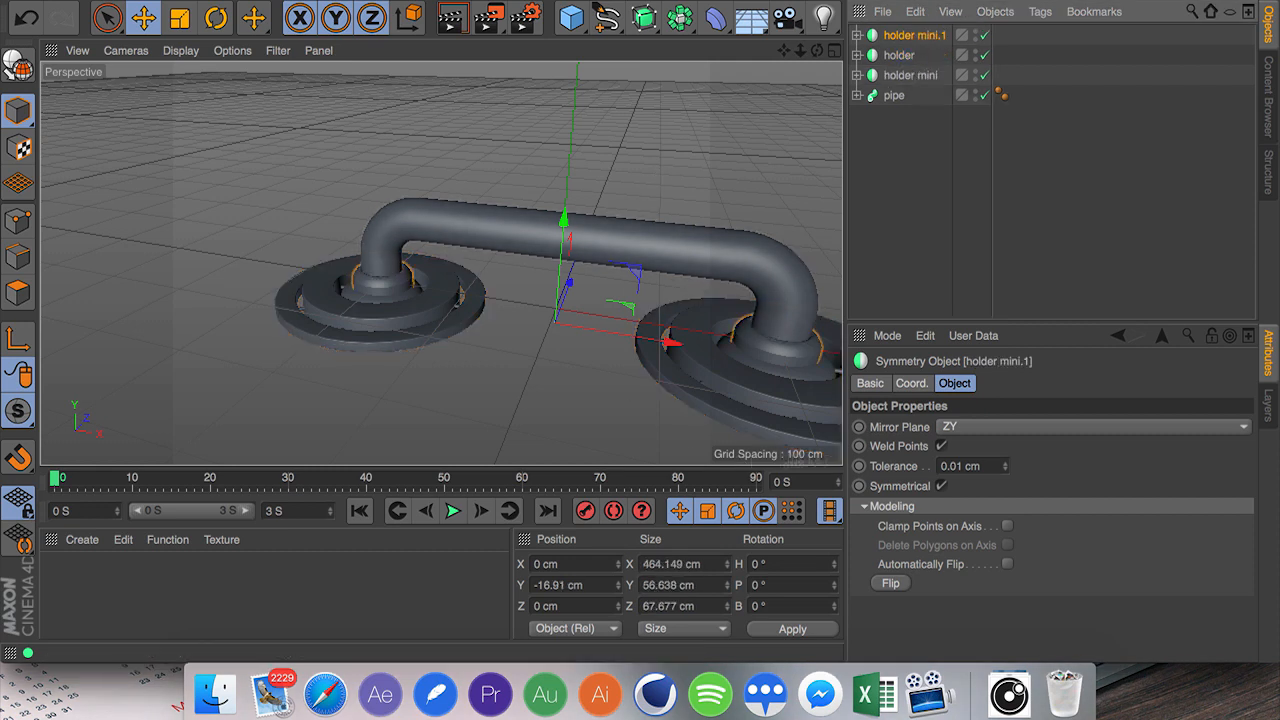
Rotate the duplicated holder mini to P 90° and move it in Z as a side plug.
{"action": "left_click", "coordinate": [910, 384]}
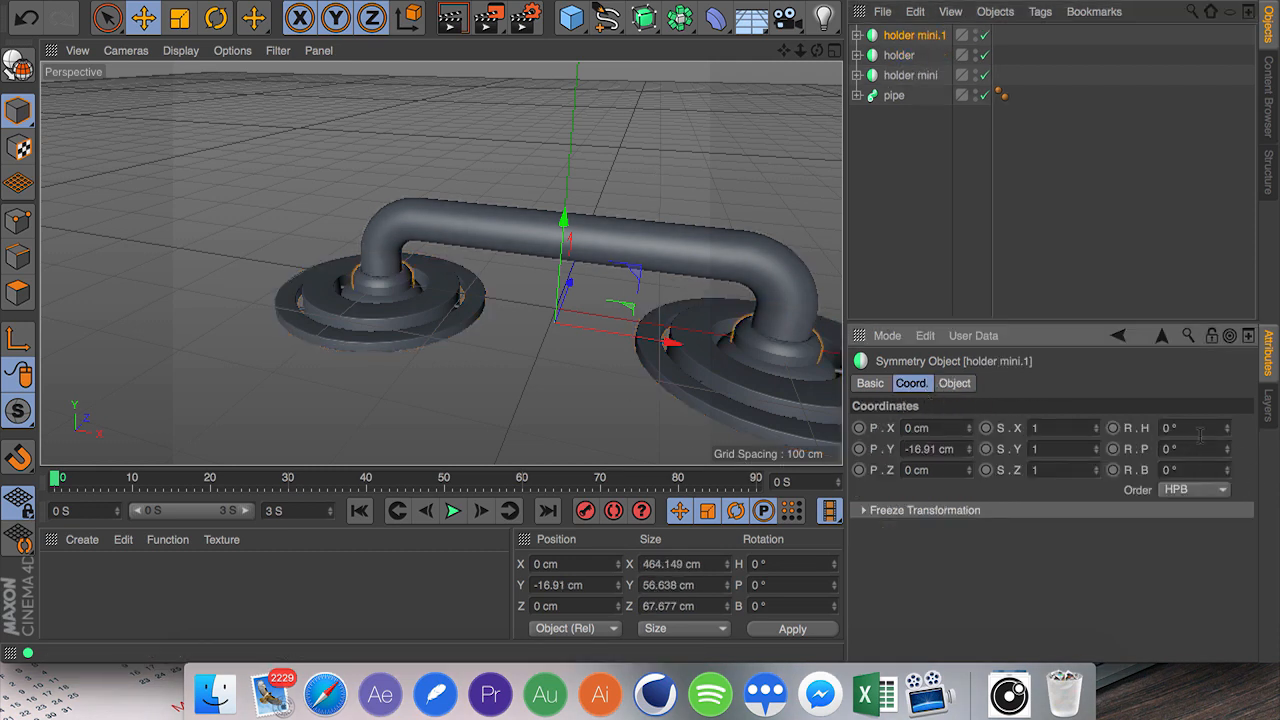
{"action": "left_click", "coordinate": [1184, 448]}
{"action": "type", "text": "90"}
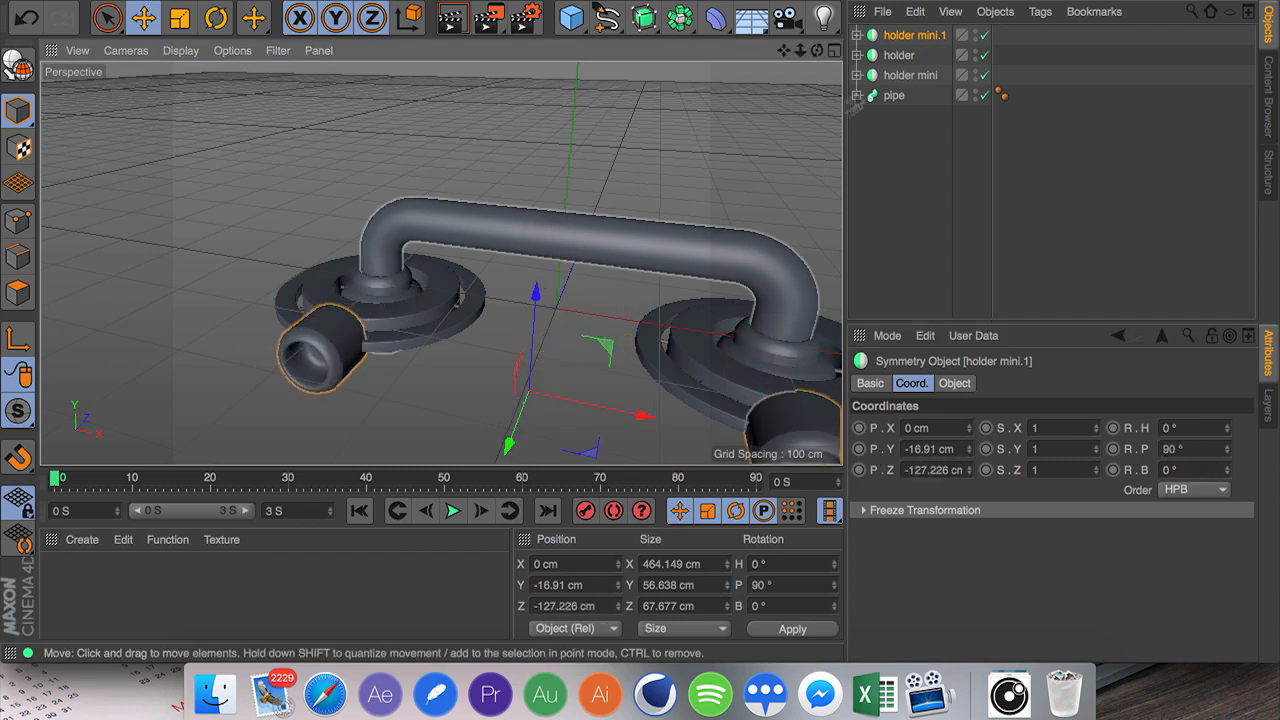
{"action": "left_click", "coordinate": [944, 56]}
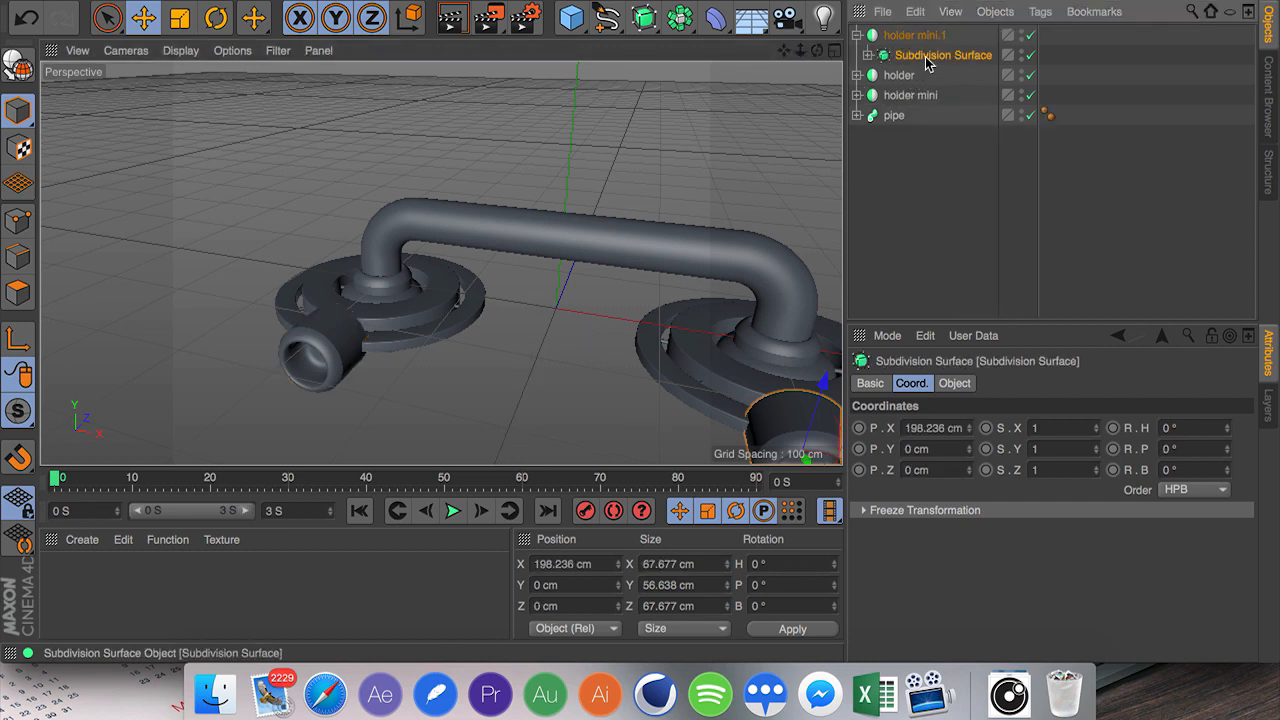
{"action": "left_click", "coordinate": [216, 18]}
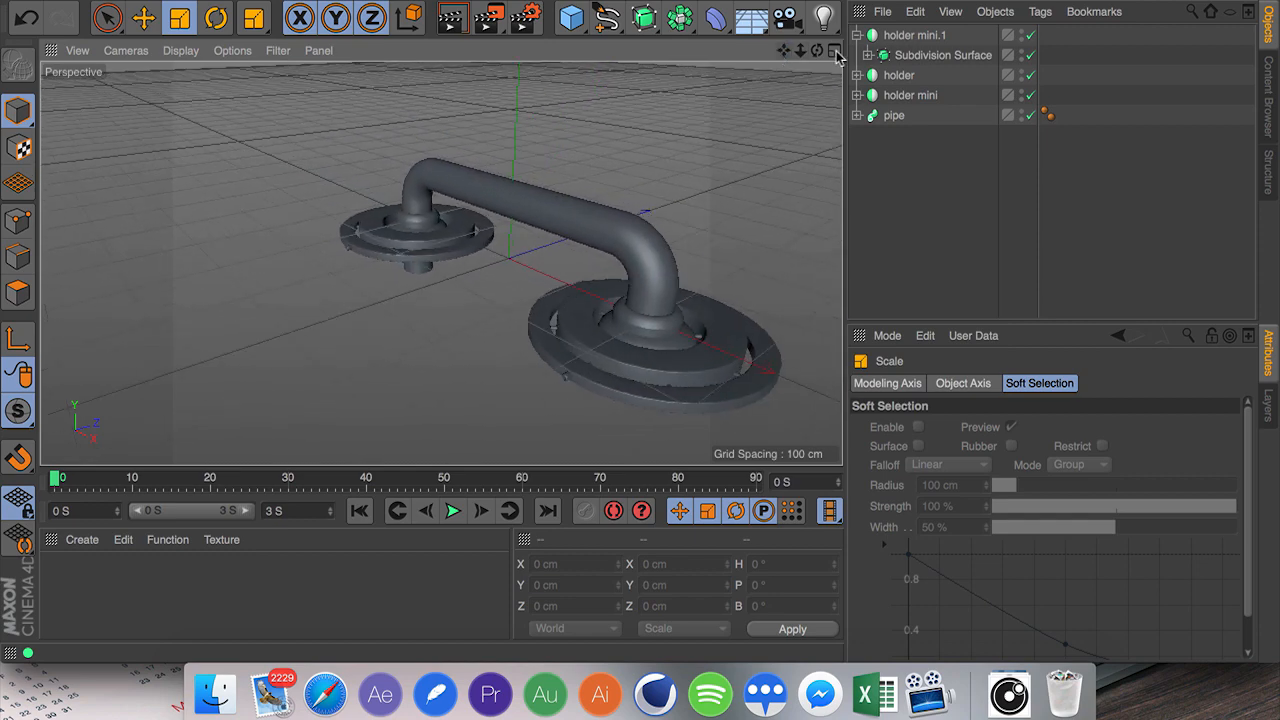
Start a Linear Spline zigzag path beneath the holder in the Top view.
{"action": "left_click", "coordinate": [836, 50]}
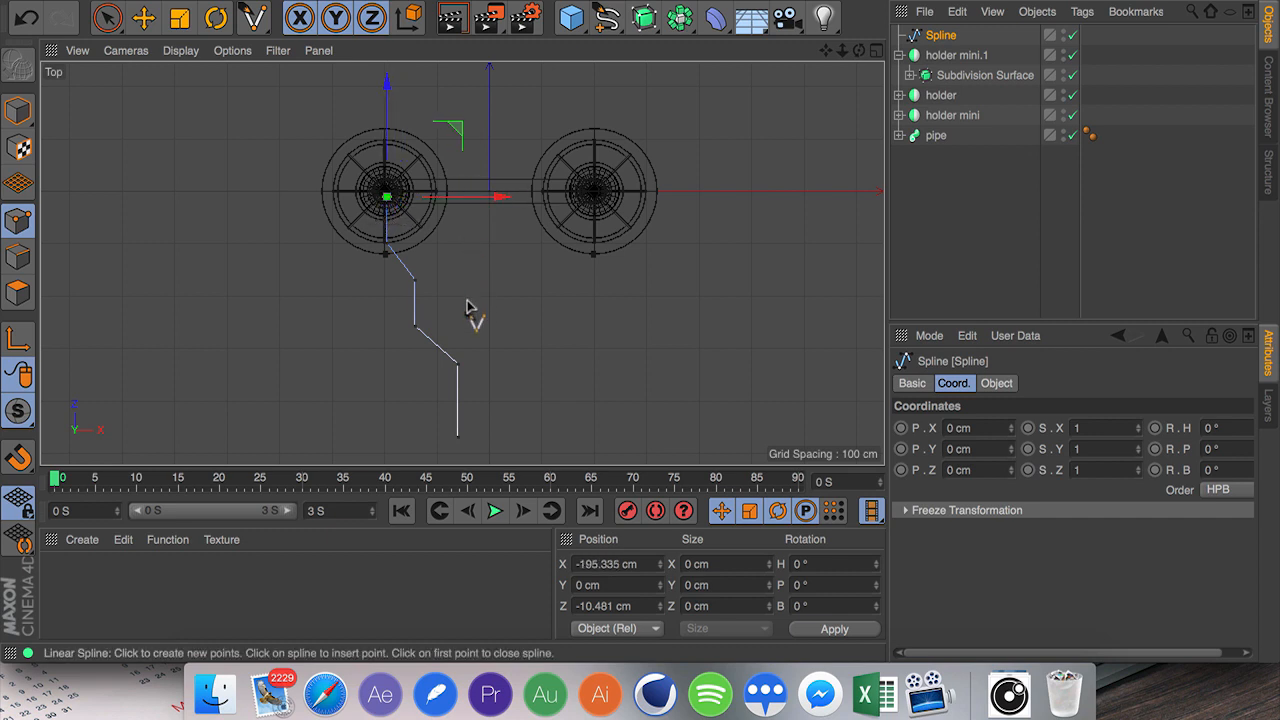
{"action": "mouse_move", "coordinate": [1008, 488]}
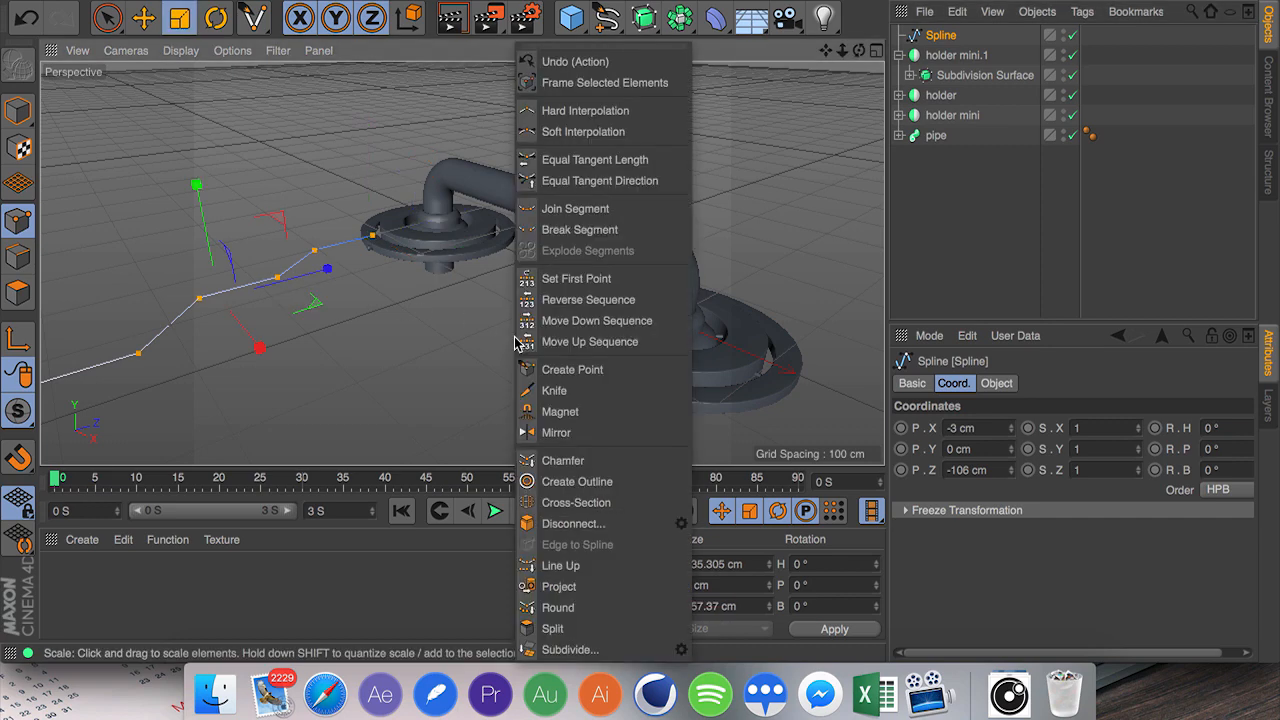
{"action": "mouse_move", "coordinate": [572, 368]}
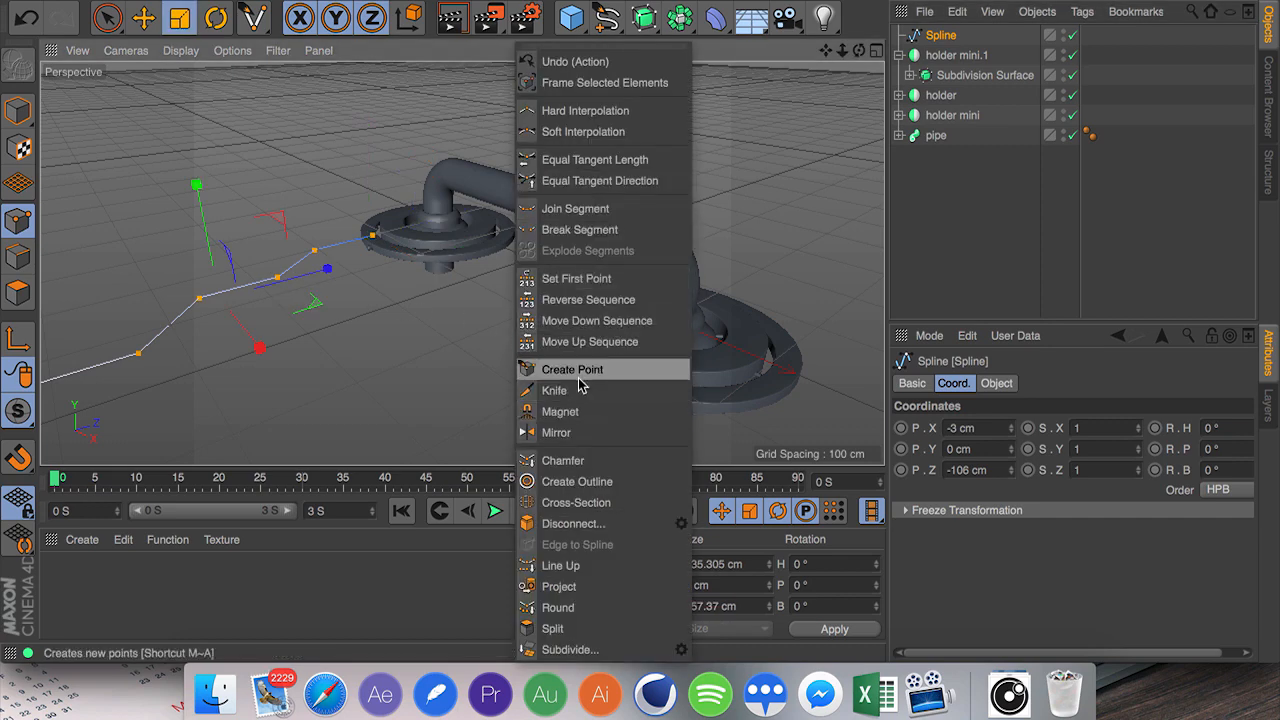
Chamfer the zigzag spline to round off its corners.
{"action": "left_click", "coordinate": [562, 460]}
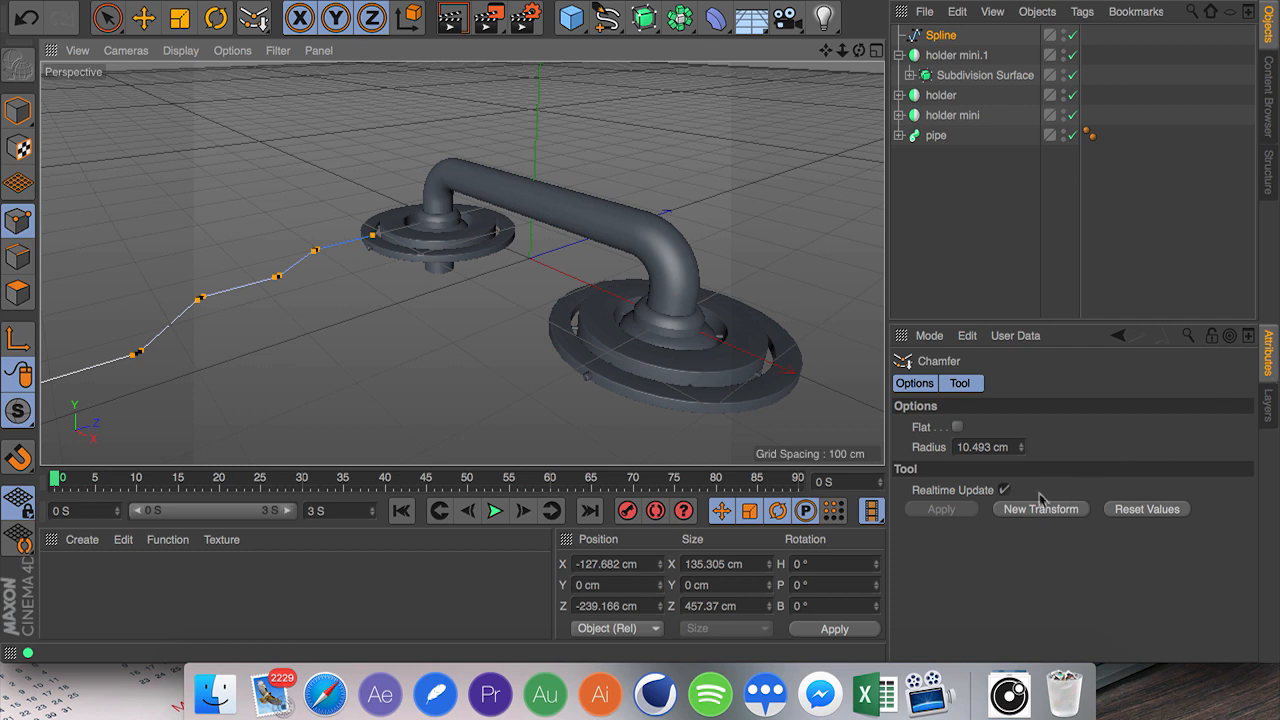
{"action": "left_click", "coordinate": [144, 18]}
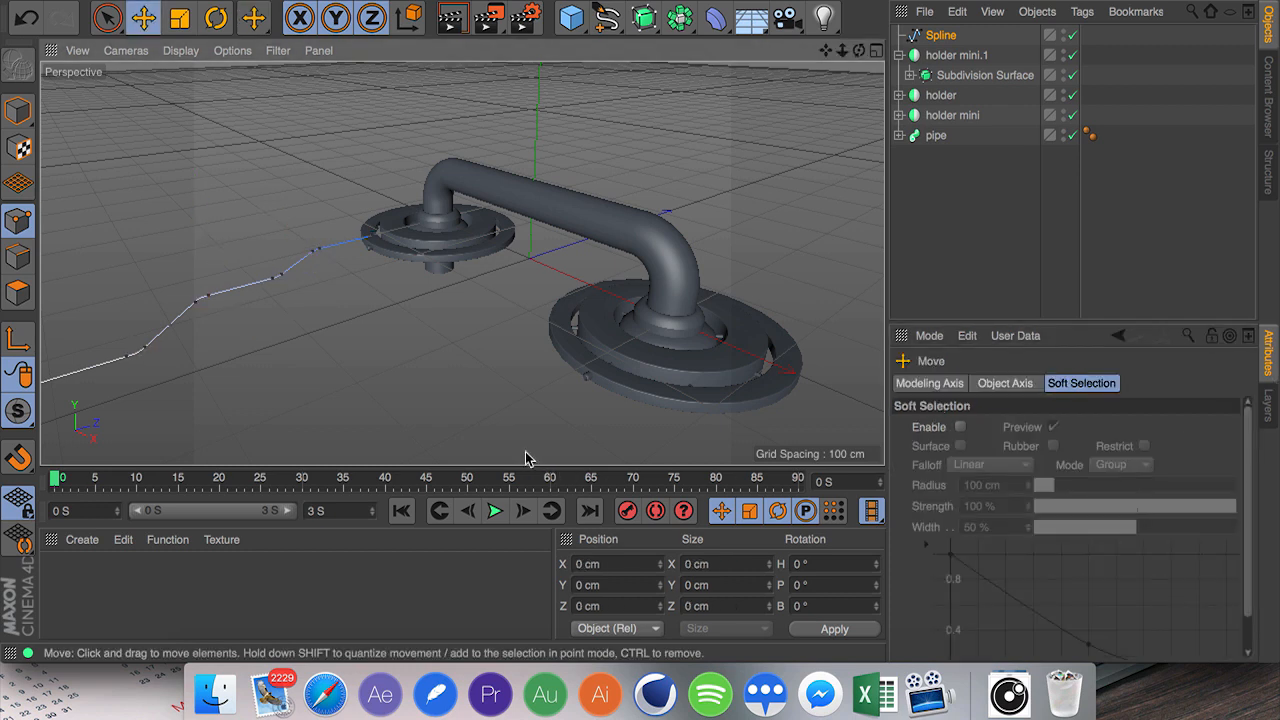
Sweep a Circle profile of radius 2 cm along the spline to form a thin pipe.
{"action": "left_click", "coordinate": [940, 36]}
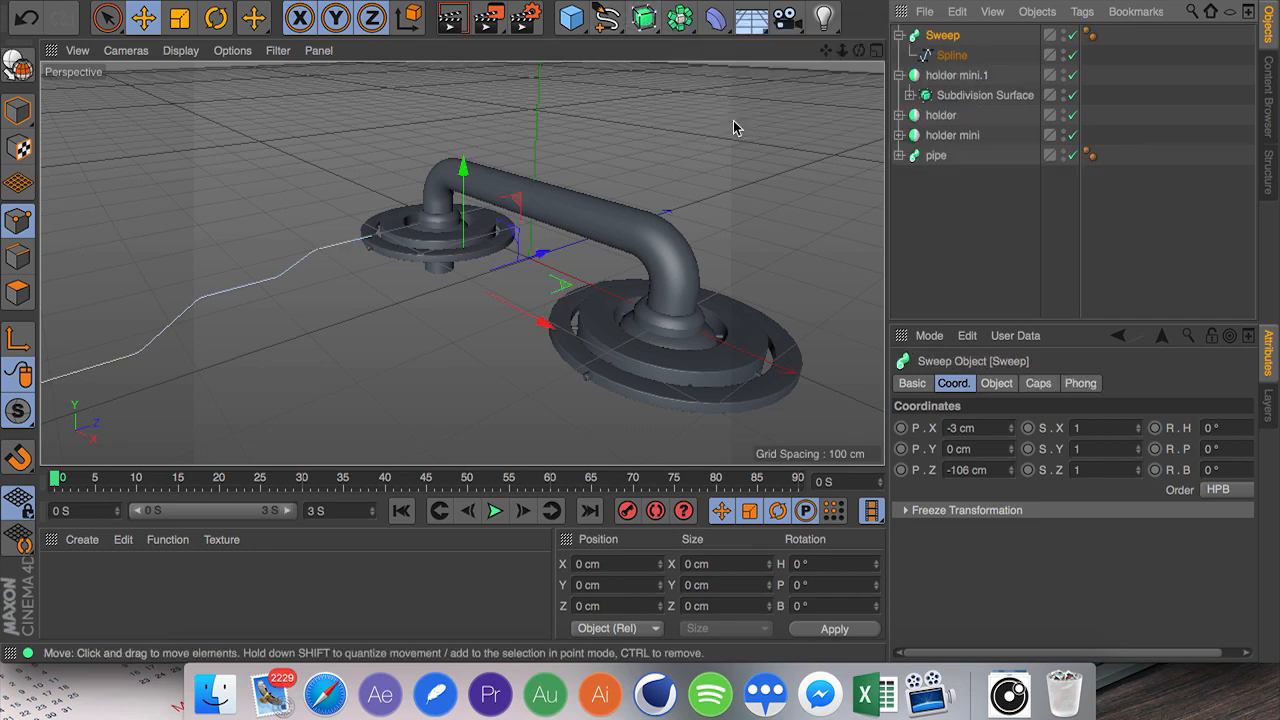
{"action": "left_click", "coordinate": [606, 16]}
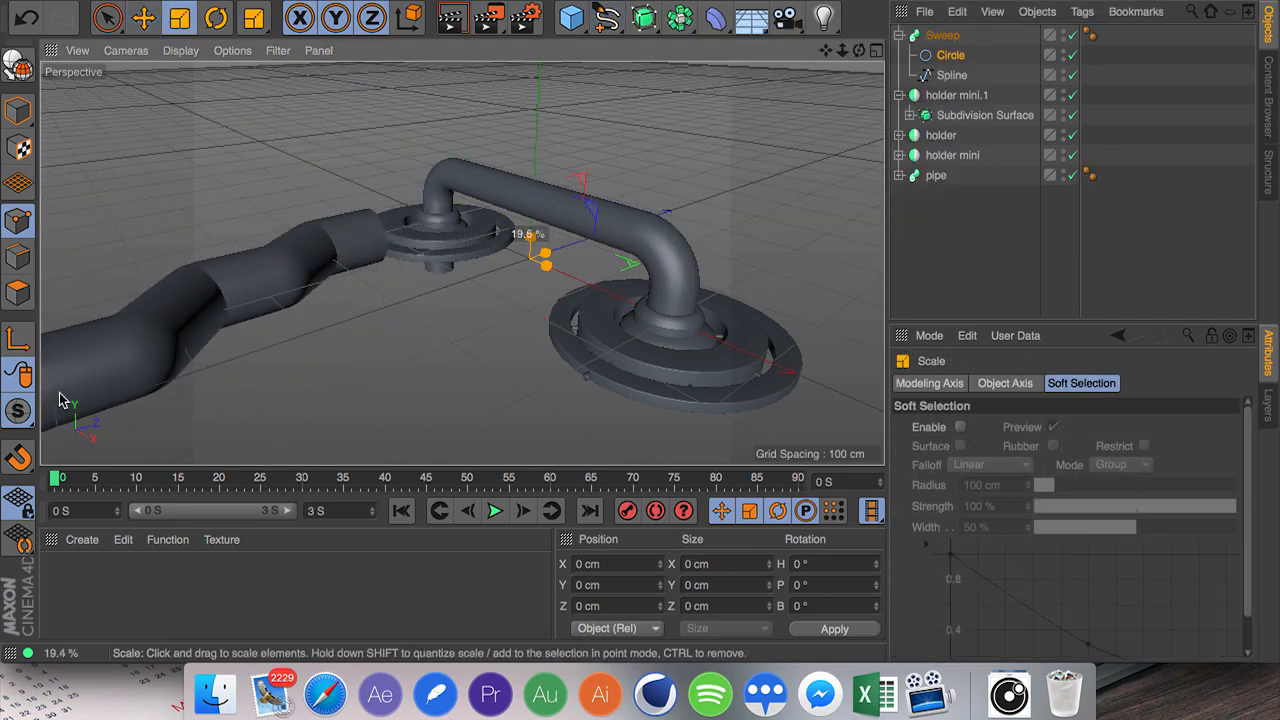
{"action": "left_click_drag", "start_coordinate": [544, 264], "coordinate": [530, 258]}
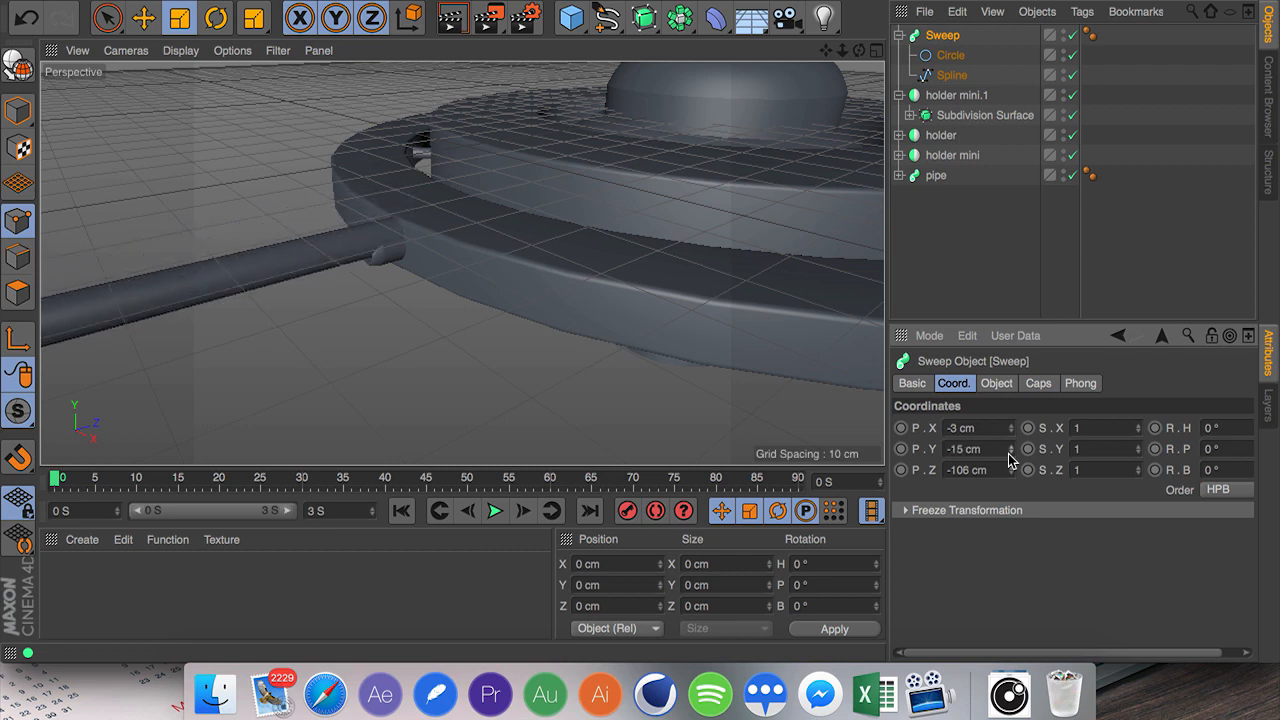
{"action": "left_click", "coordinate": [950, 56]}
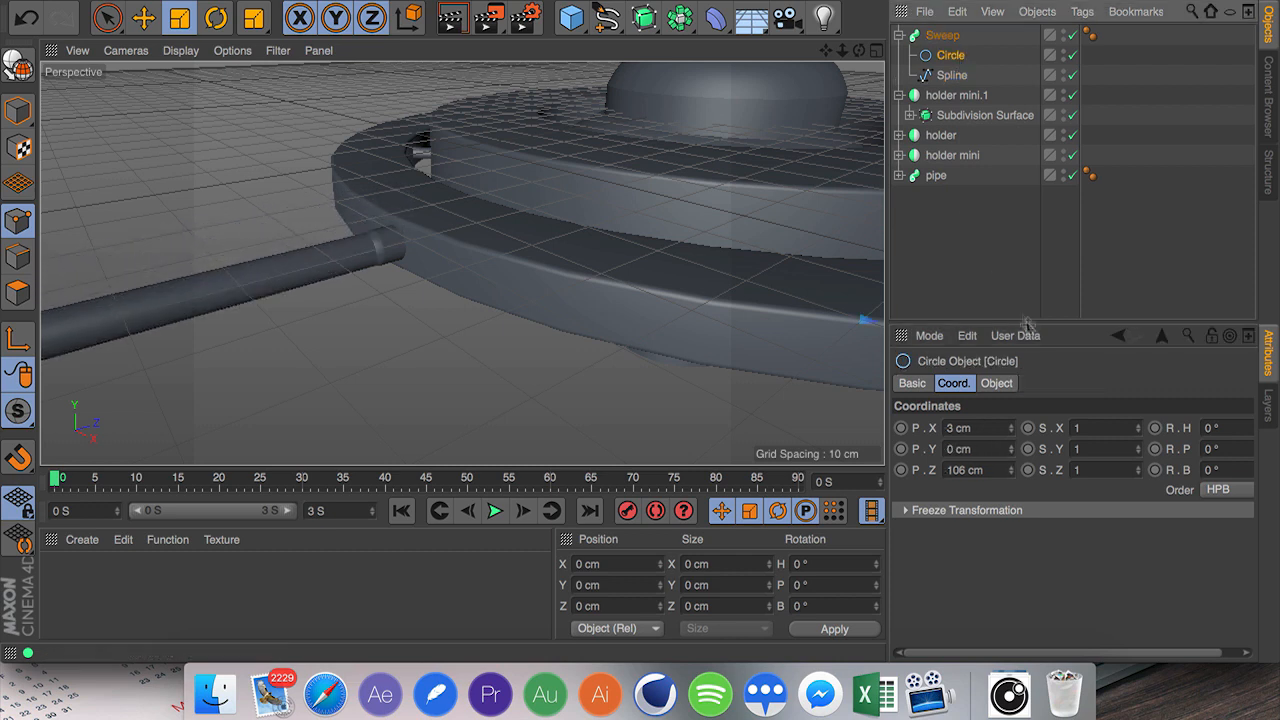
{"action": "left_click", "coordinate": [996, 384]}
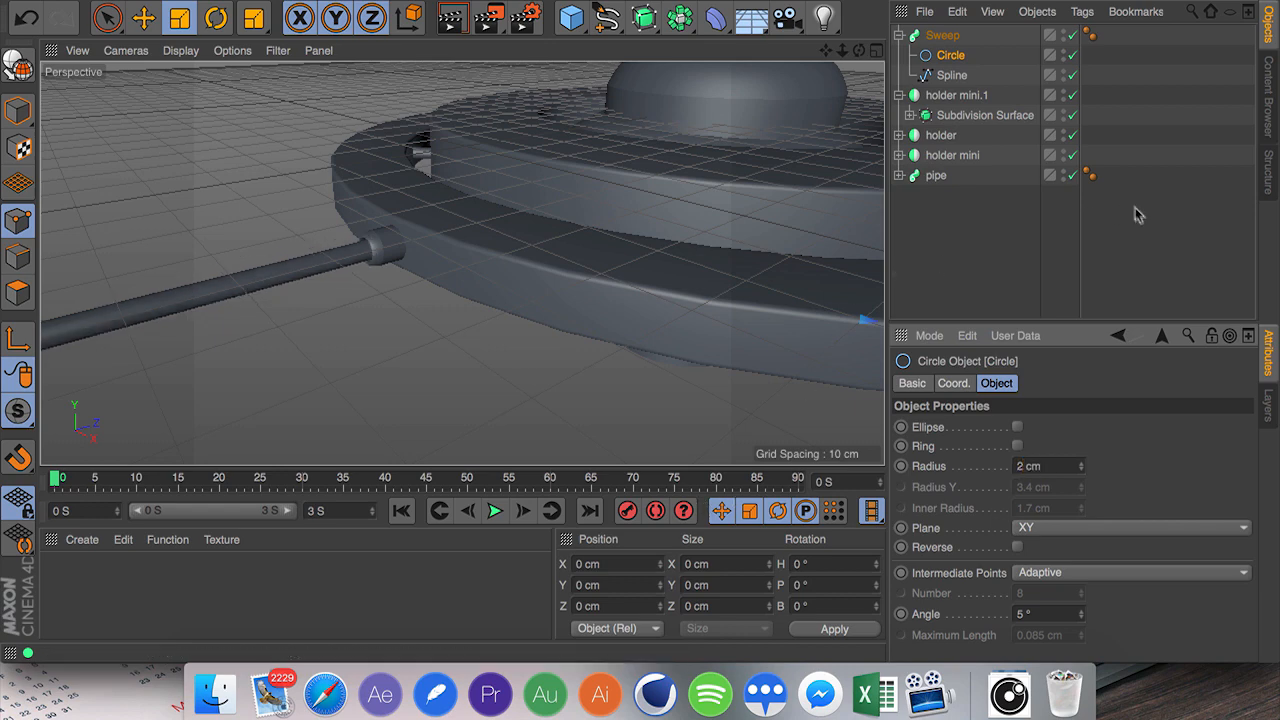
{"action": "mouse_move", "coordinate": [1048, 428]}
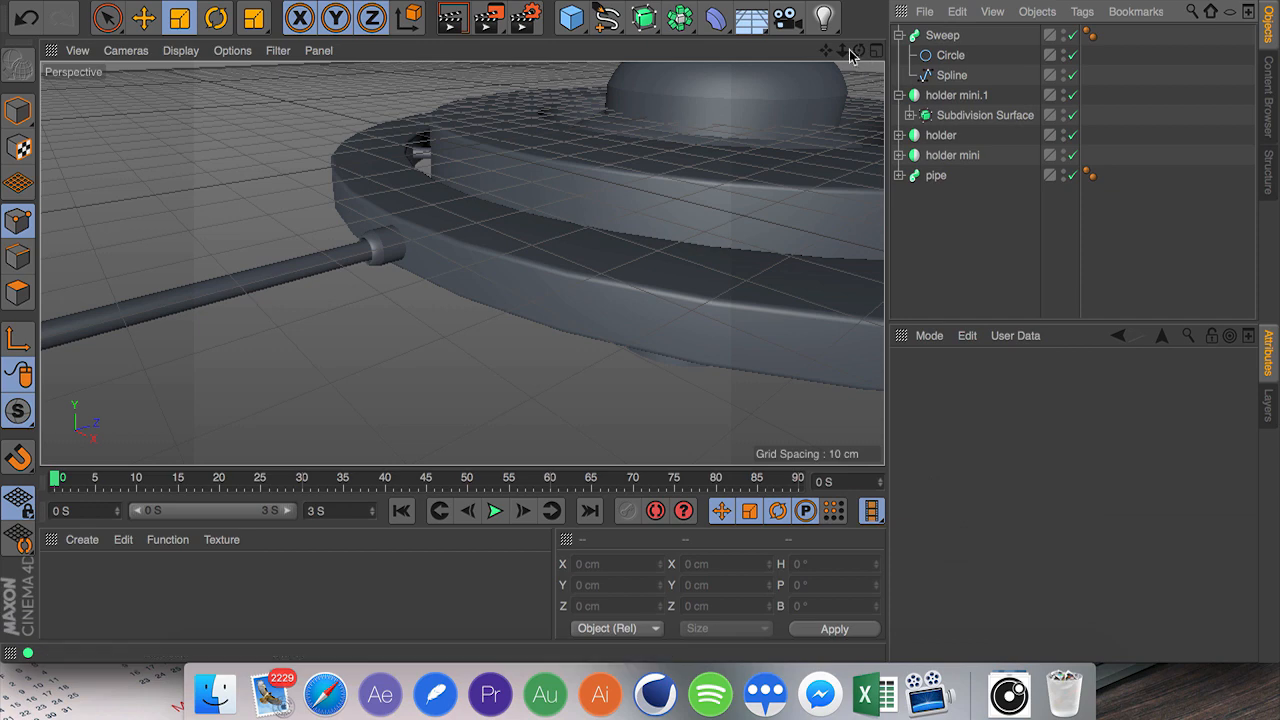
Wrap the Sweep in a Symmetry, check its coordinates and rename it 'large pip'.
{"action": "left_click", "coordinate": [942, 34]}
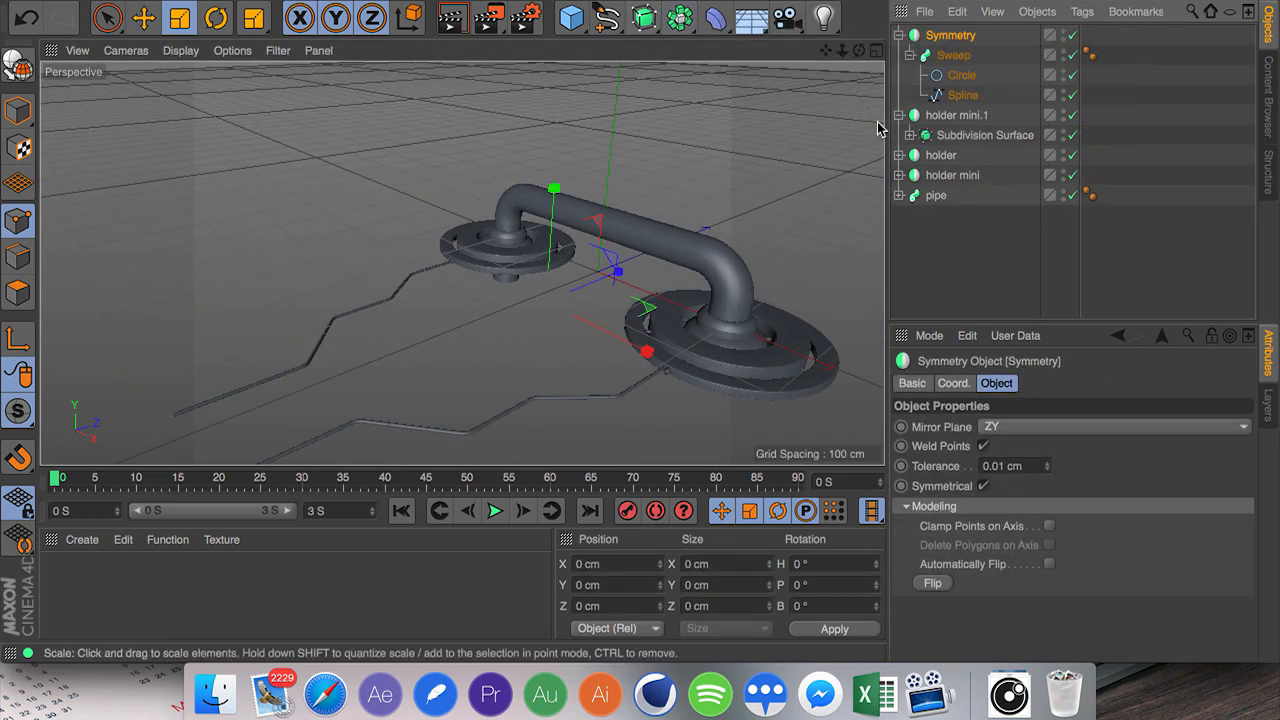
{"action": "left_click", "coordinate": [952, 56]}
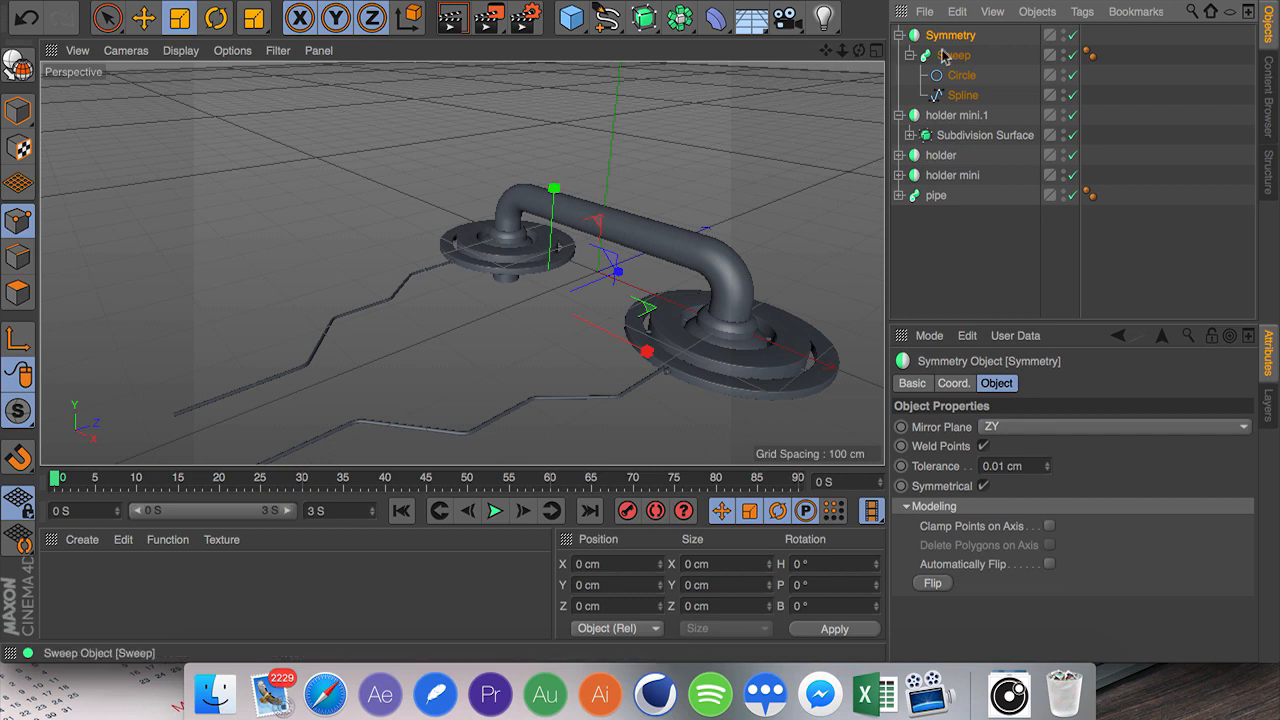
{"action": "left_click", "coordinate": [952, 384]}
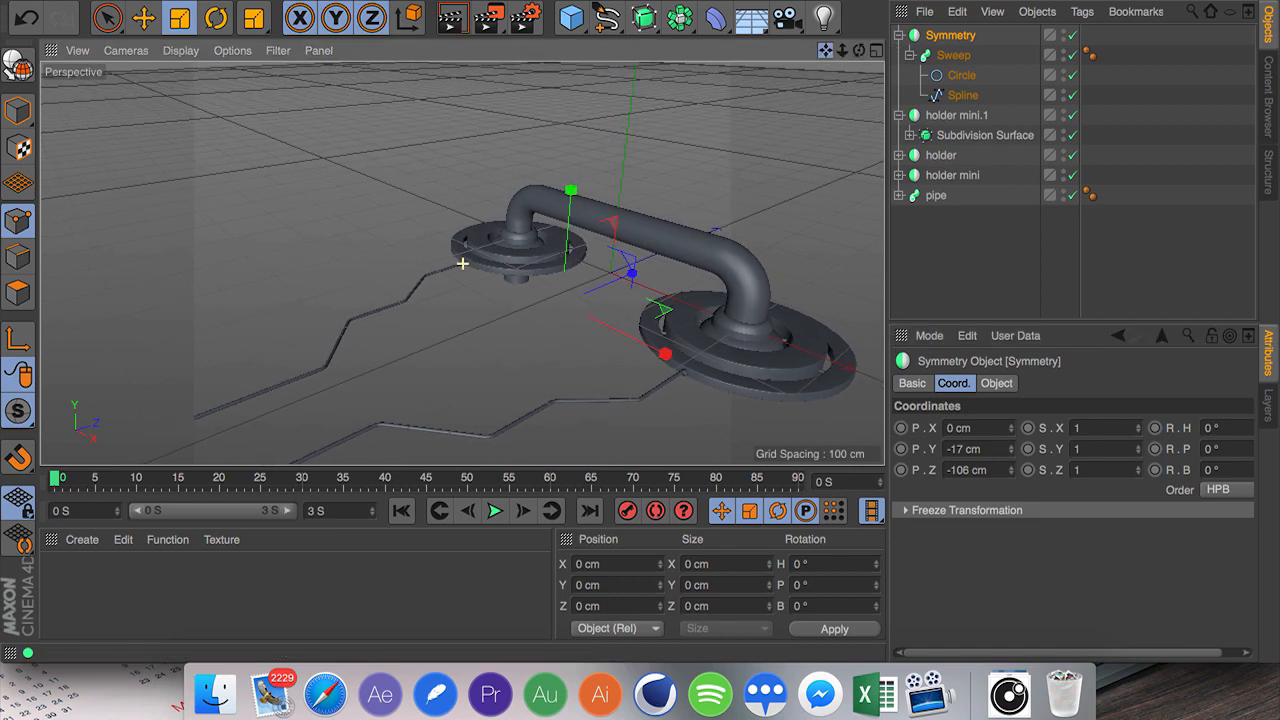
{"action": "scroll", "scroll_direction": "down", "scroll_amount": 3}
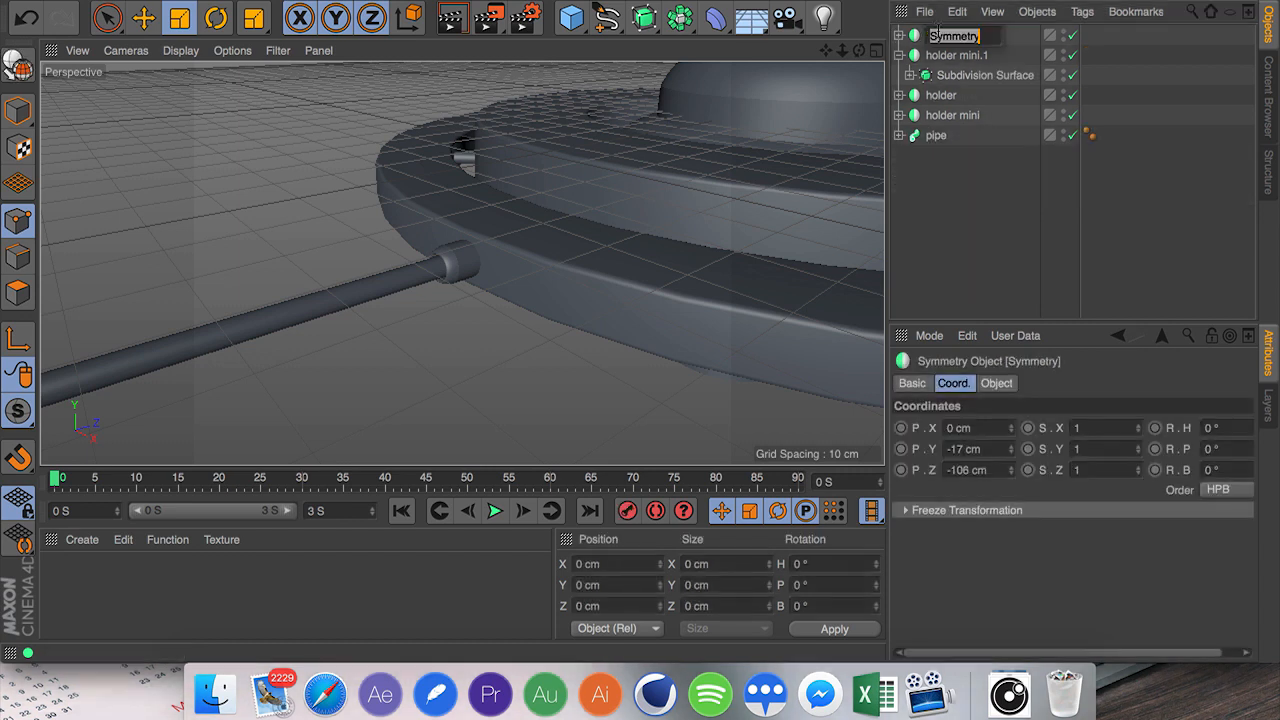
{"action": "type", "text": "large pip"}
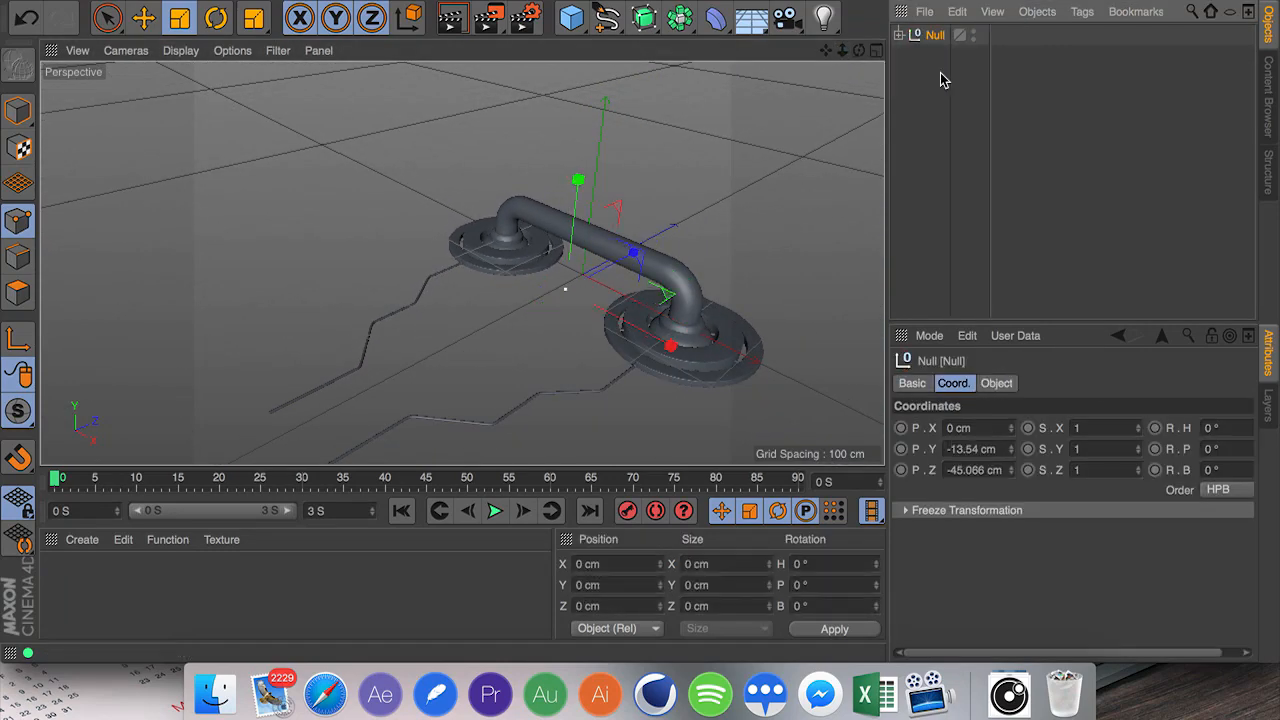
Rename the handle group 'object' and parent it under a new Symmetry.
{"action": "double_click", "coordinate": [934, 36]}
{"action": "type", "text": "object"}
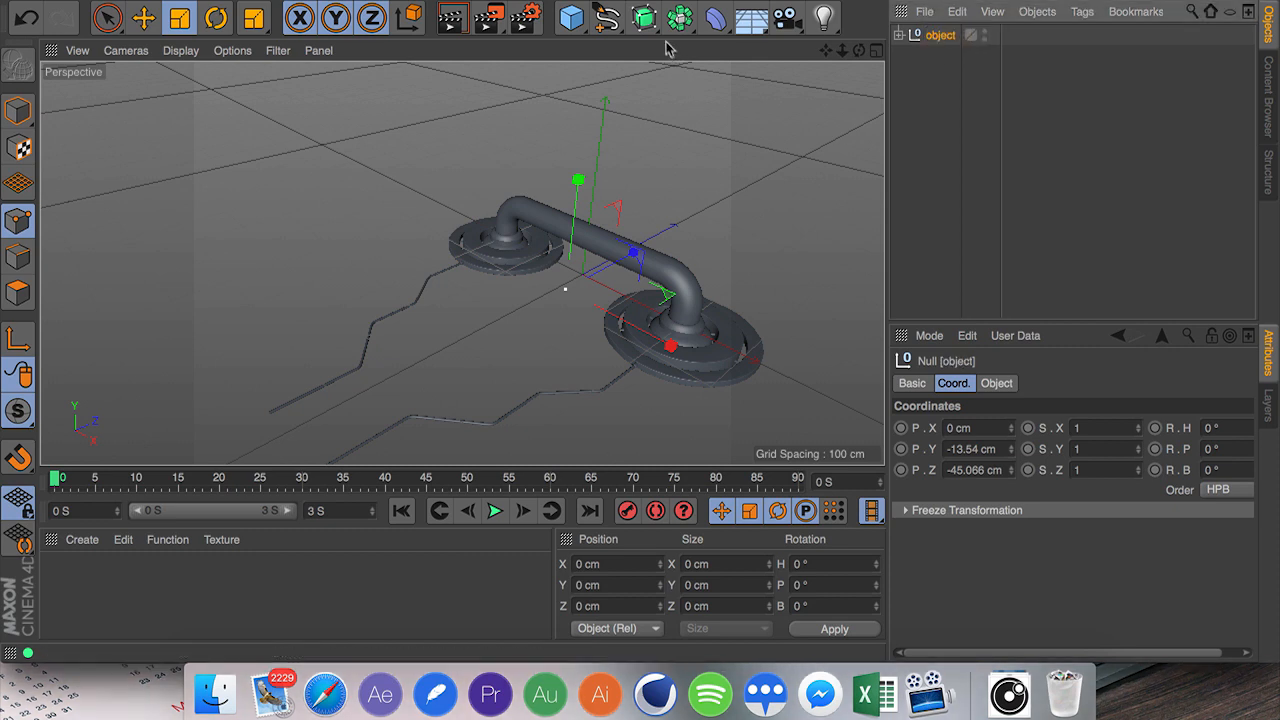
{"action": "left_click", "coordinate": [680, 18]}
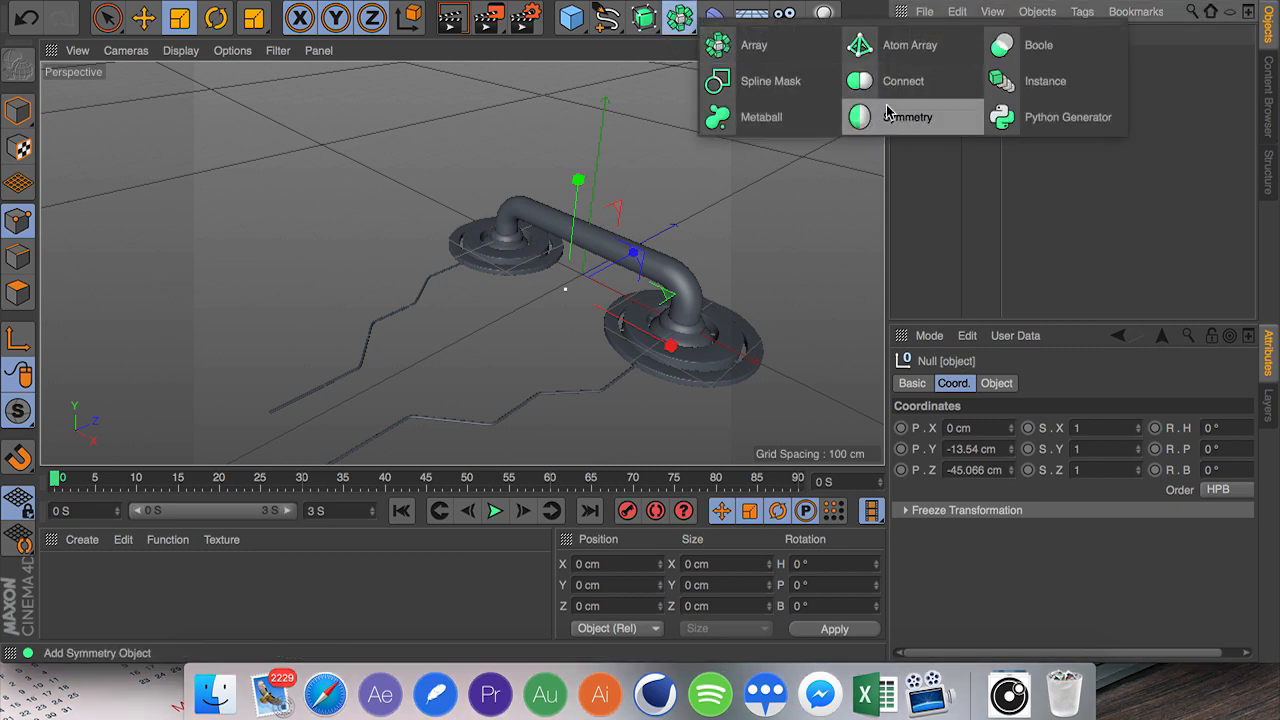
{"action": "left_click", "coordinate": [908, 116]}
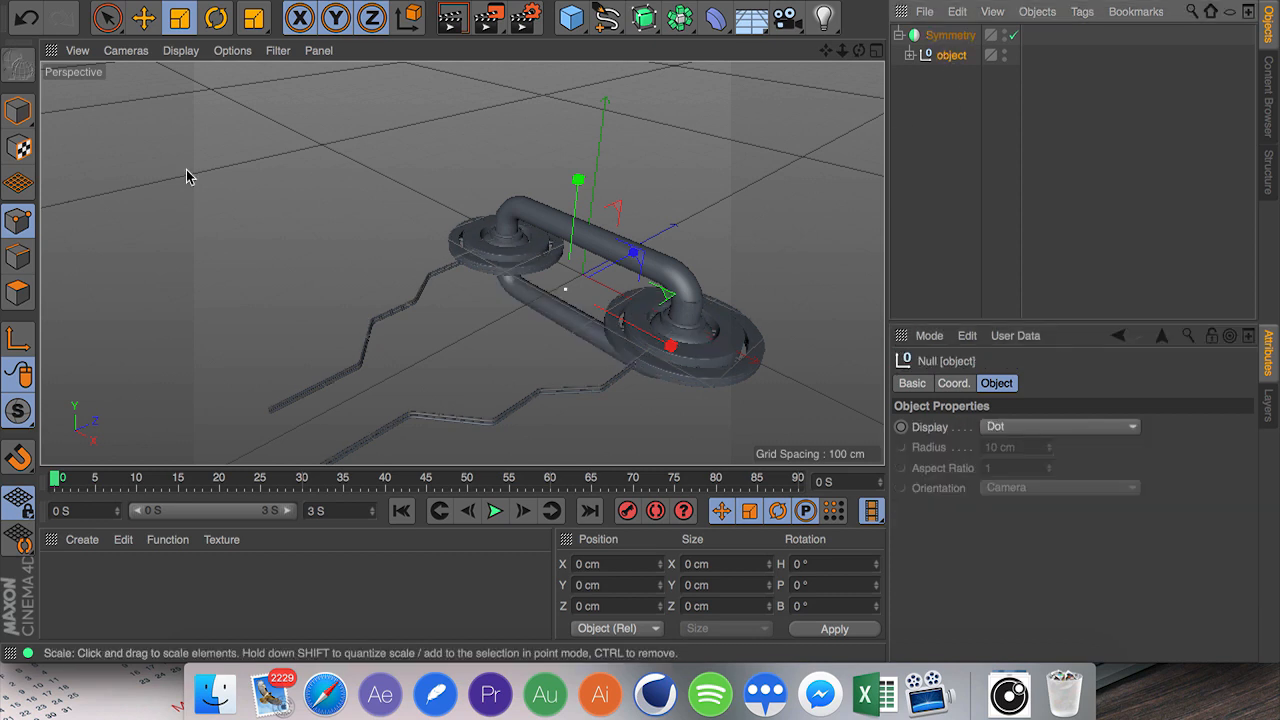
Move the handle group along Y to separate it from its mirrored copy.
{"action": "left_click", "coordinate": [144, 18]}
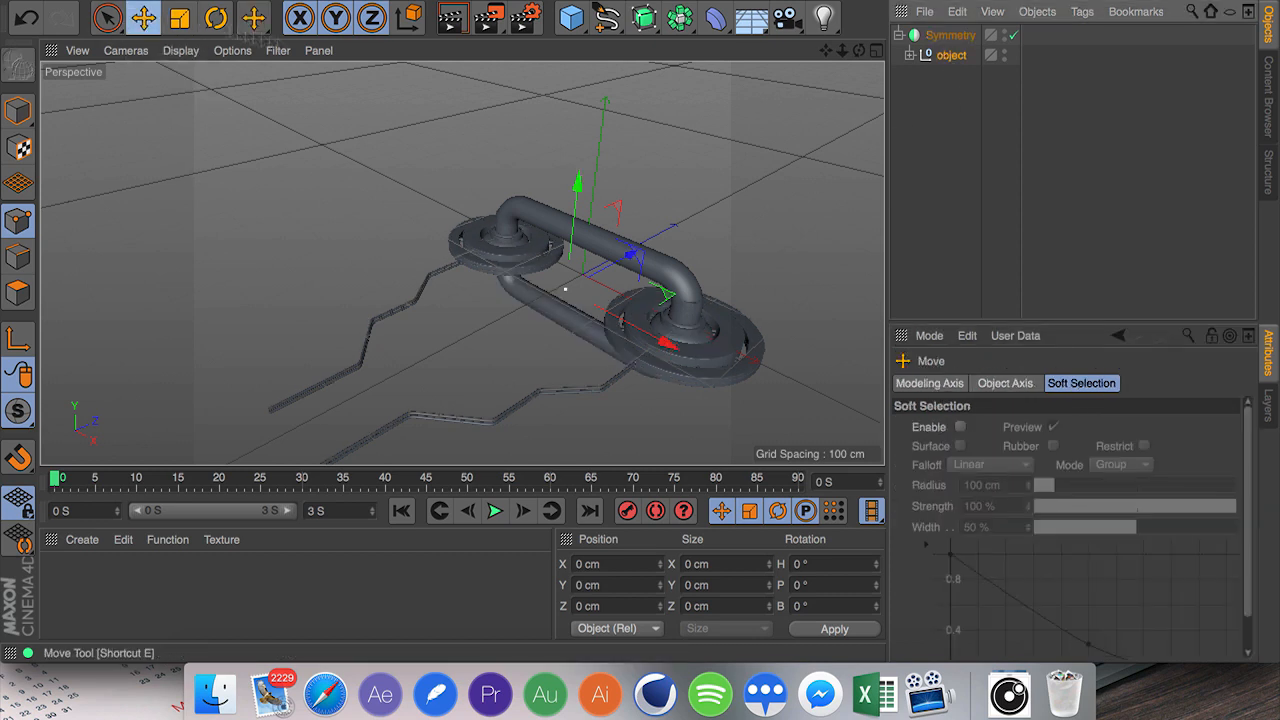
{"action": "left_click_drag", "start_coordinate": [578, 184], "coordinate": [580, 150]}
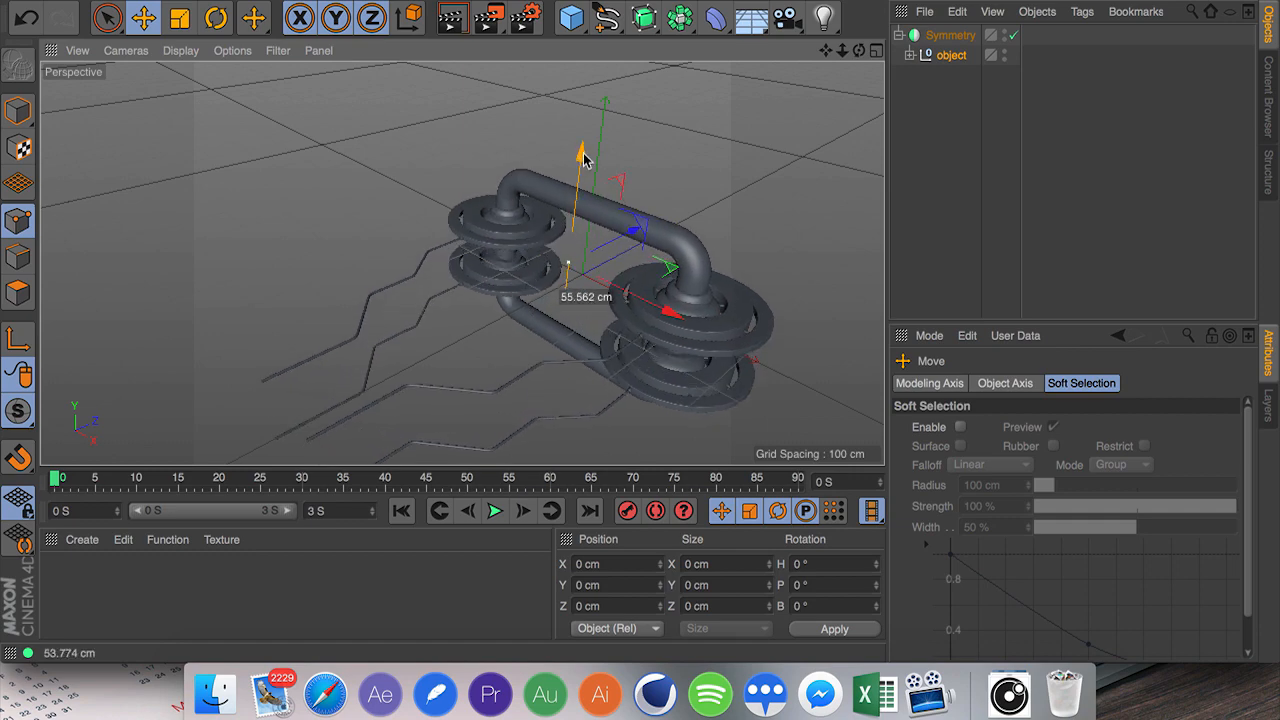
{"action": "left_click_drag", "start_coordinate": [584, 156], "coordinate": [582, 150]}
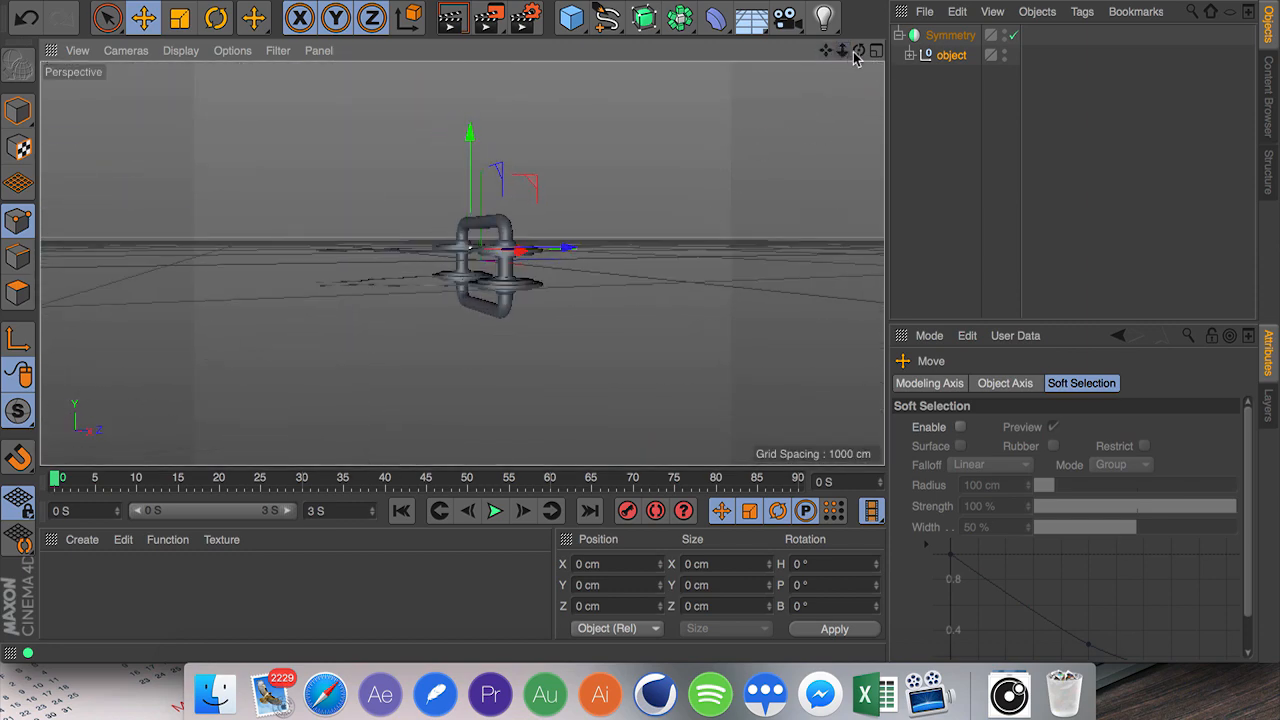
Wrap the Symmetry in a second Symmetry with its mirror plane set to XY.
{"action": "left_click", "coordinate": [948, 36]}
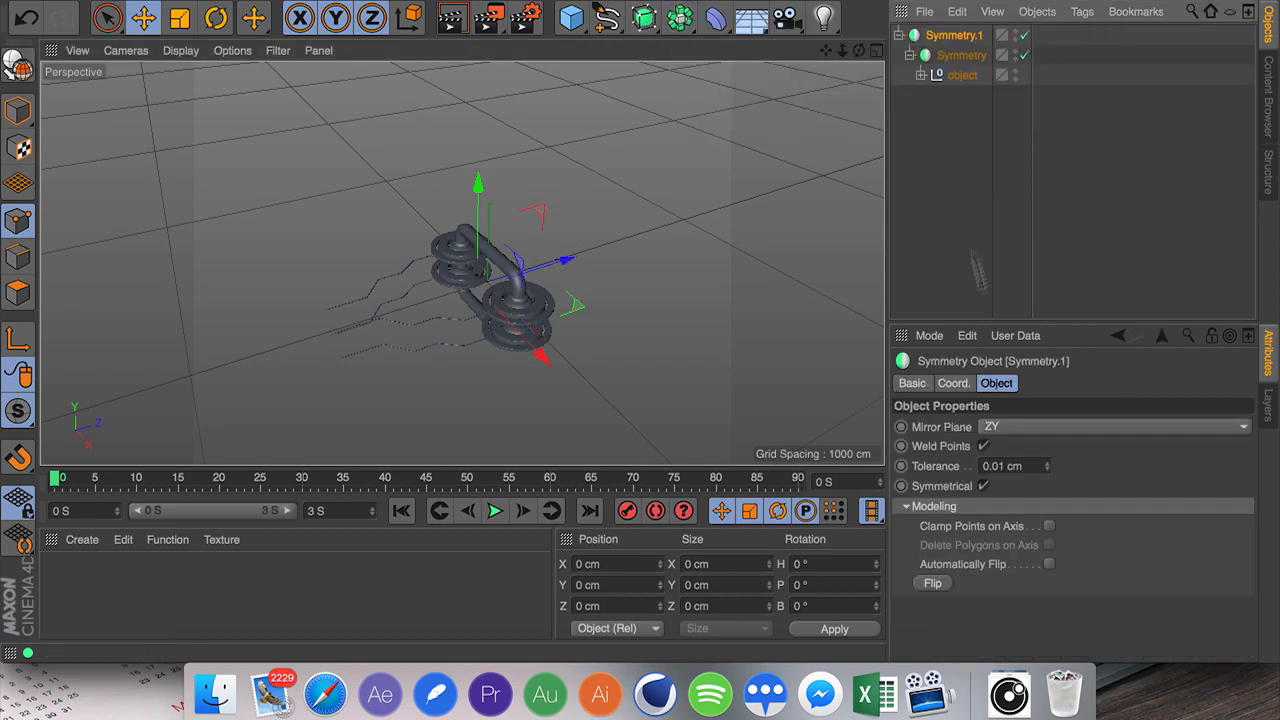
{"action": "left_click", "coordinate": [1244, 426]}
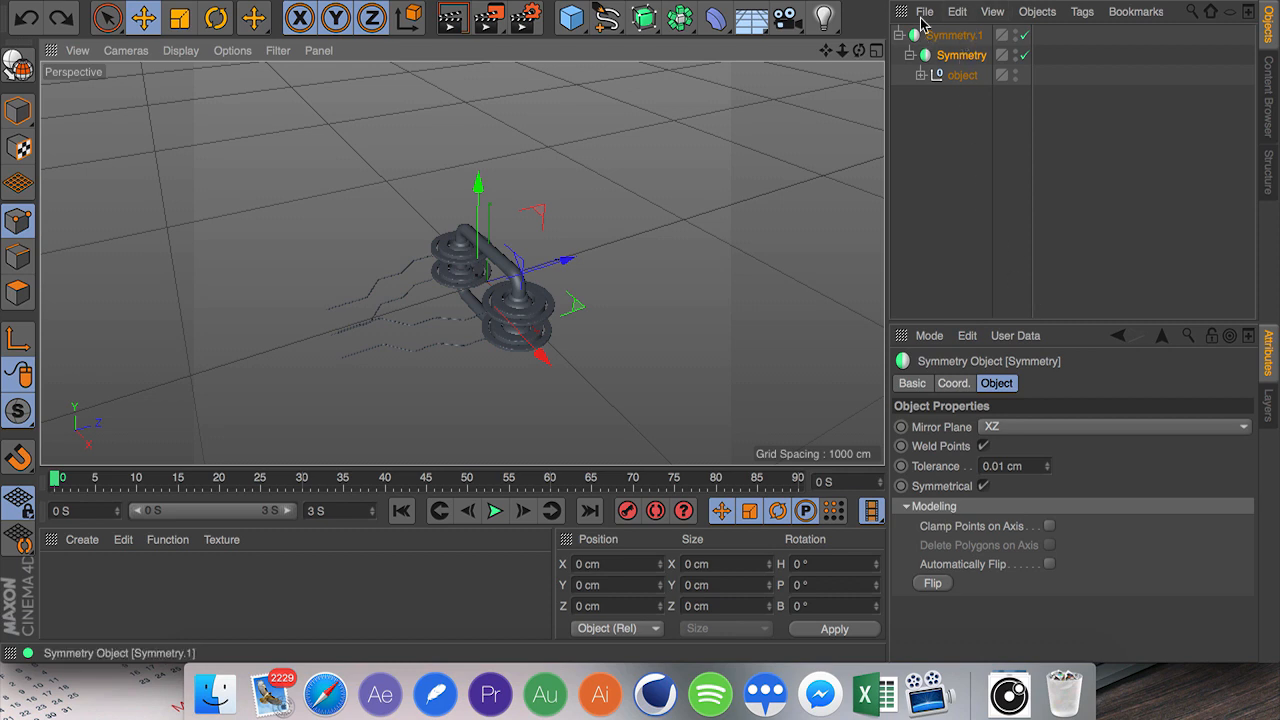
{"action": "left_click", "coordinate": [1116, 426]}
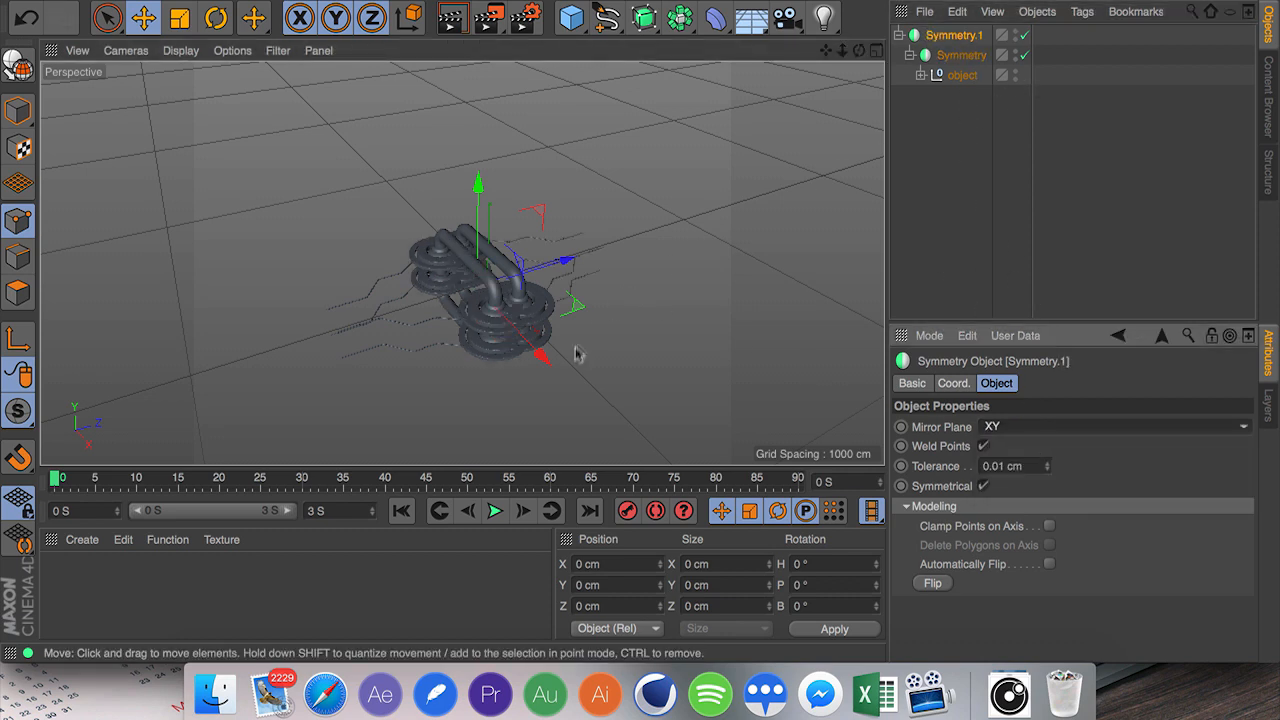
Move the inner Symmetry to spread the four handles apart into a grid.
{"action": "left_click", "coordinate": [962, 56]}
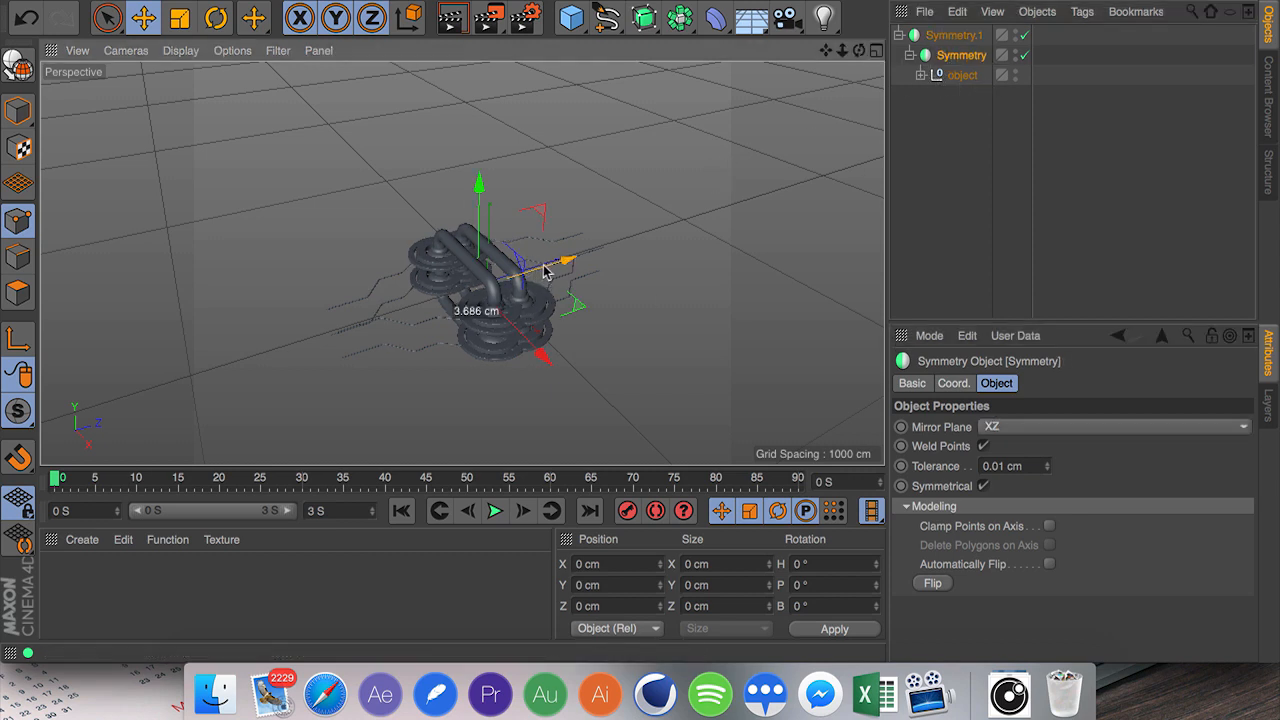
{"action": "left_click_drag", "start_coordinate": [544, 270], "coordinate": [630, 236]}
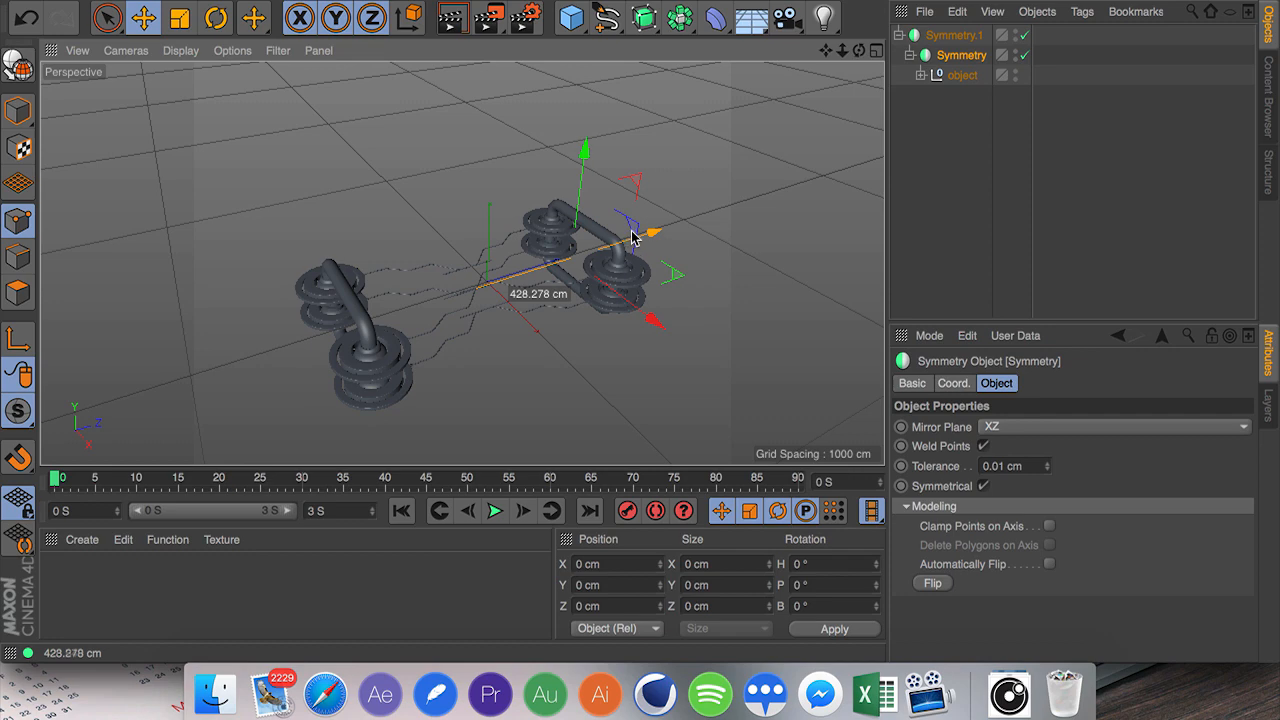